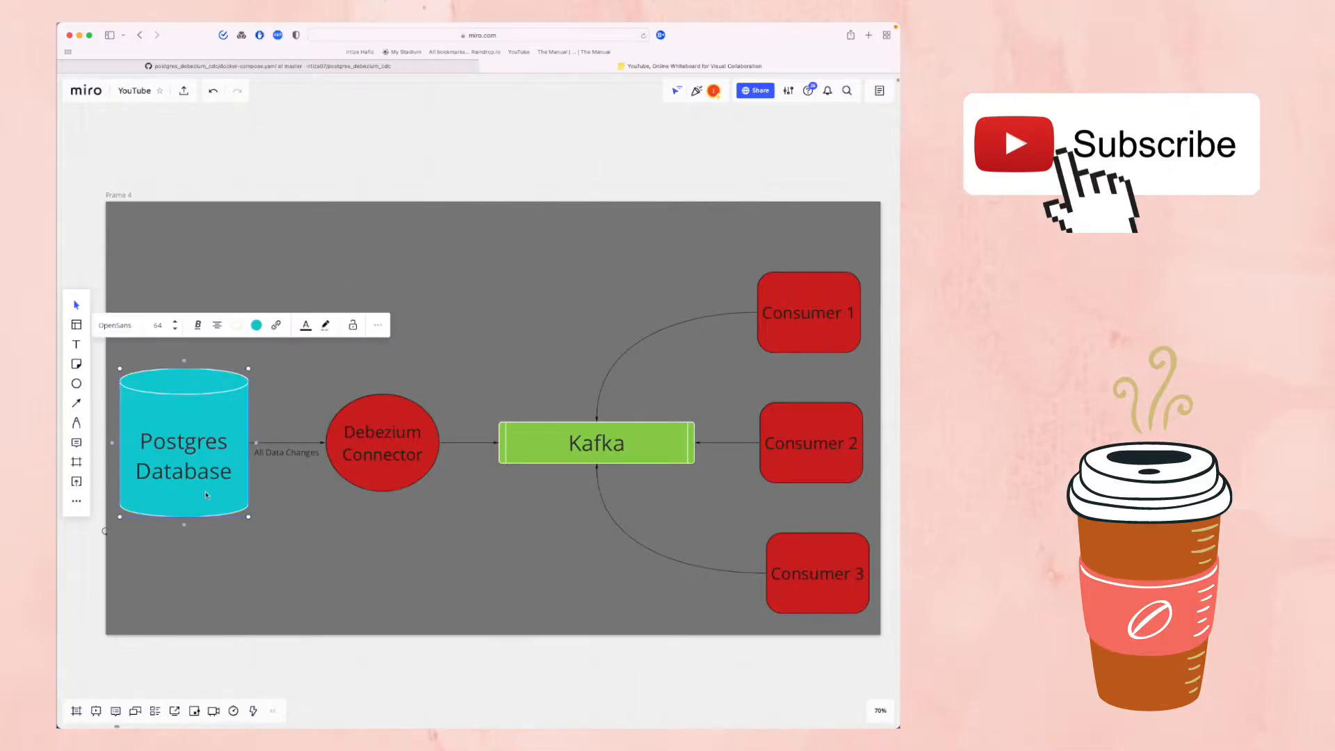
- Walk through the Miro diagram shapes: Kafka, Debezium Connector, Postgres Database and Consumer 1
click(596, 443)
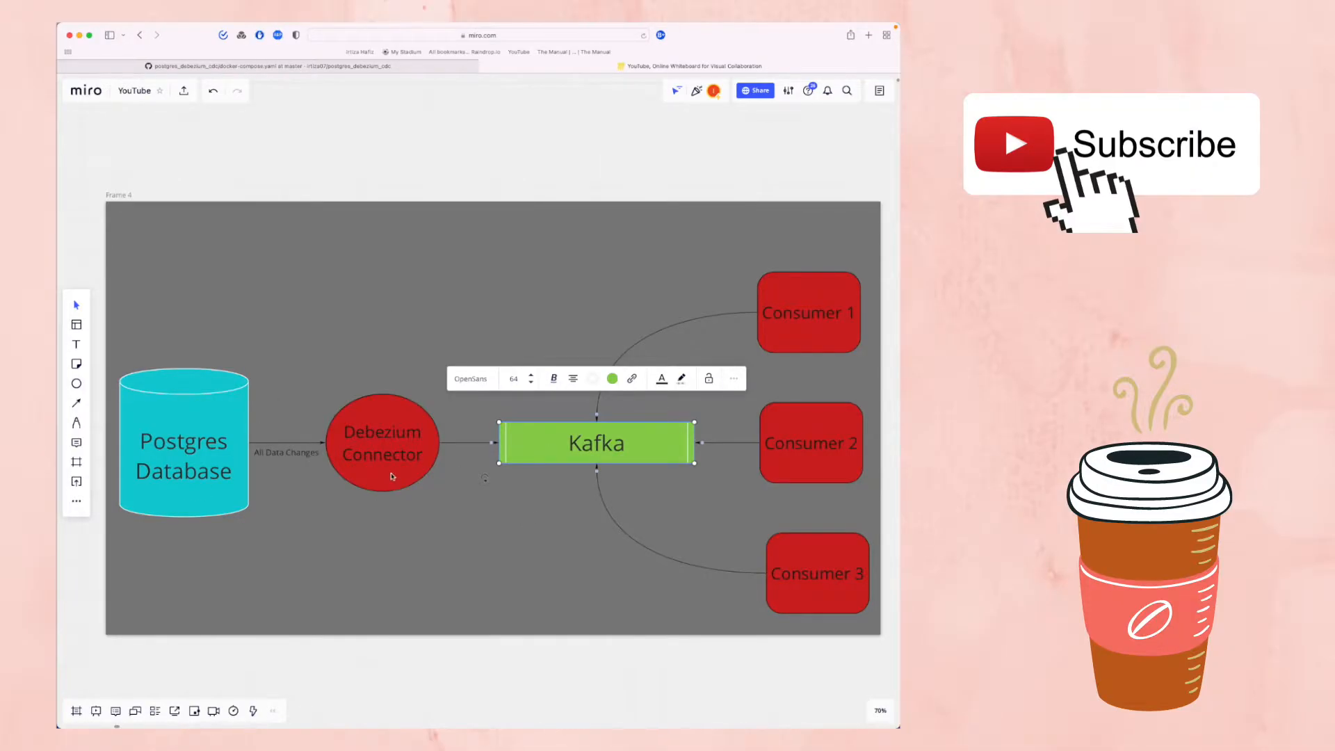
click(382, 443)
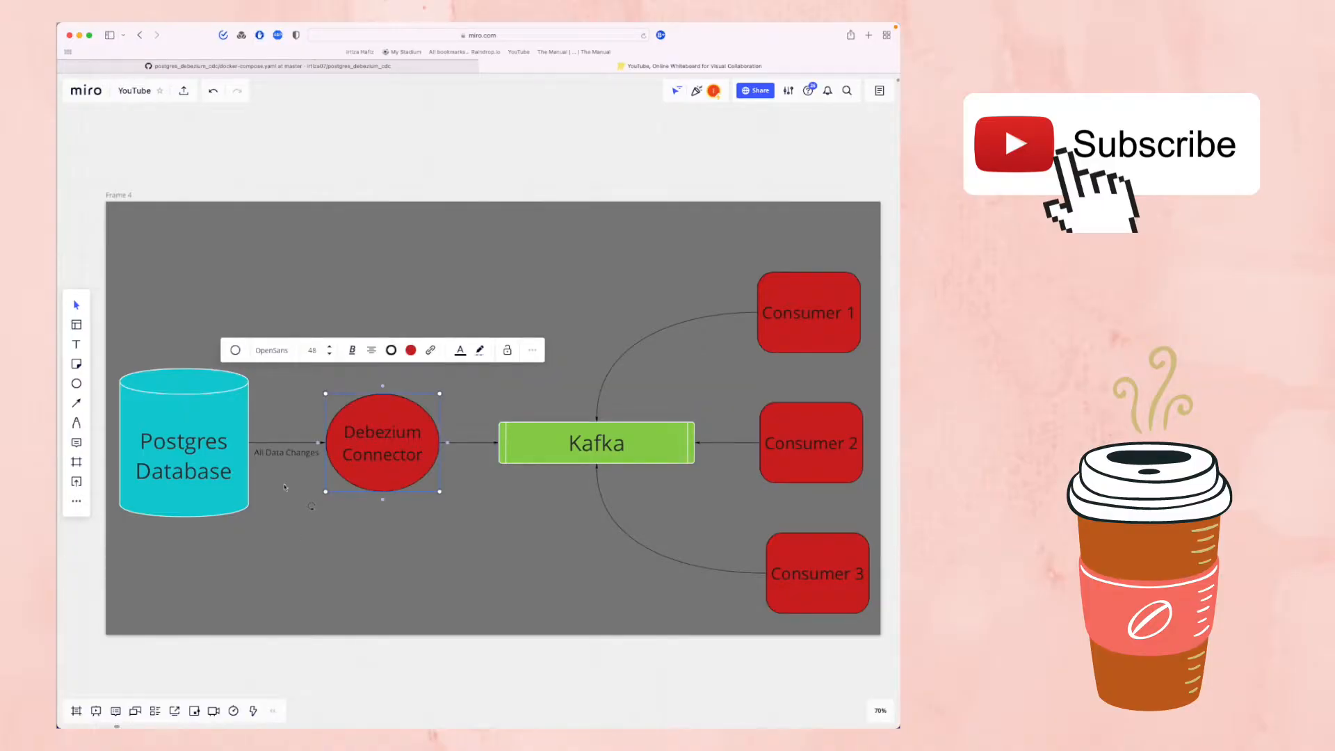
click(183, 443)
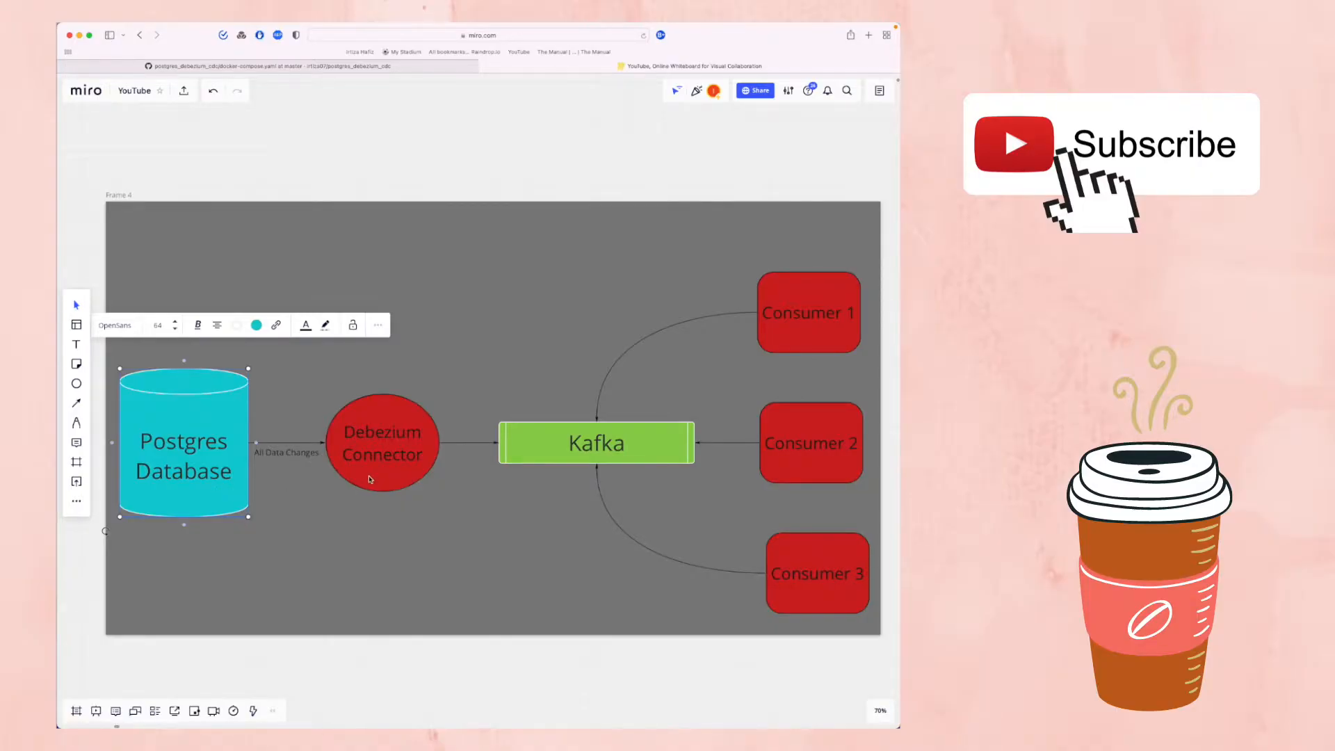
click(382, 441)
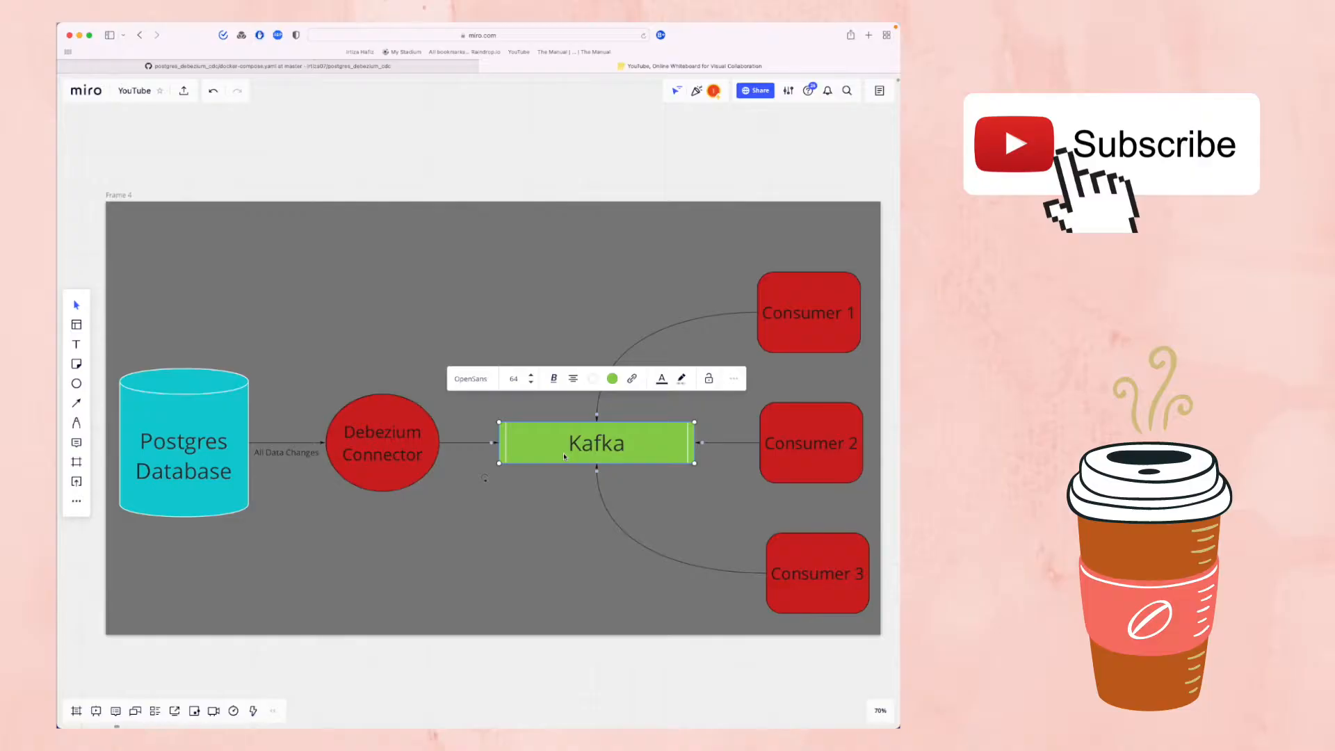
click(682, 250)
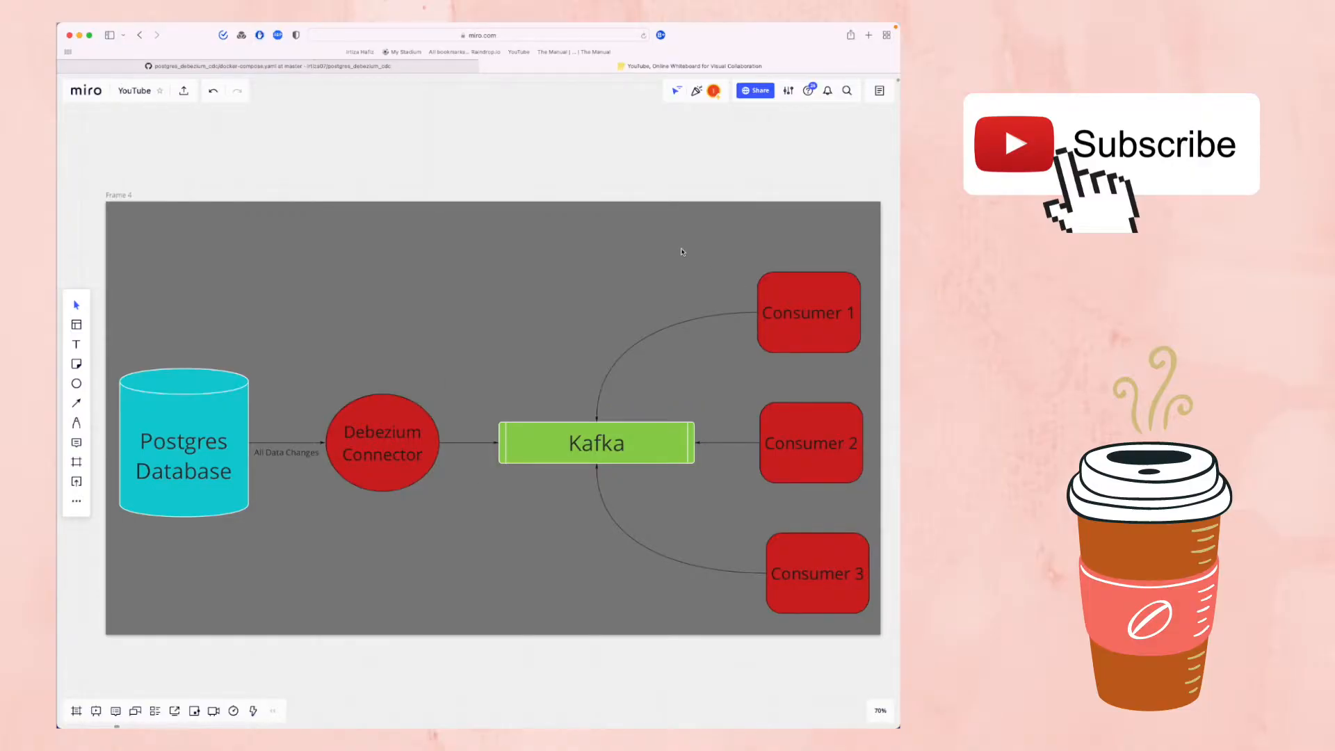
click(807, 312)
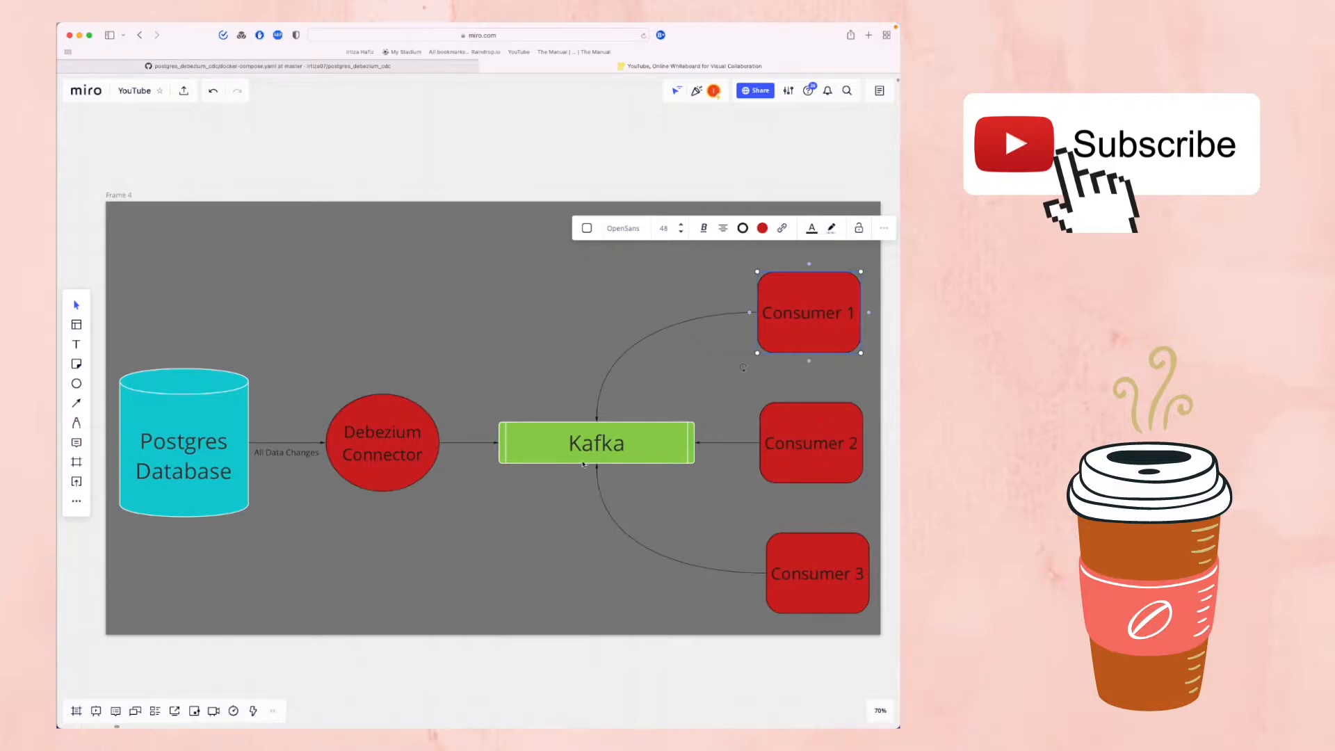
mouse_move(771, 541)
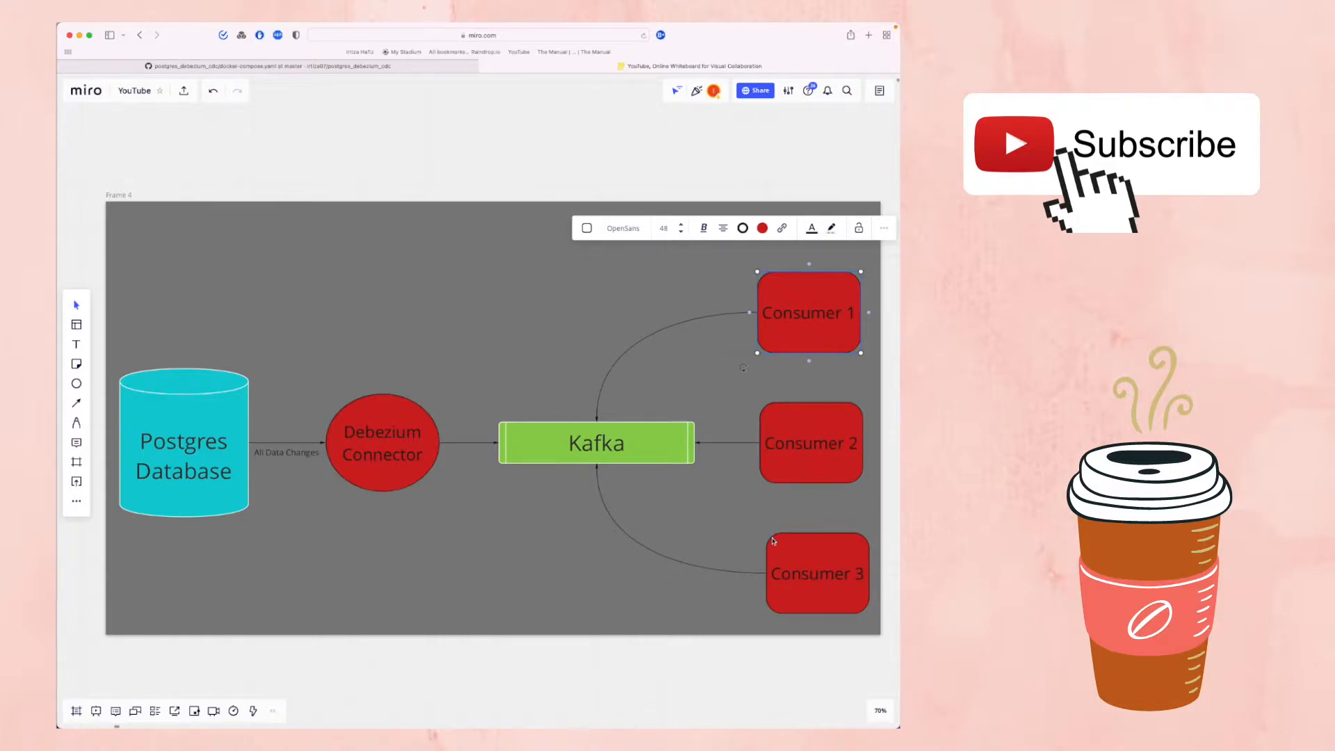
mouse_move(800, 481)
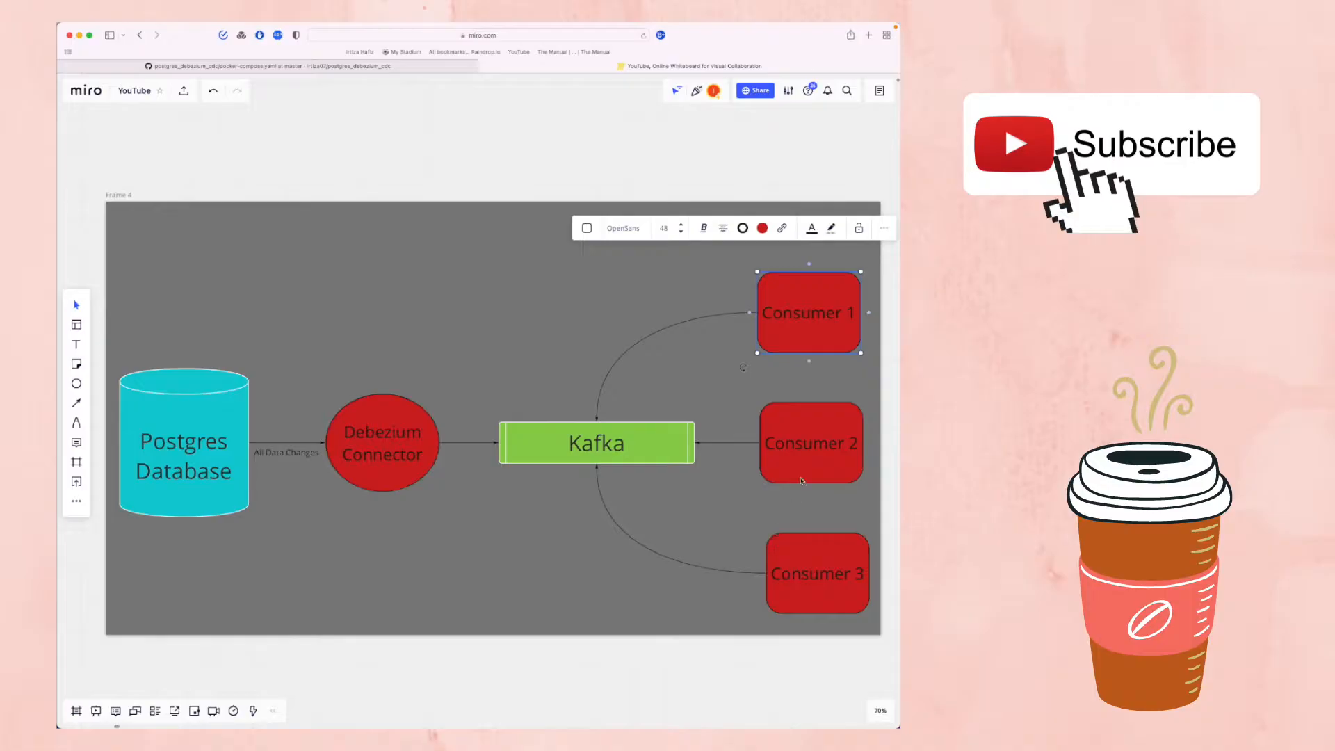
click(809, 443)
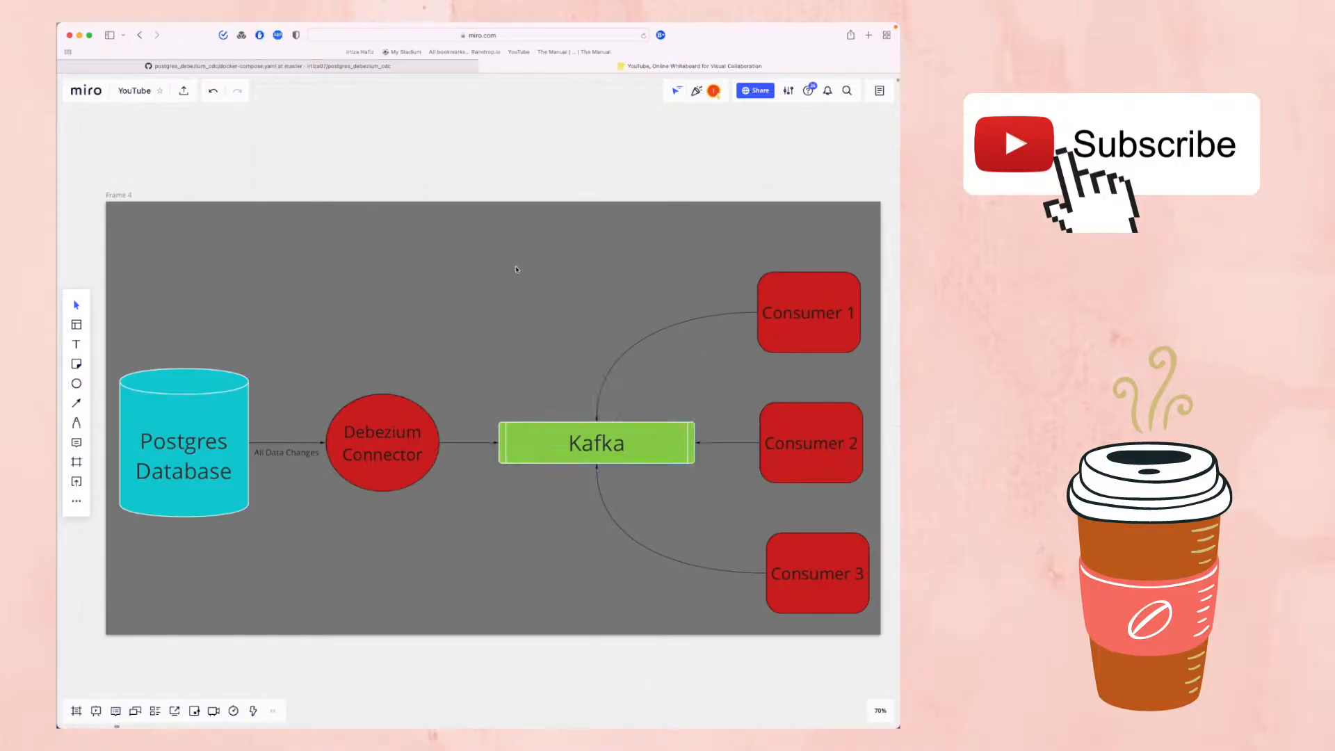
click(183, 443)
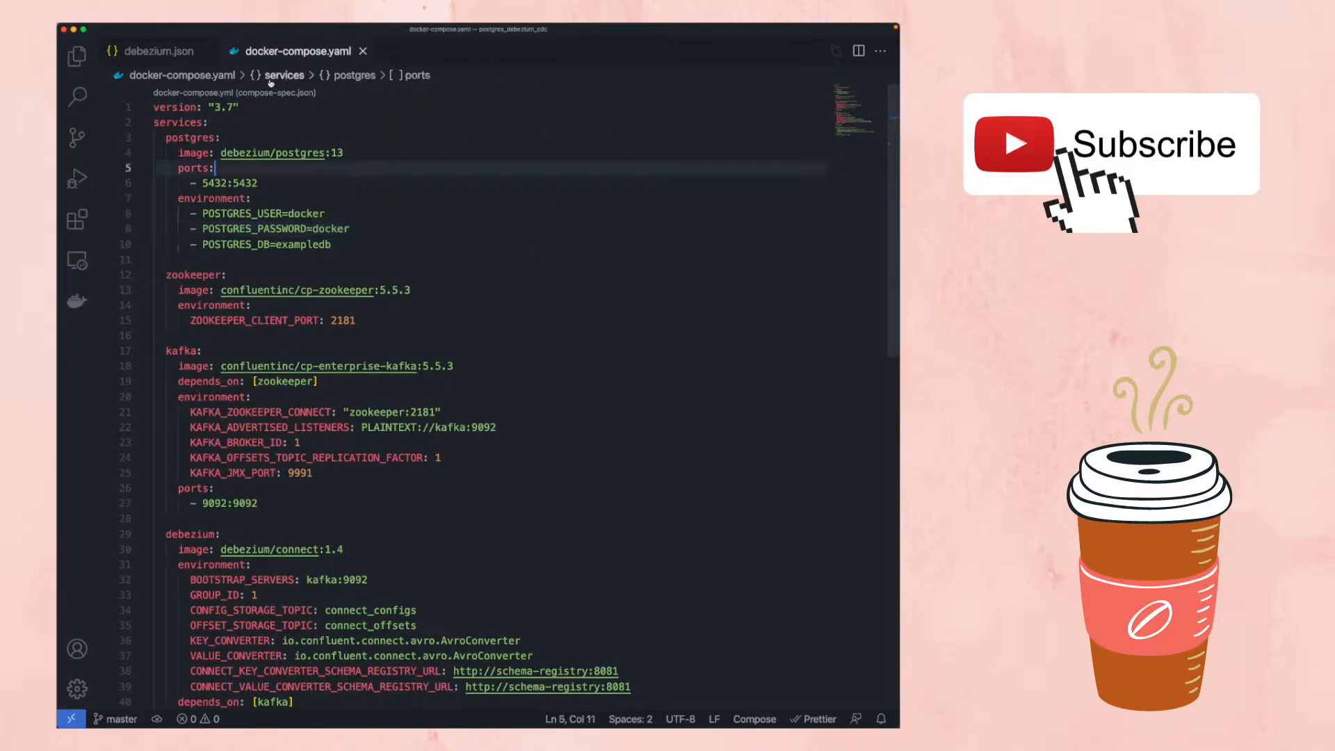
- Point out zookeeper and schema-registry services, then review debezium.json's database.dbname setting
double_click(244, 152)
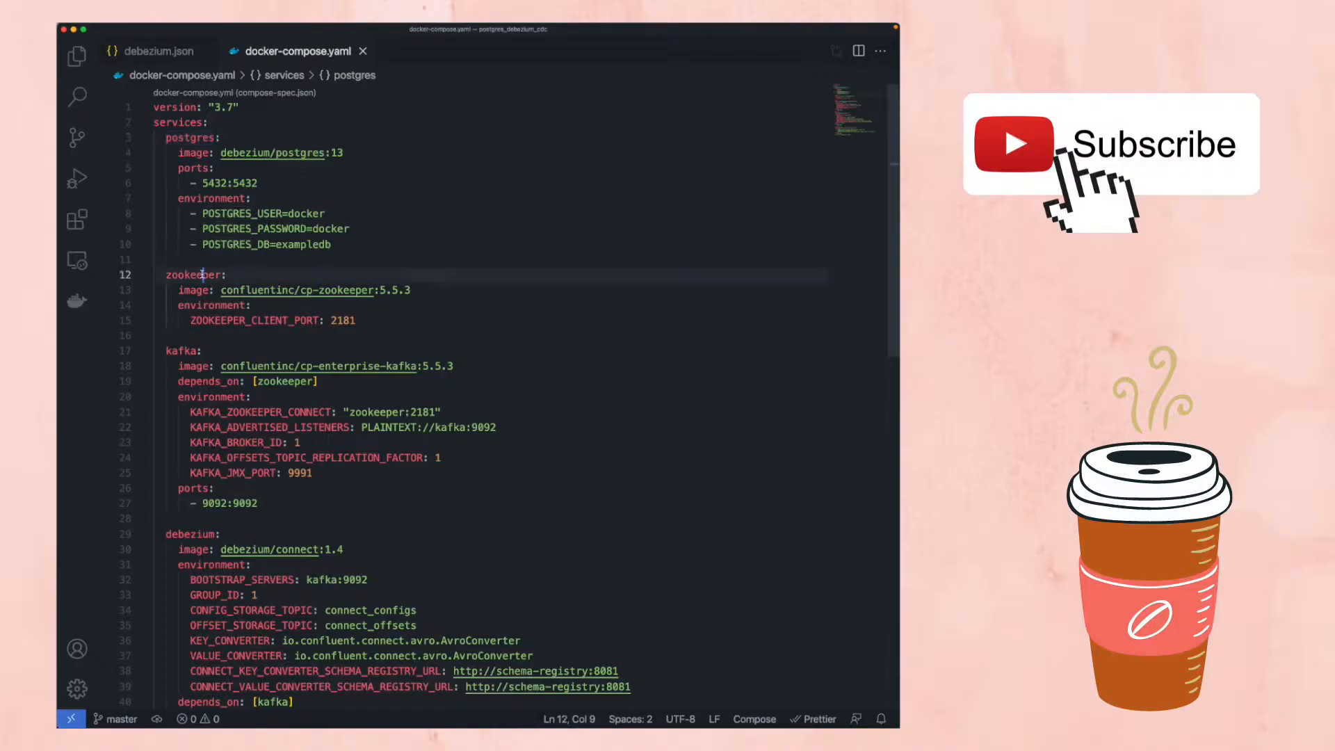
double_click(181, 350)
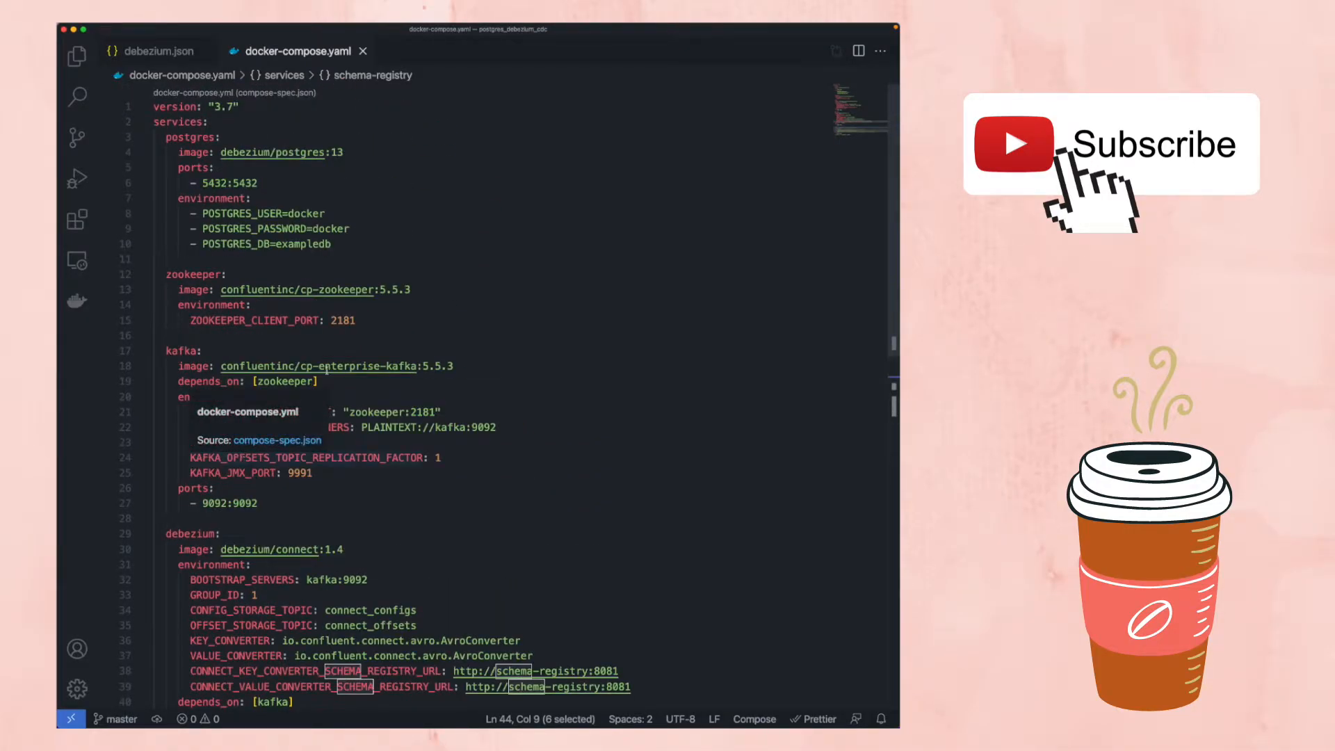
click(158, 51)
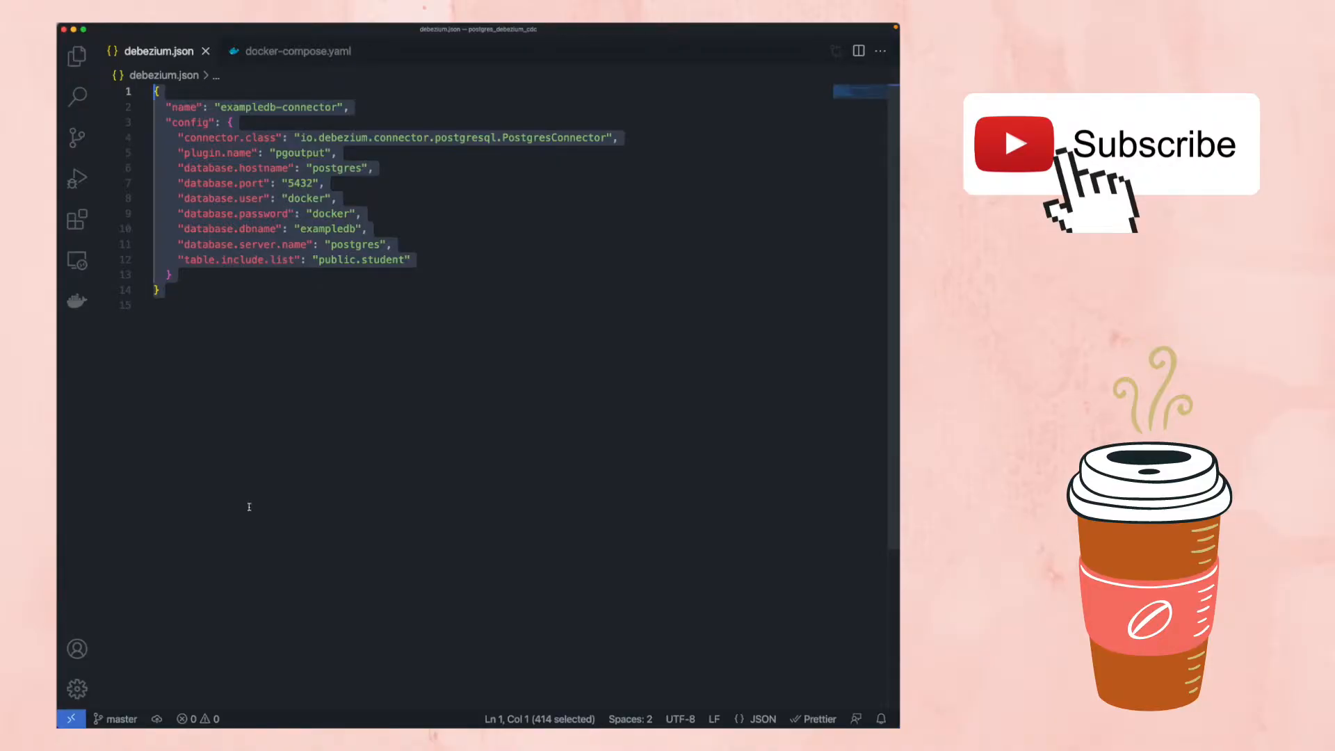
click(341, 304)
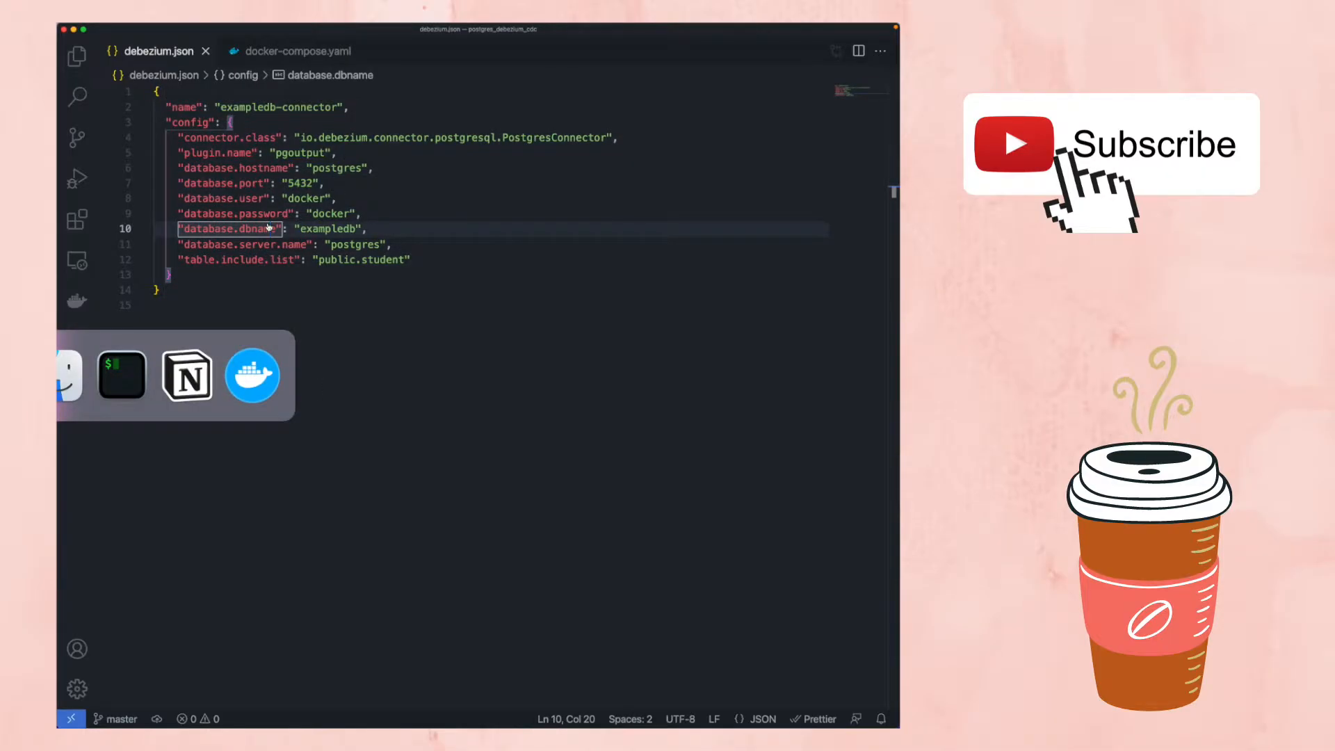
click(121, 376)
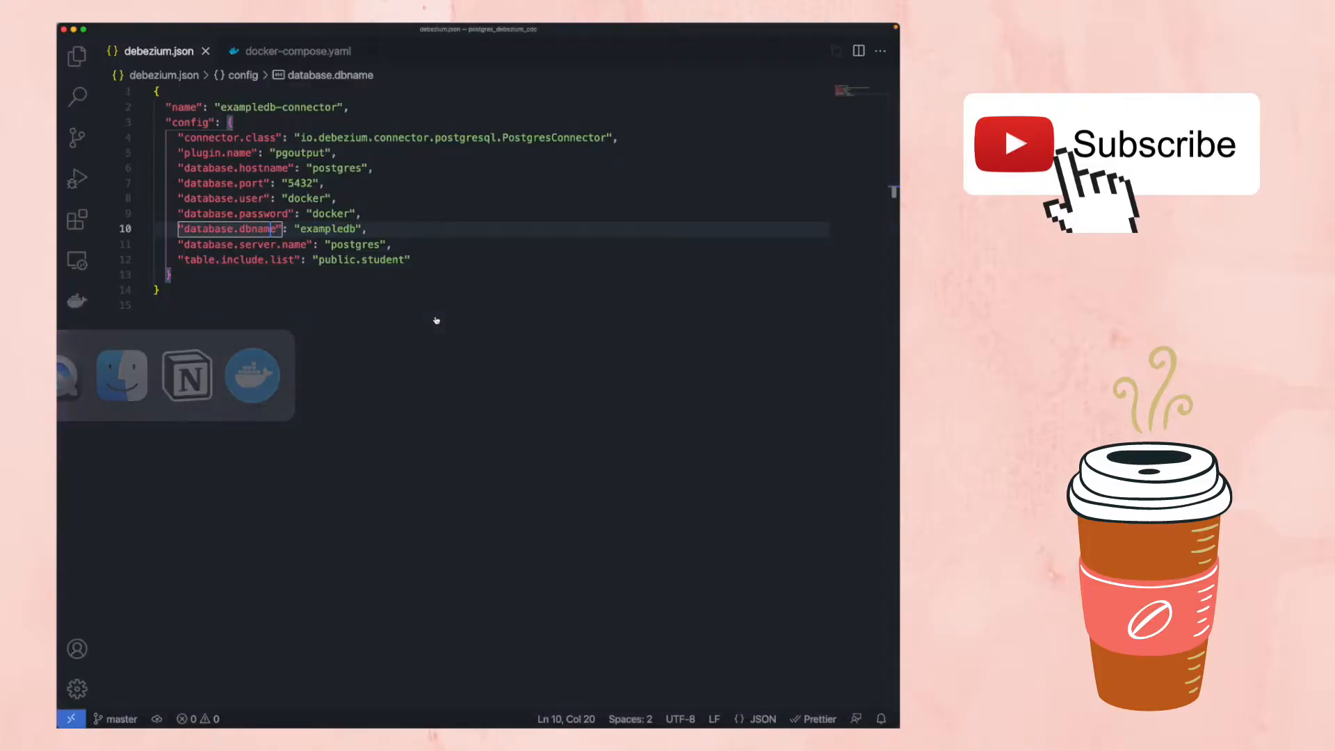
click(298, 51)
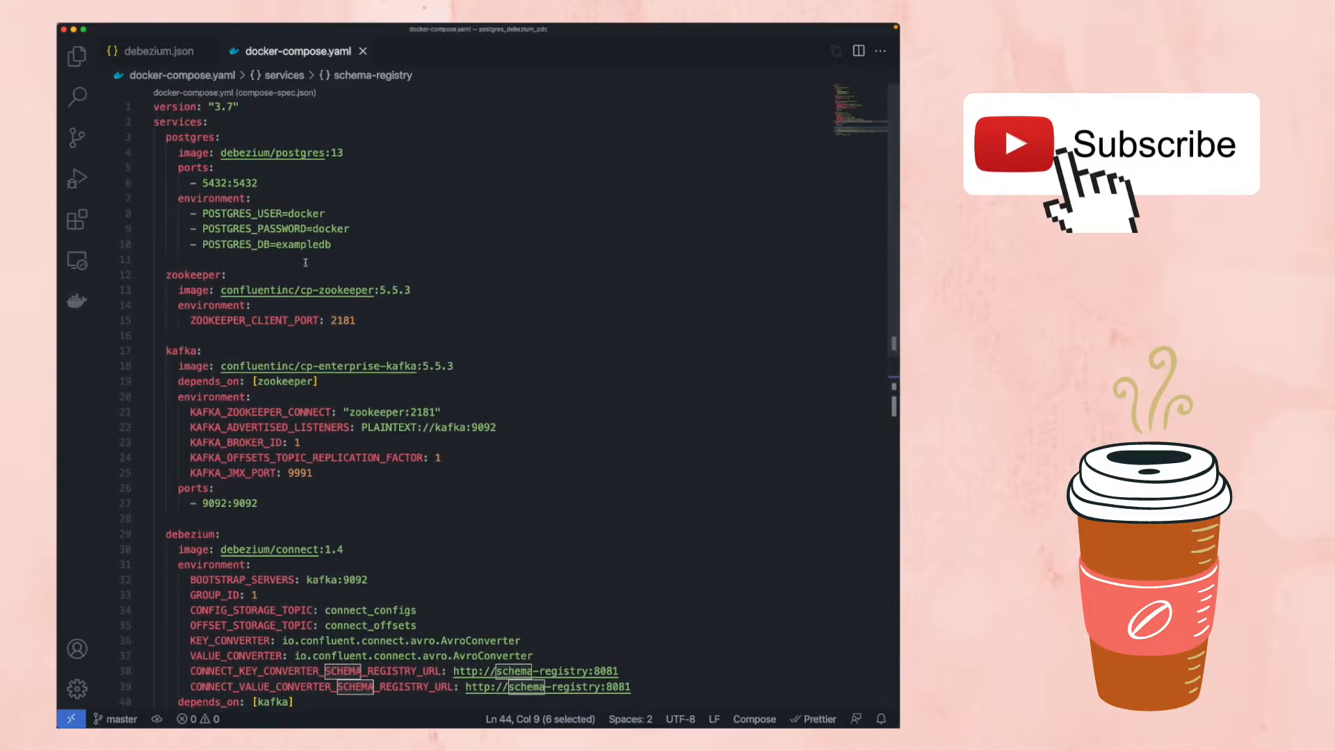
- Highlight postgres port 5432, kafka's zookeeper dependency, and the schema-registry service in docker-compose.yaml
click(198, 137)
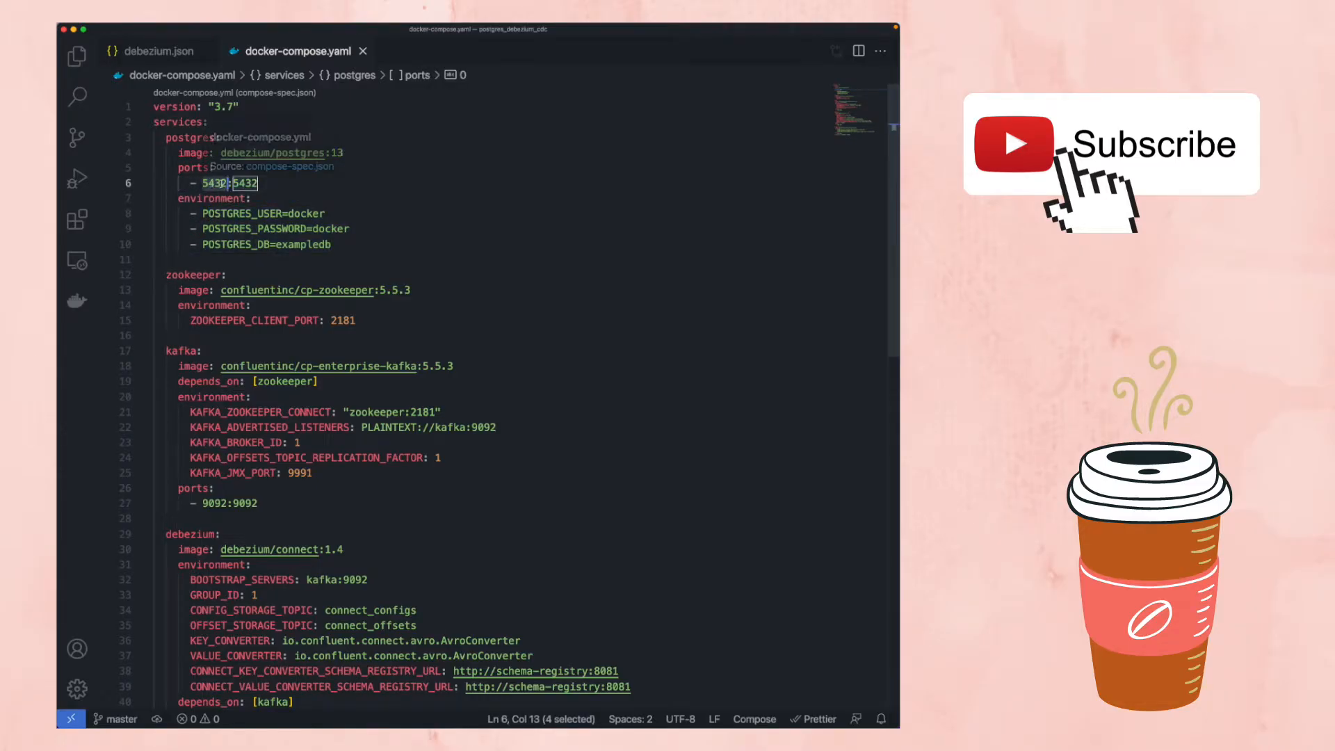
scroll(down, 3)
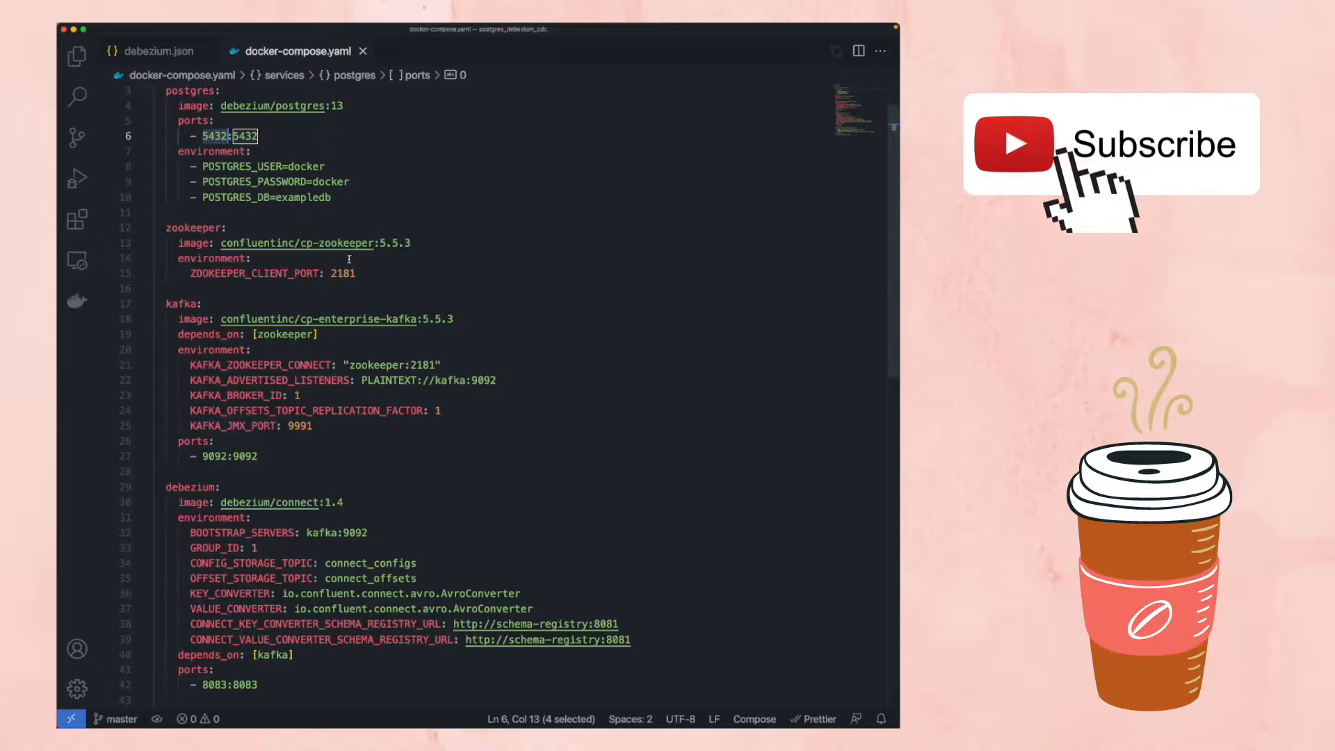
drag(174, 228, 357, 281)
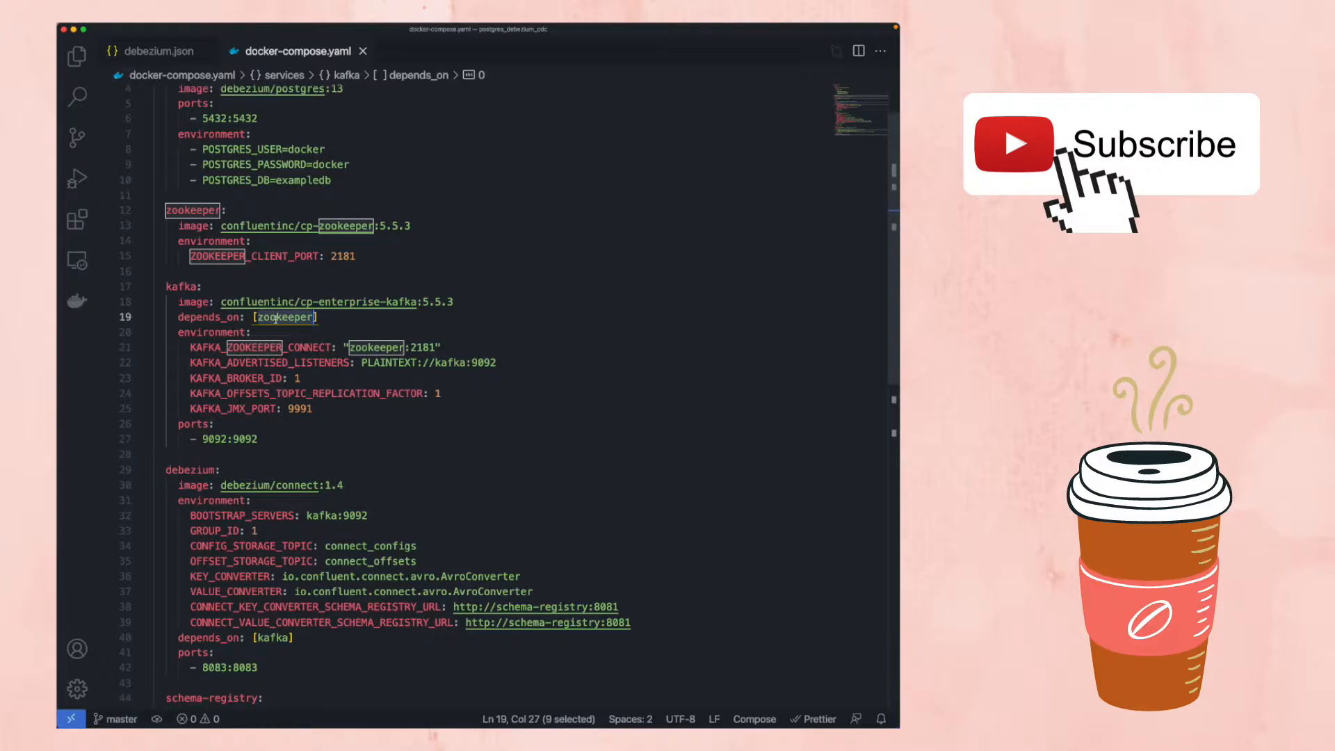
scroll(down, 3)
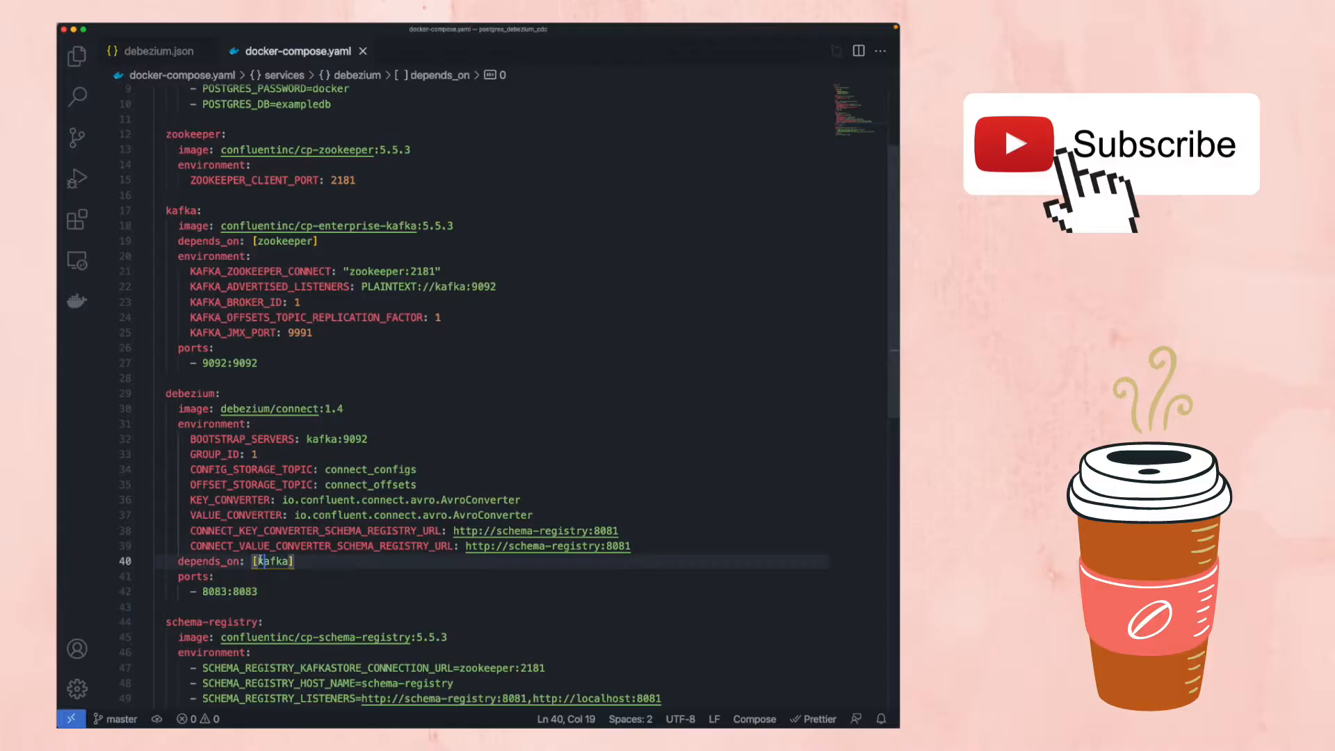
double_click(272, 560)
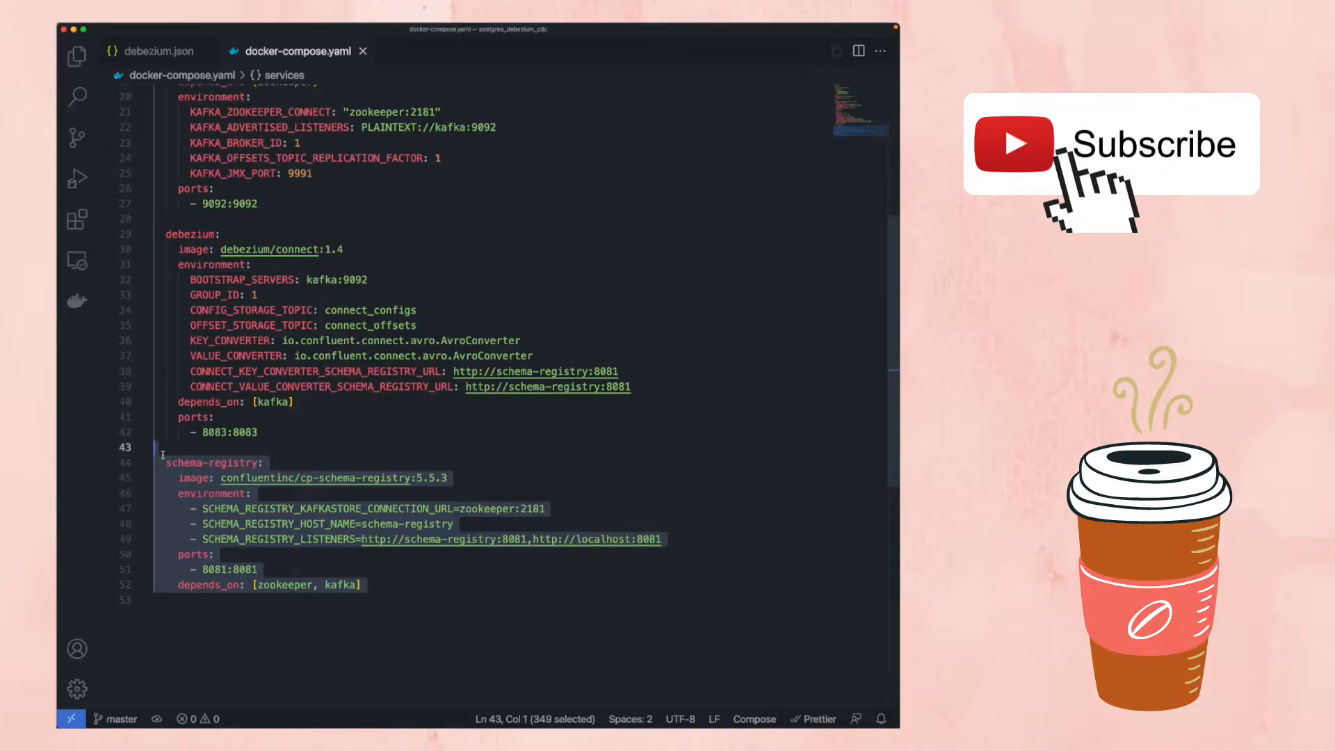
mouse_move(217, 462)
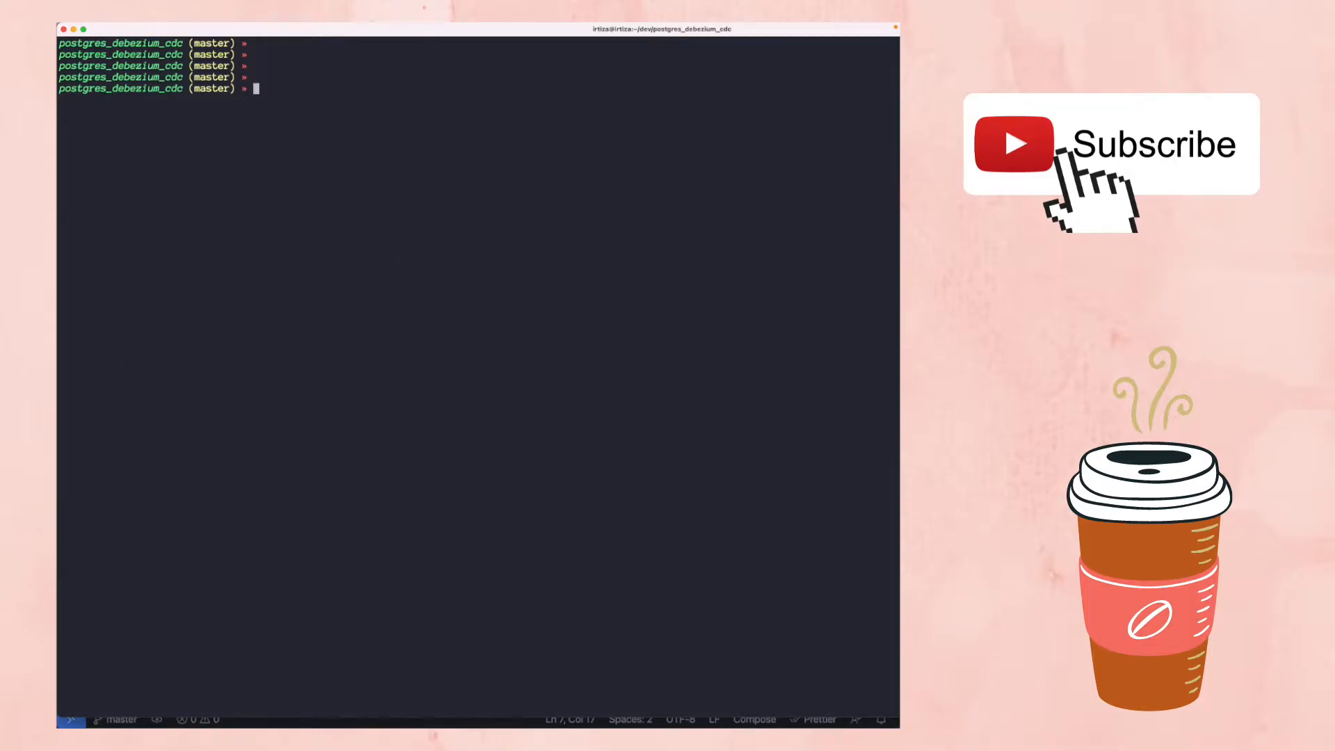
- Run docker-compose up in the postgres_debezium_cdc project folder
text(docker-compose up)
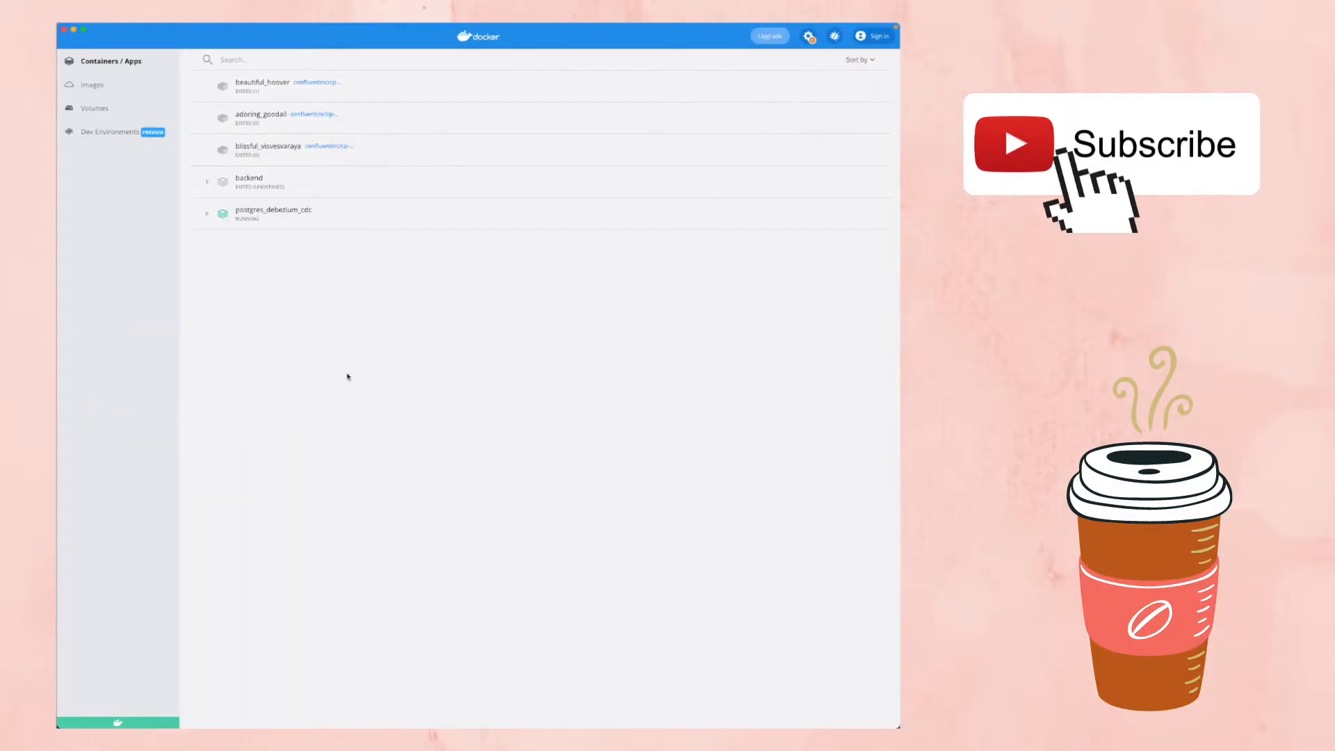
mouse_move(274, 221)
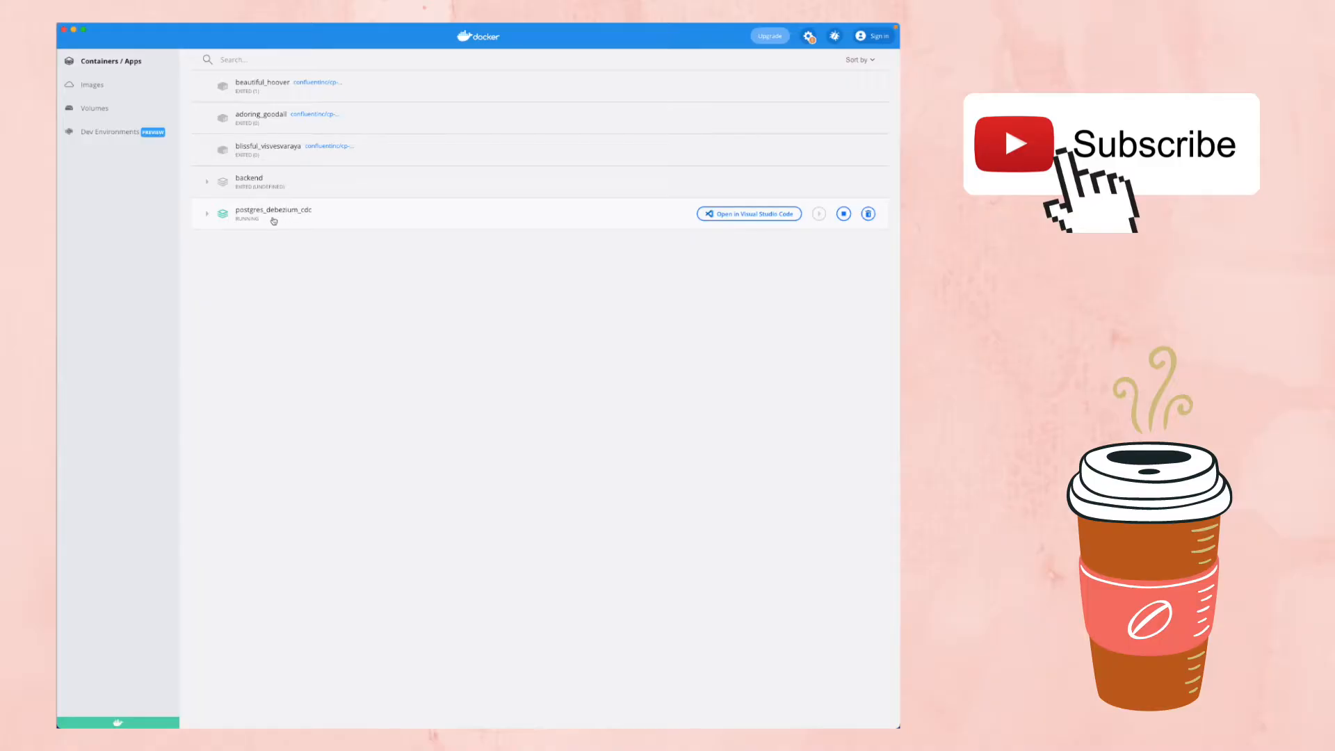
- Select the running postgres_debezium_cdc app in Docker Desktop's containers list
click(207, 214)
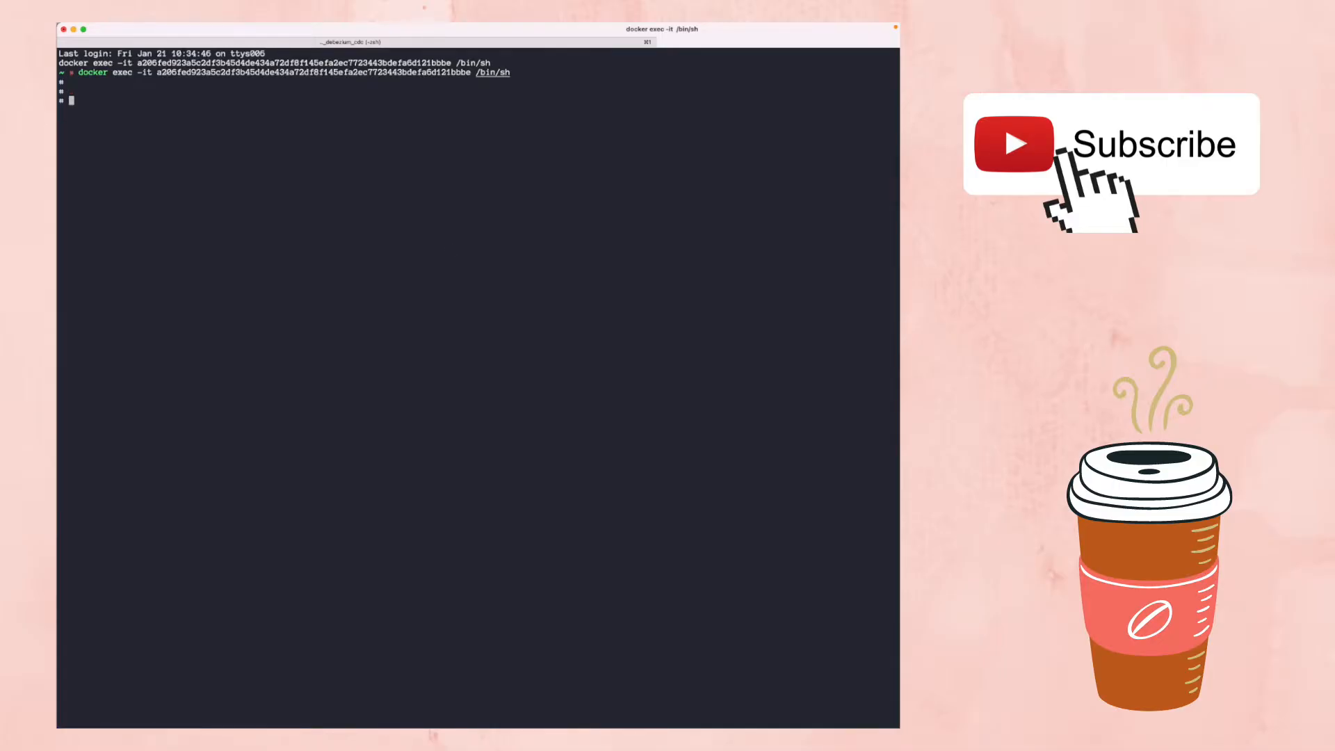
- Connect psql to exampledb as user docker and enter the password
text(psql -U docker)
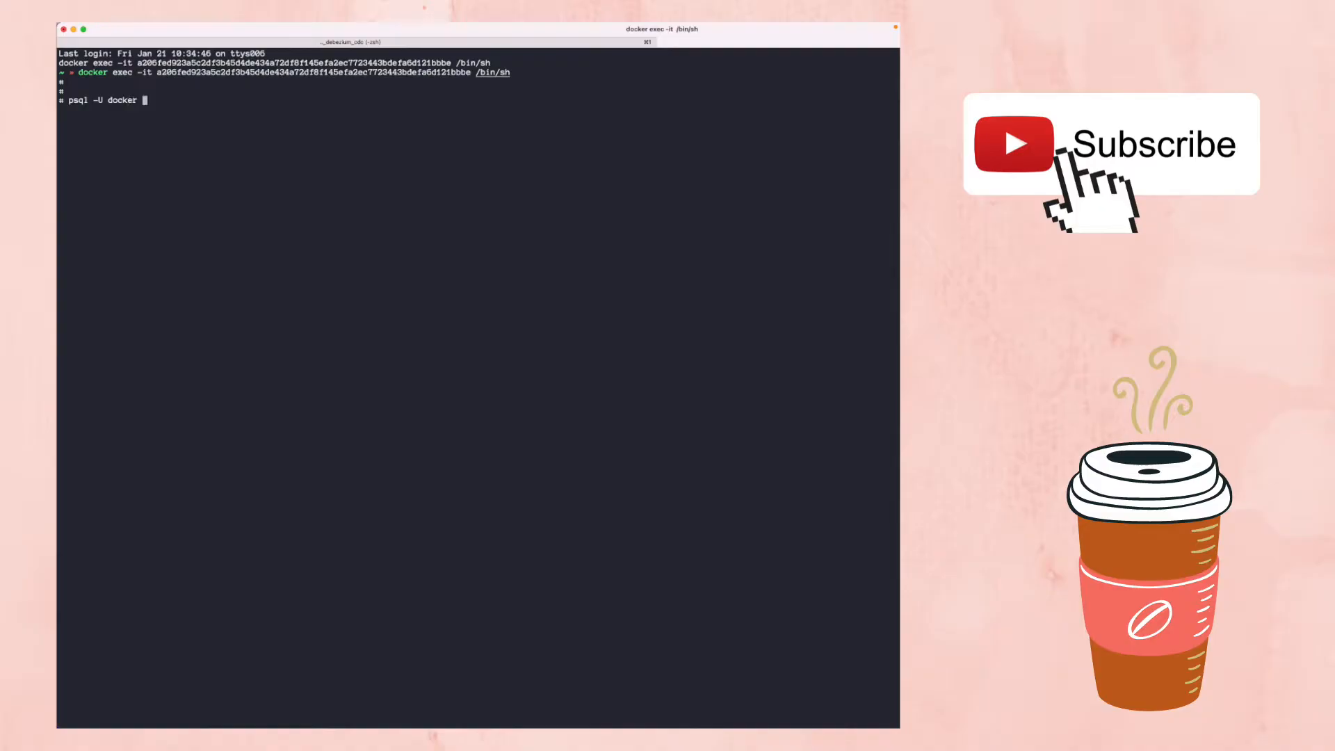
text(-)
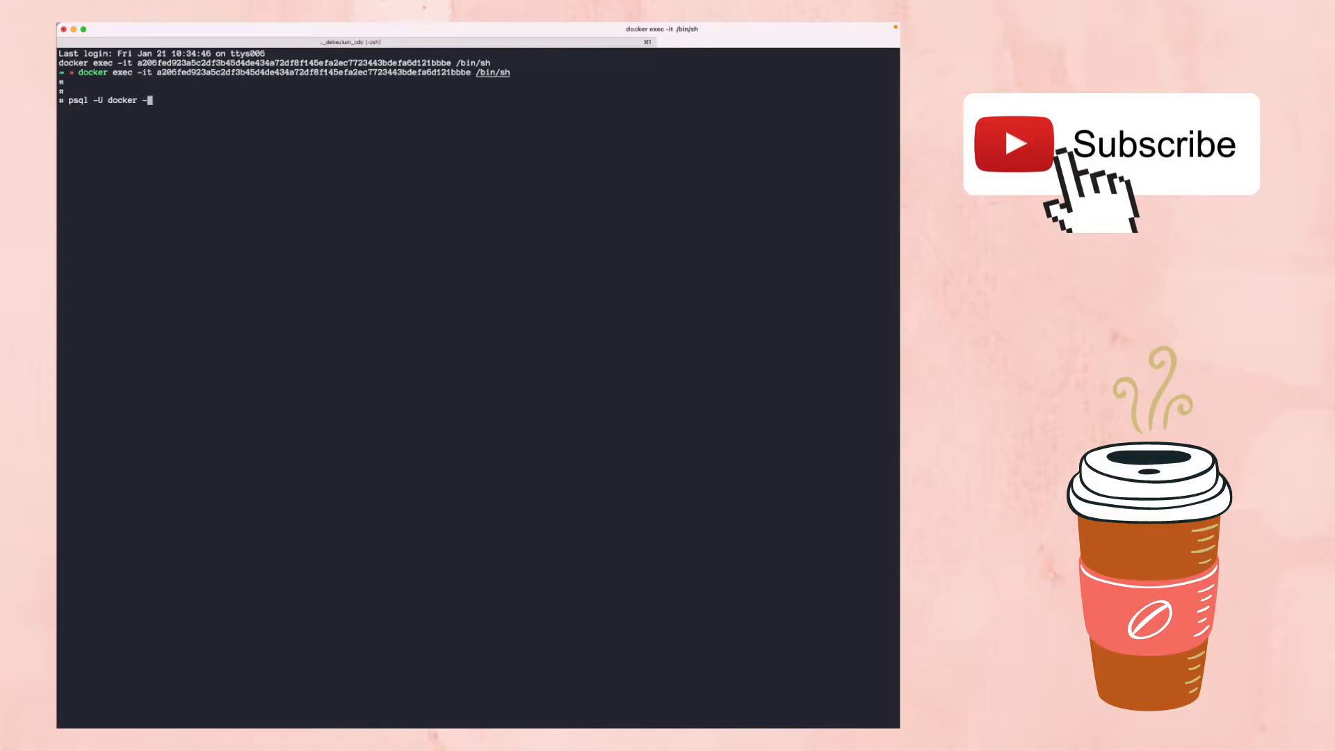
text(d exampledb)
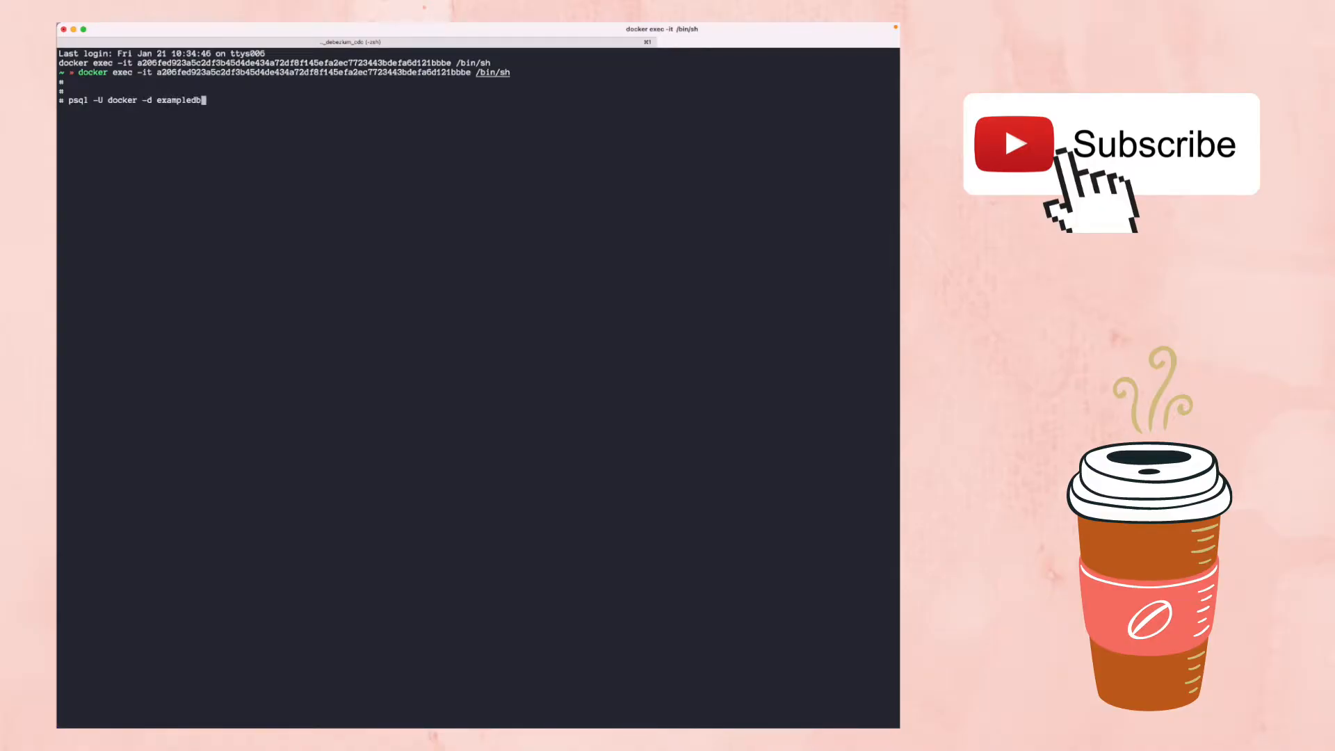
key(Return)
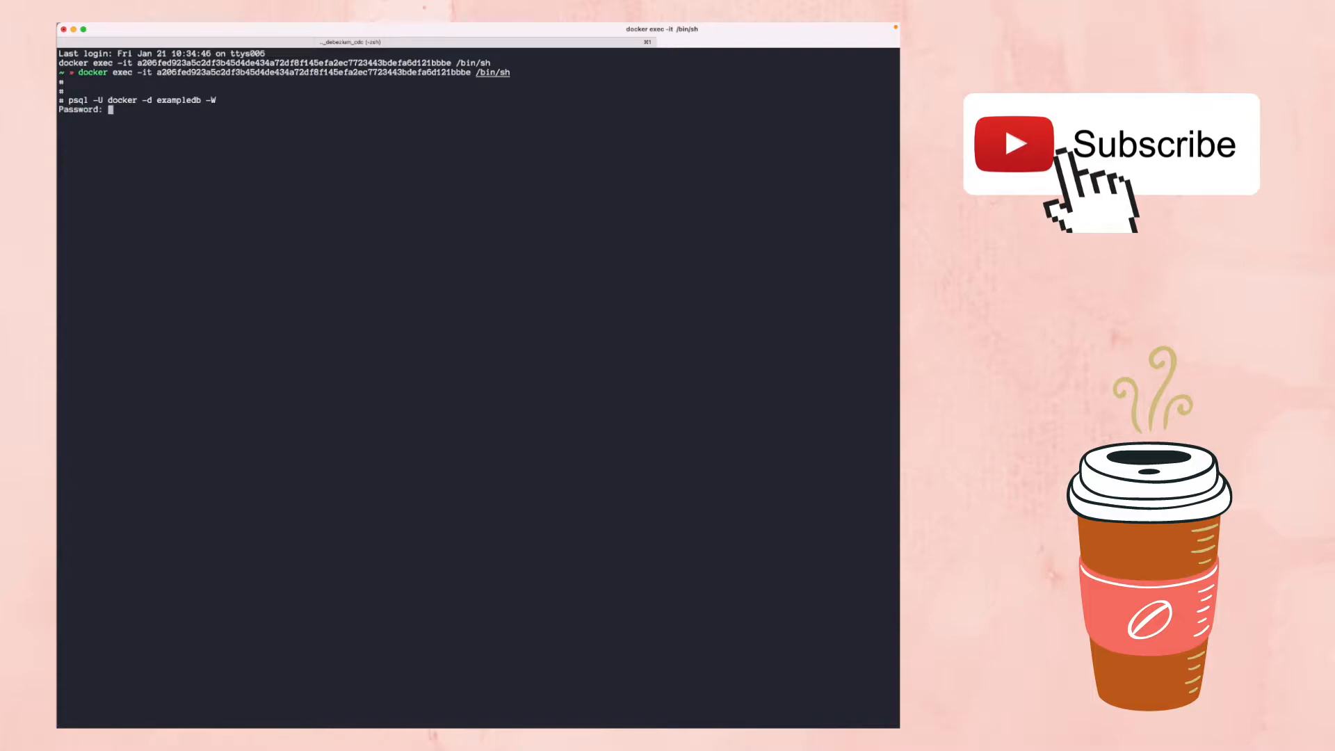
key(Return)
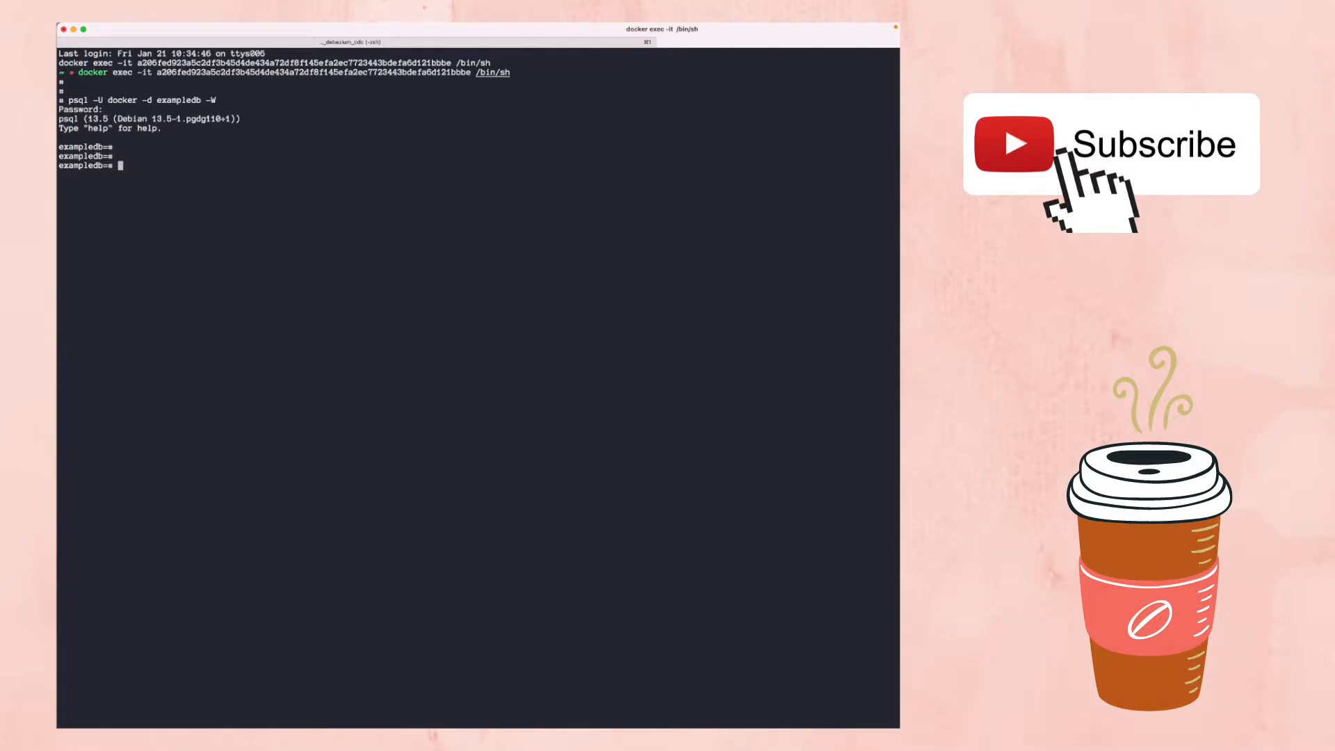
mouse_move(253, 424)
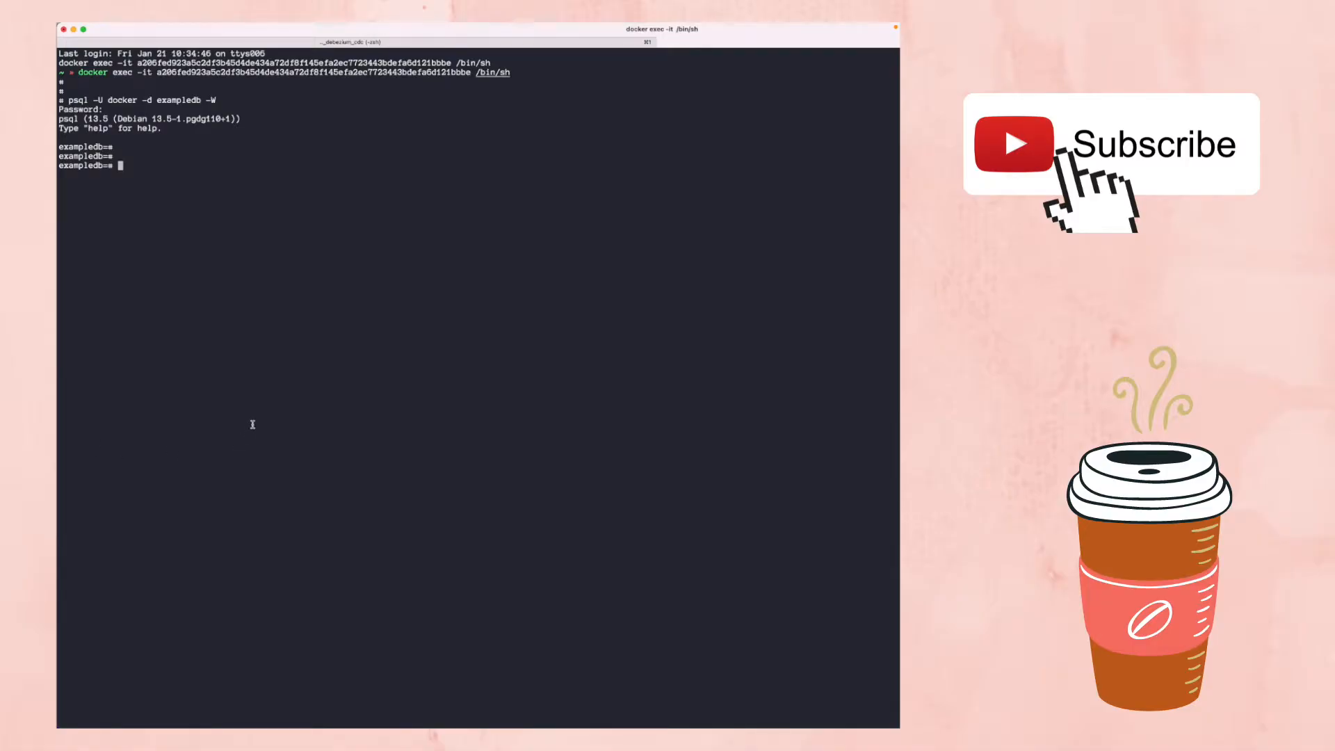
- Create the student table (id int, name varchar), confirm it's empty, and begin ALTER TABLE
text(CREATE TABLE student)
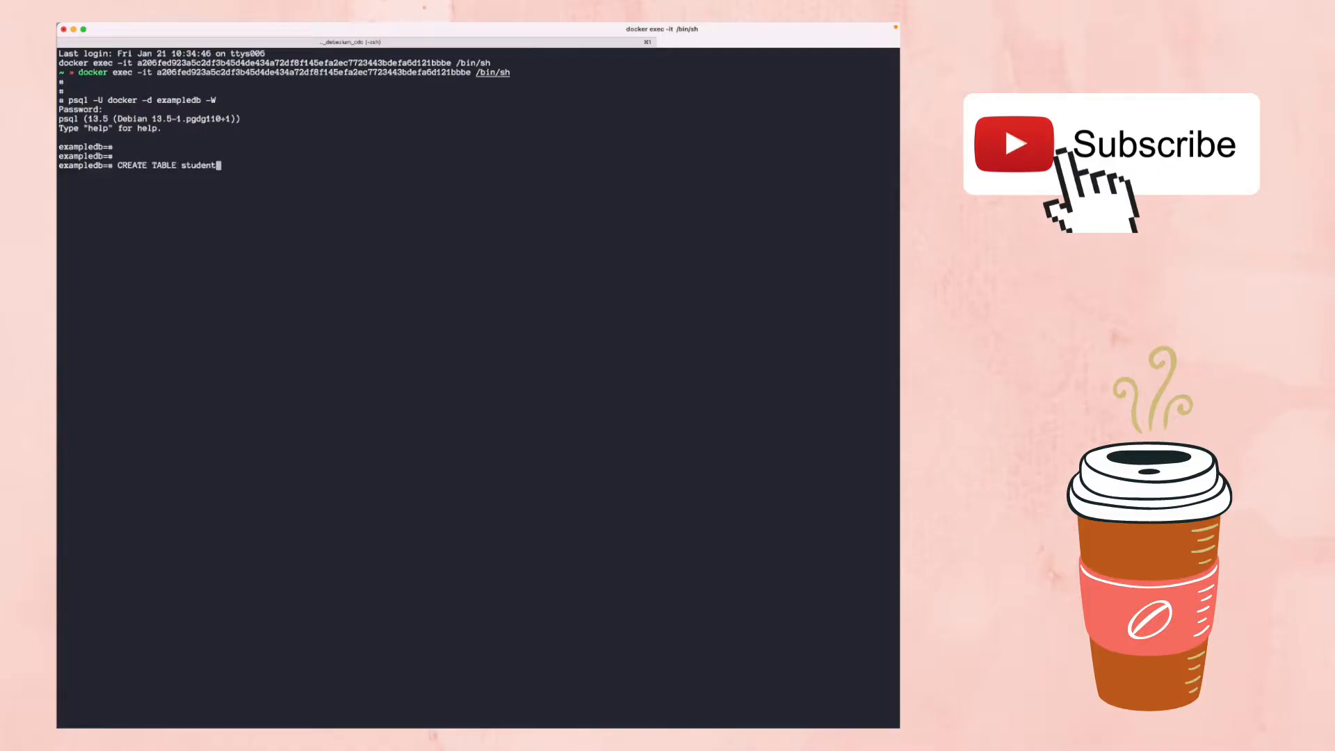
text((id integer primary key, name c)
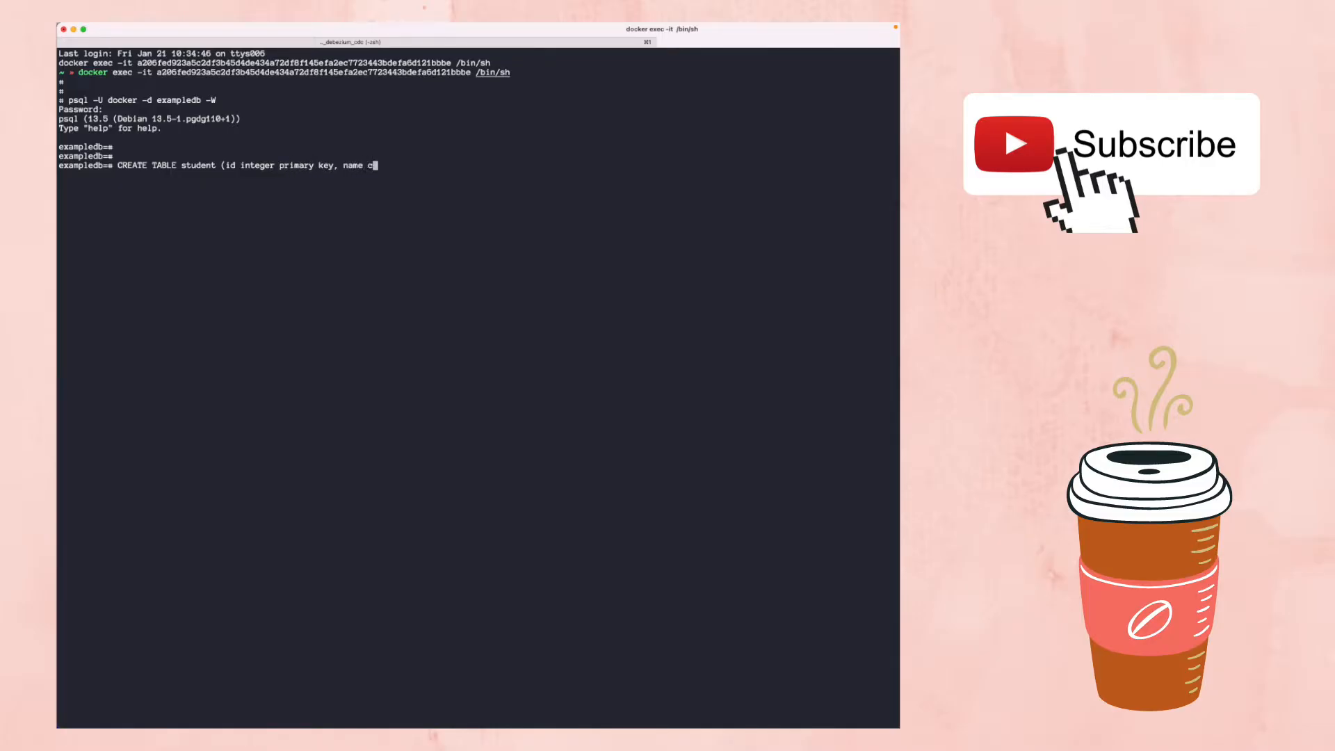
text(varchar);)
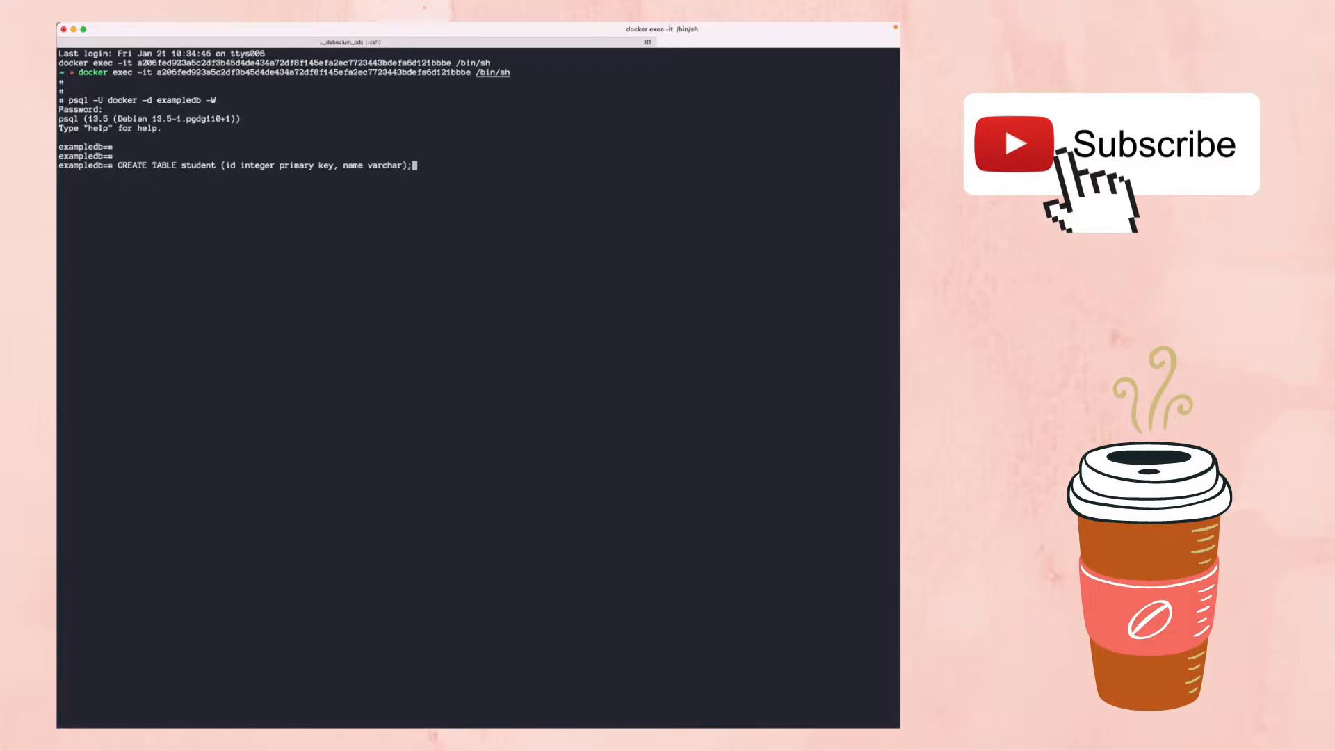
text(SELECT)
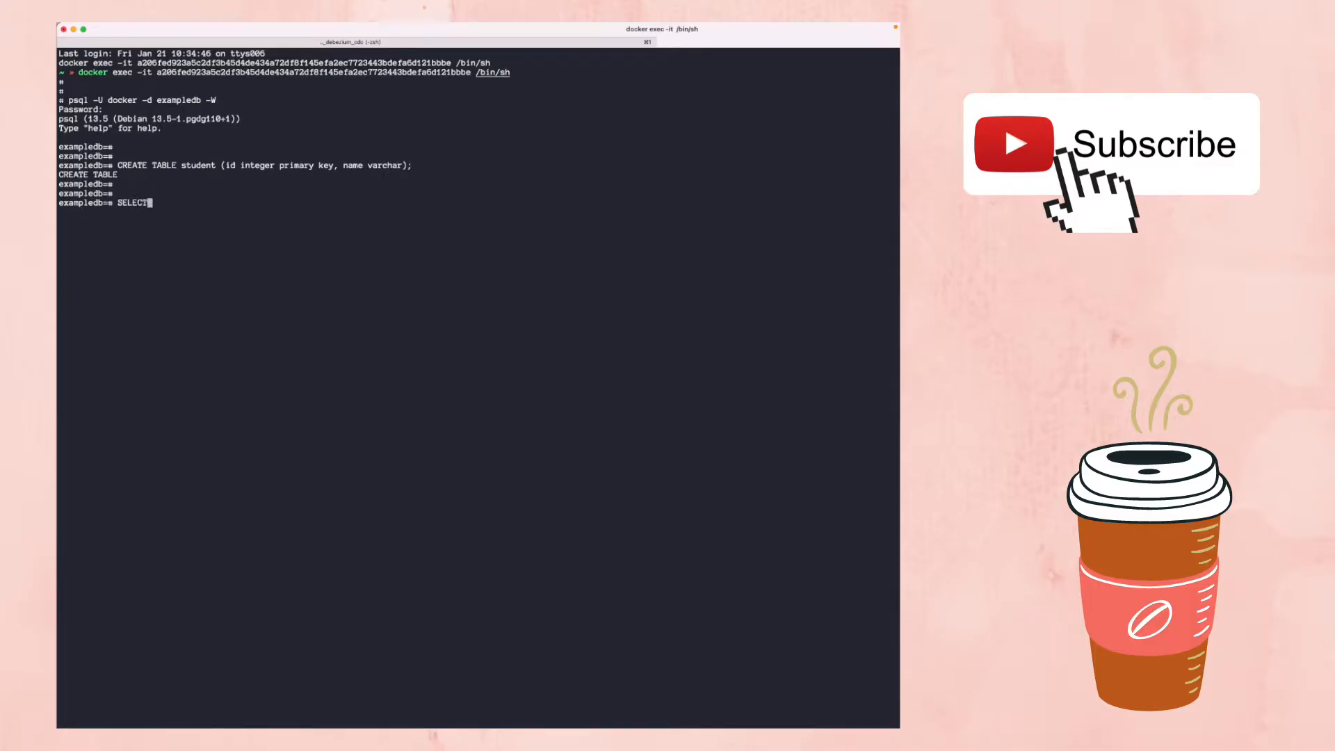
text(* FROM student;)
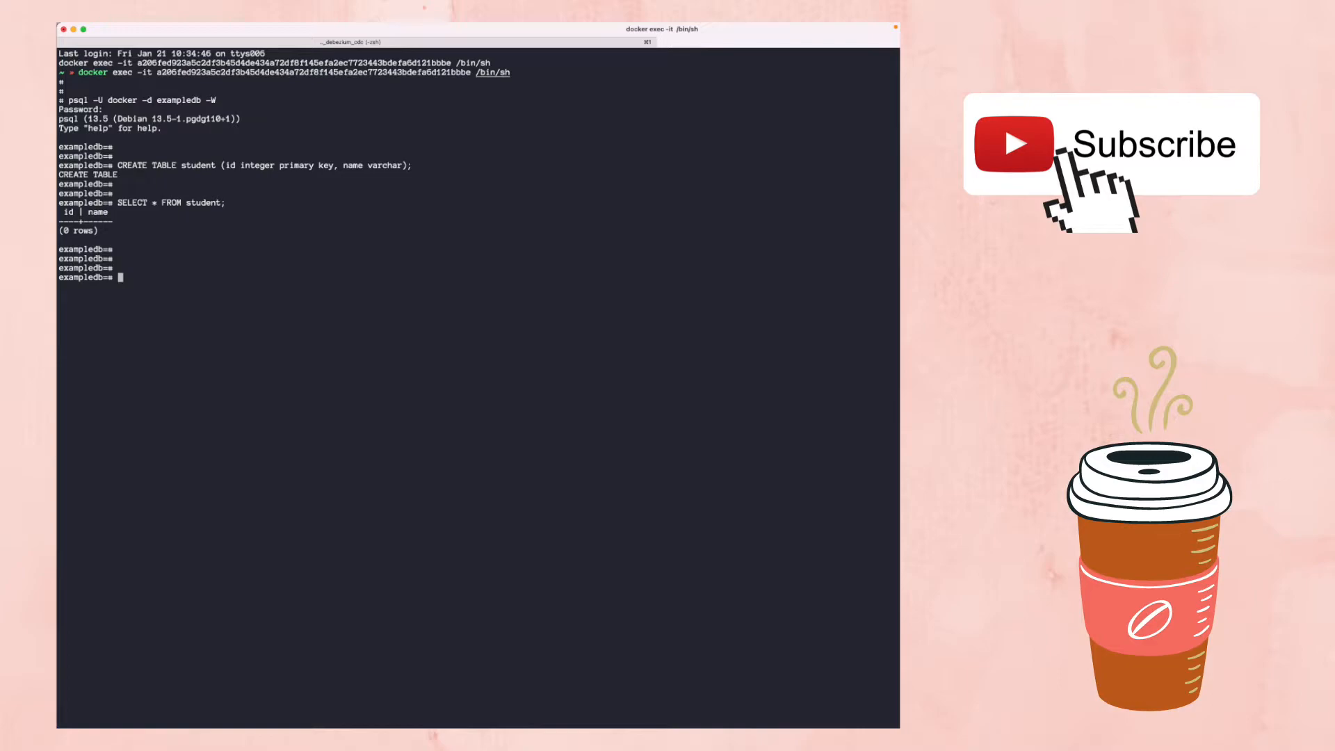
text(ALTER TABLE)
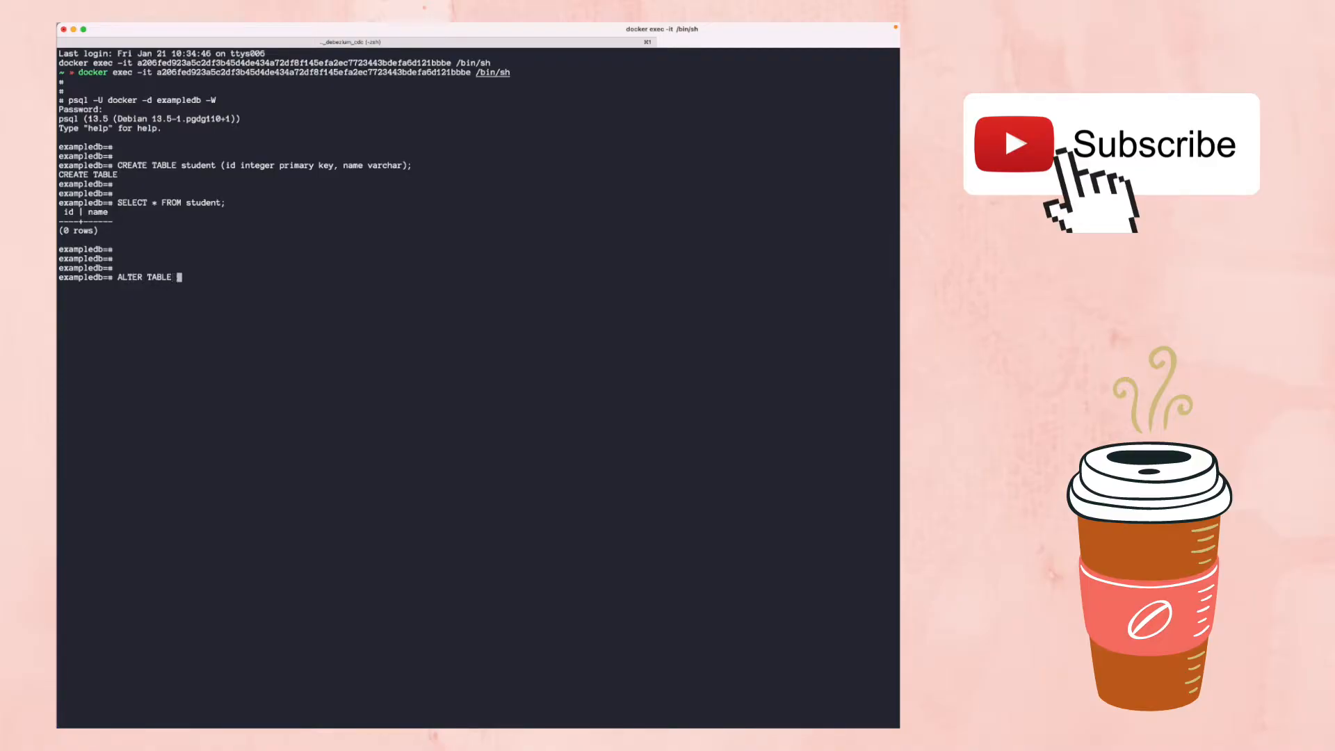
- Set public.student to REPLICA IDENTITY FULL and re-run SELECT * FROM student after the syntax error
text(public.stude)
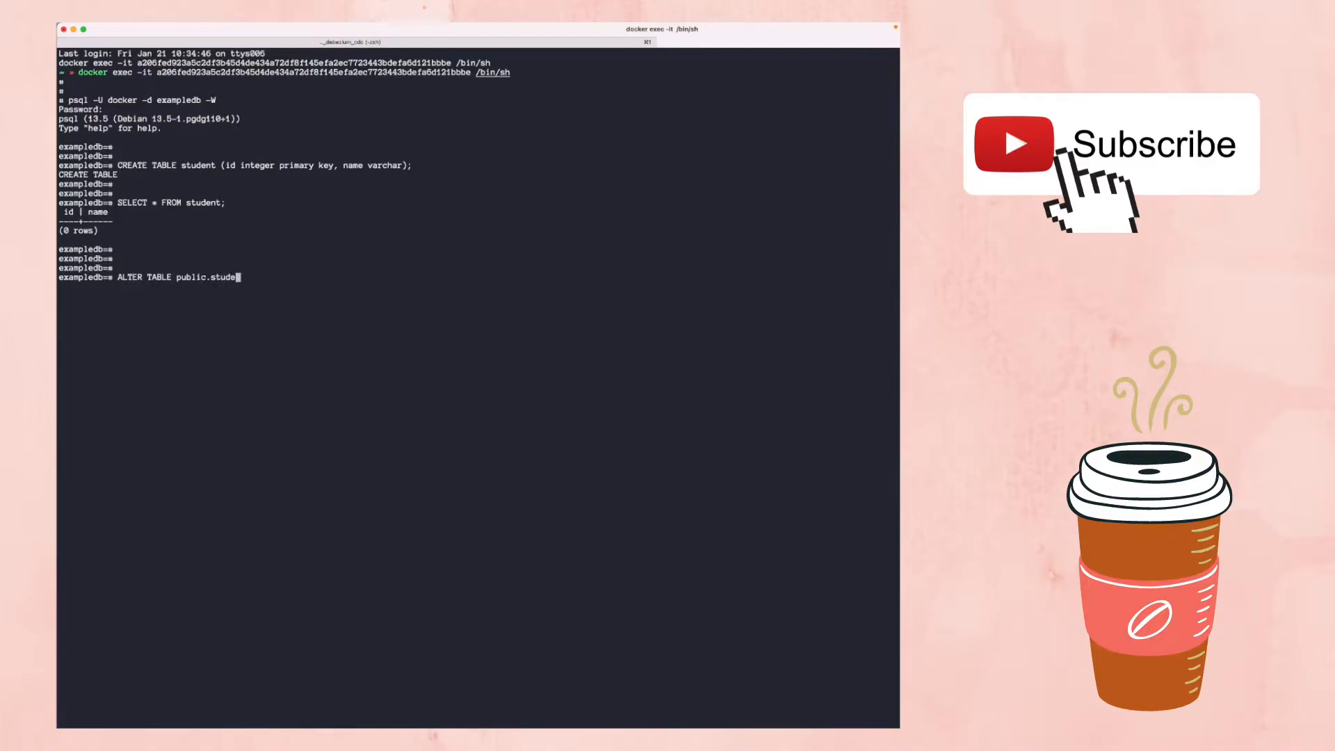
text(t)
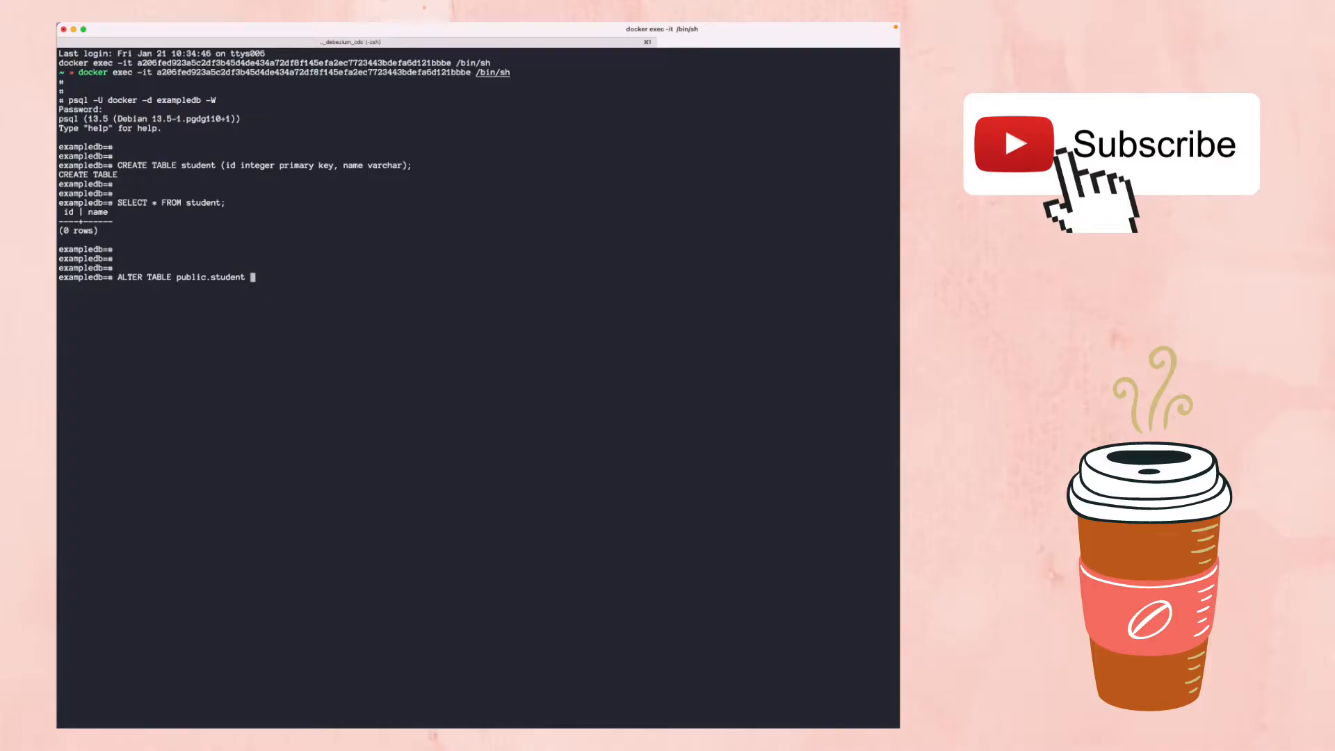
text(REPLICA IDENTITY FULL)
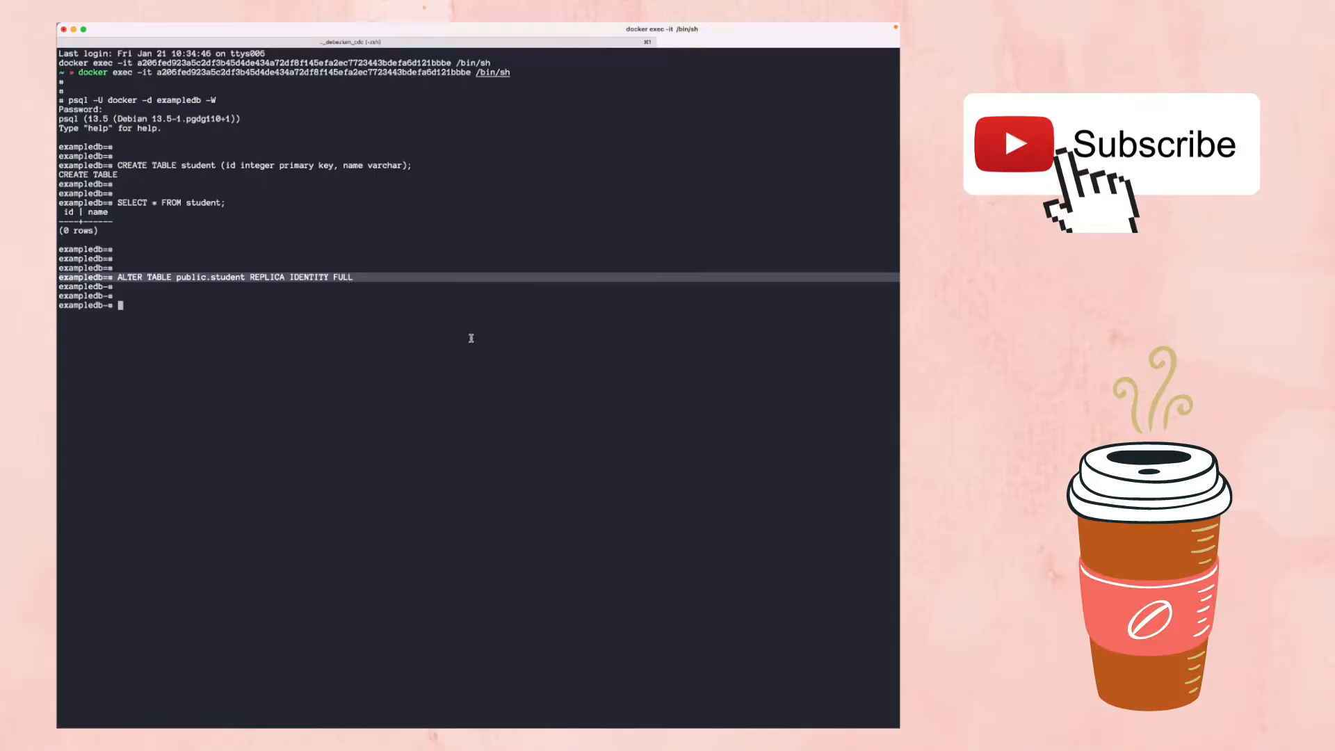
text(SELECT * FROM student;)
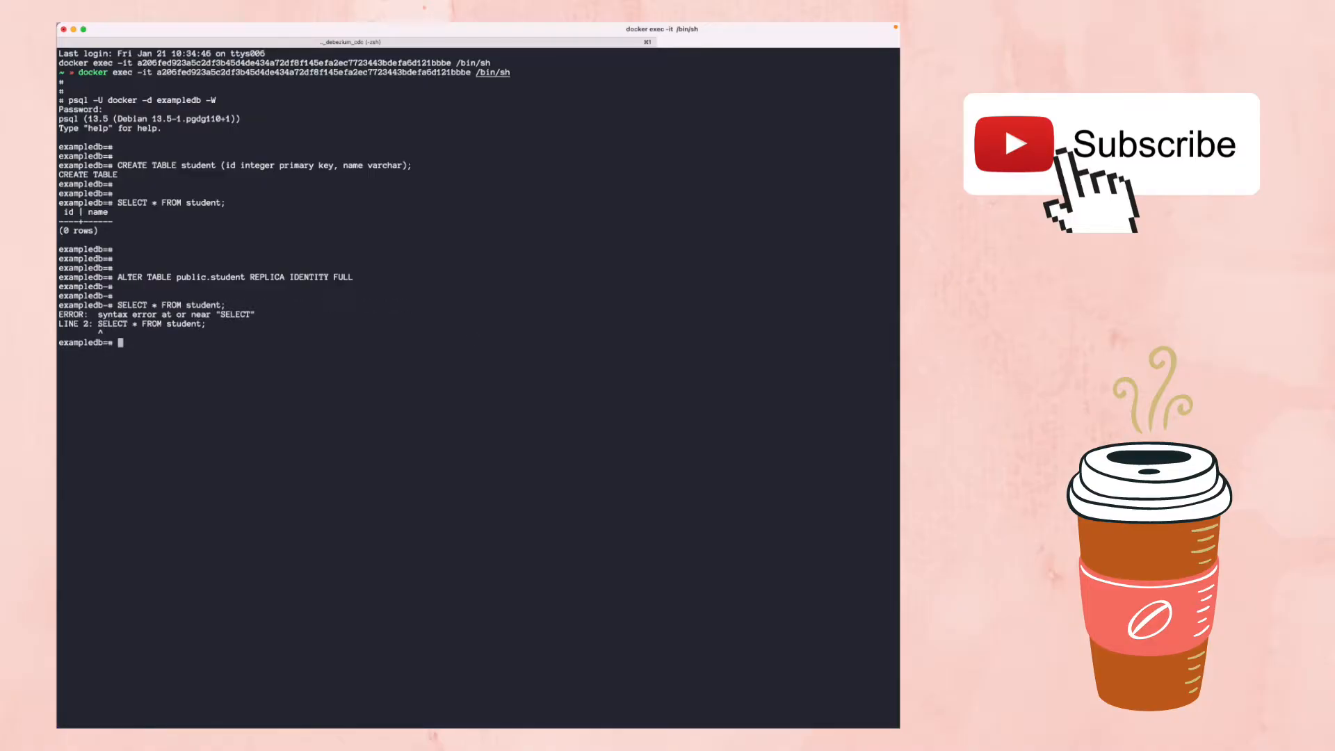
text(SELECT * FR)
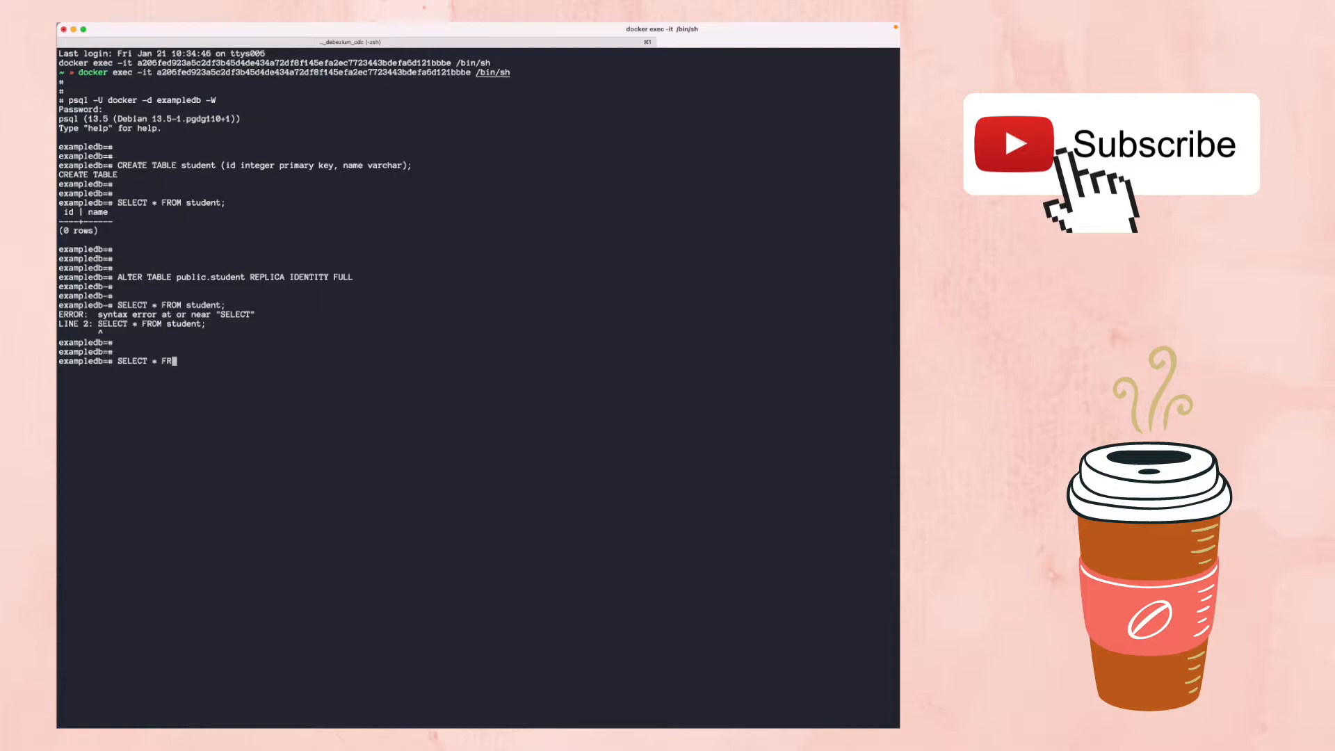
text(OM student;)
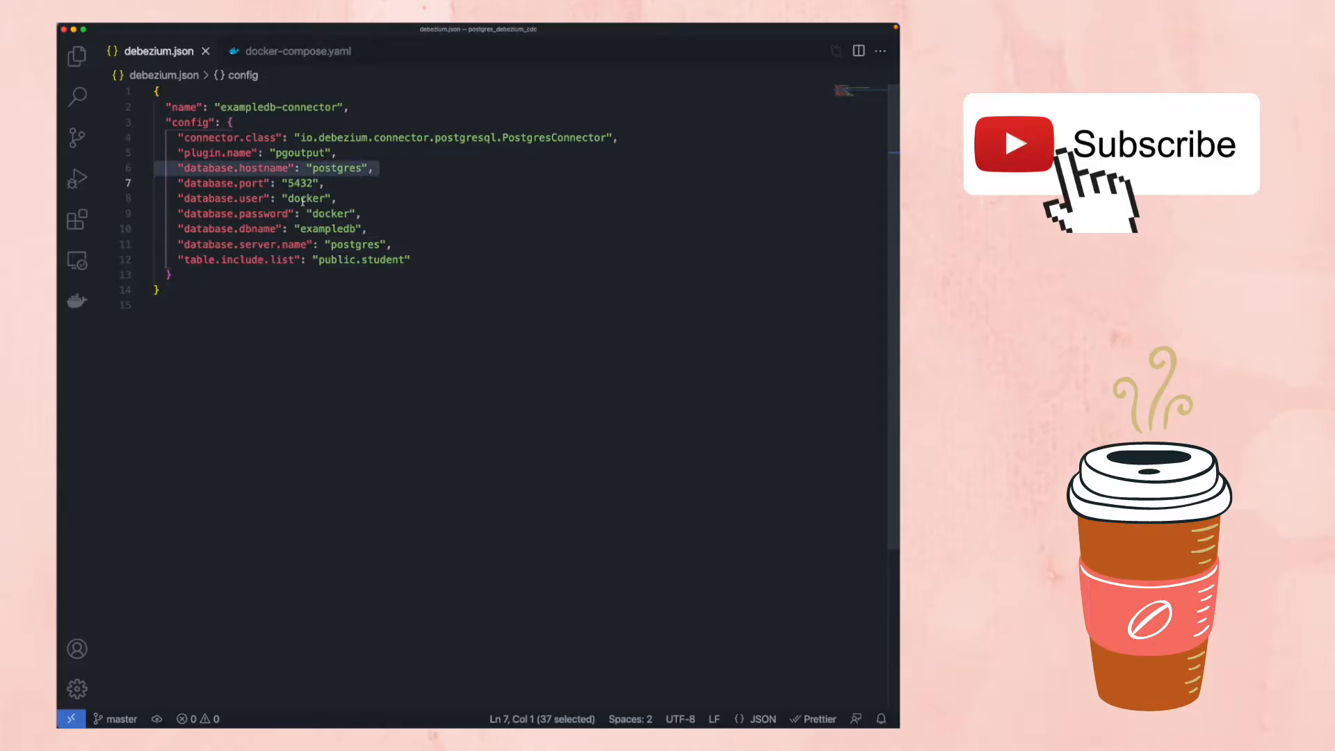
- Compare debezium.json's database user 'docker' with the postgres service in docker-compose.yaml
double_click(330, 212)
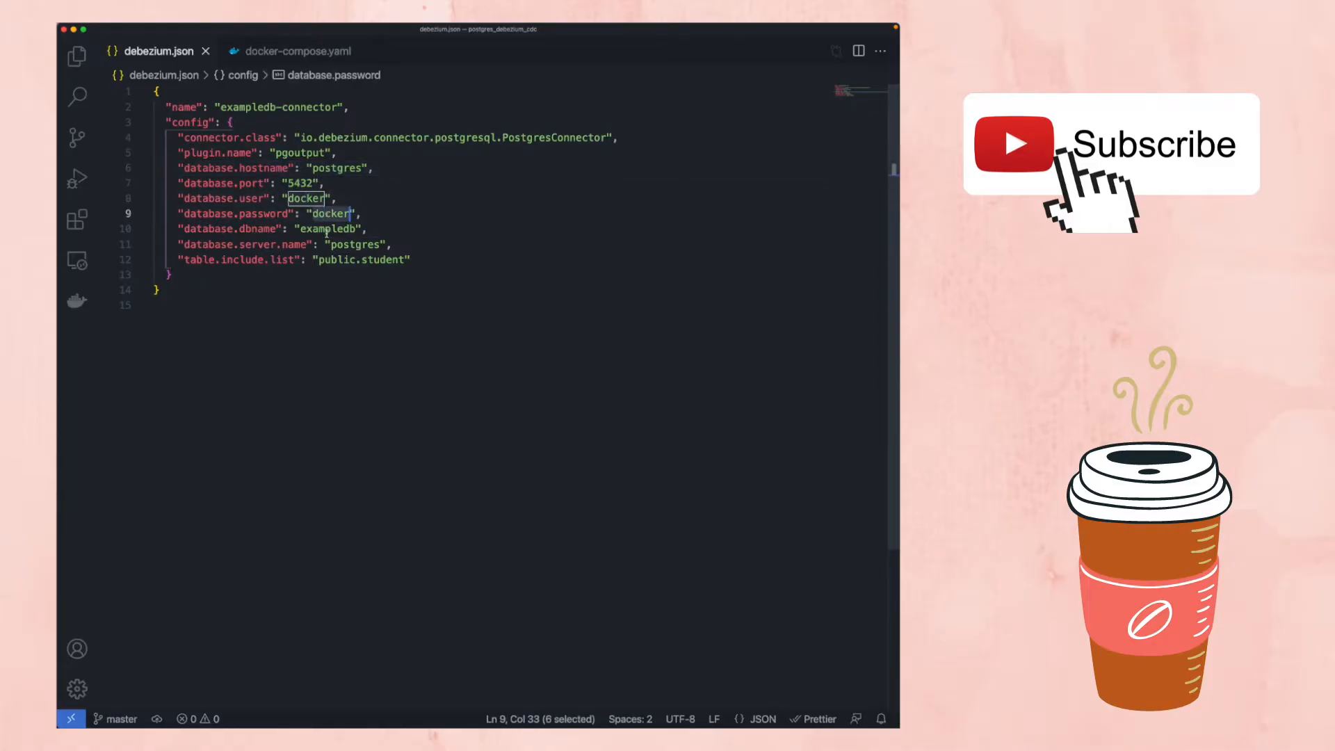
click(296, 50)
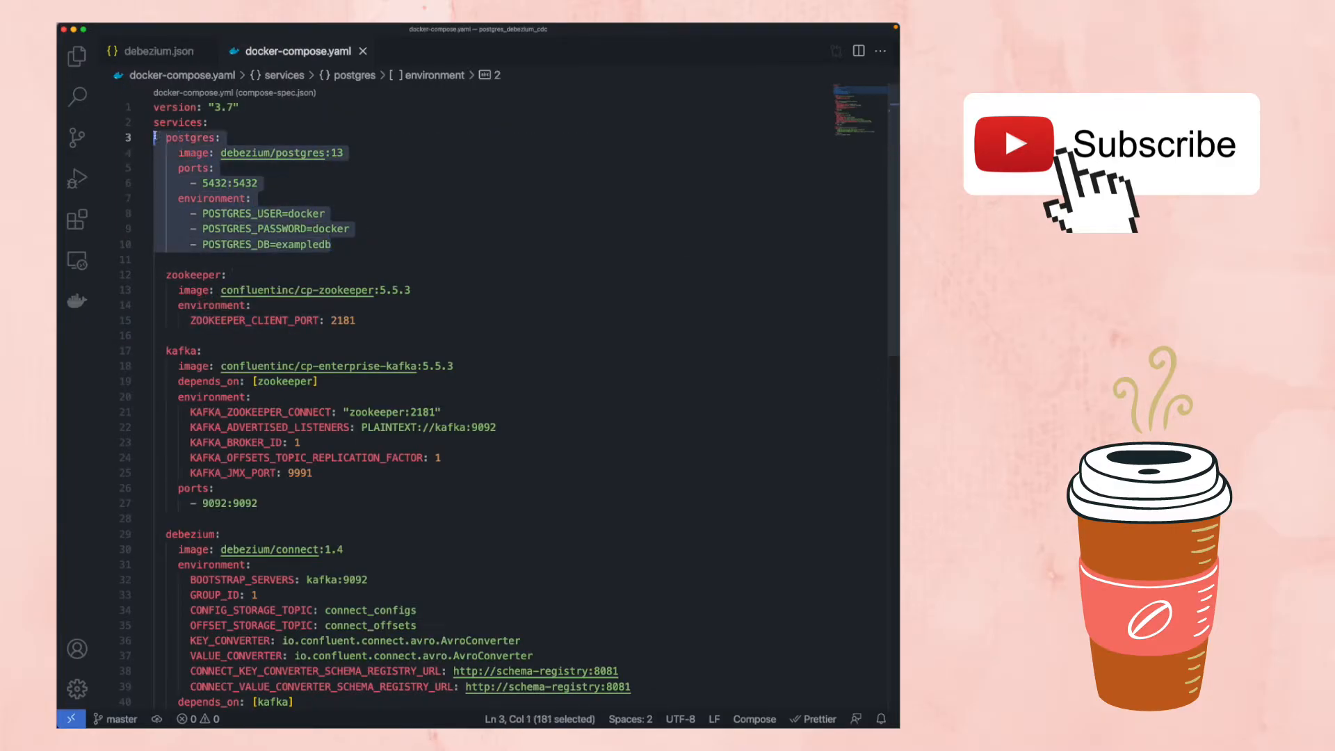
click(159, 51)
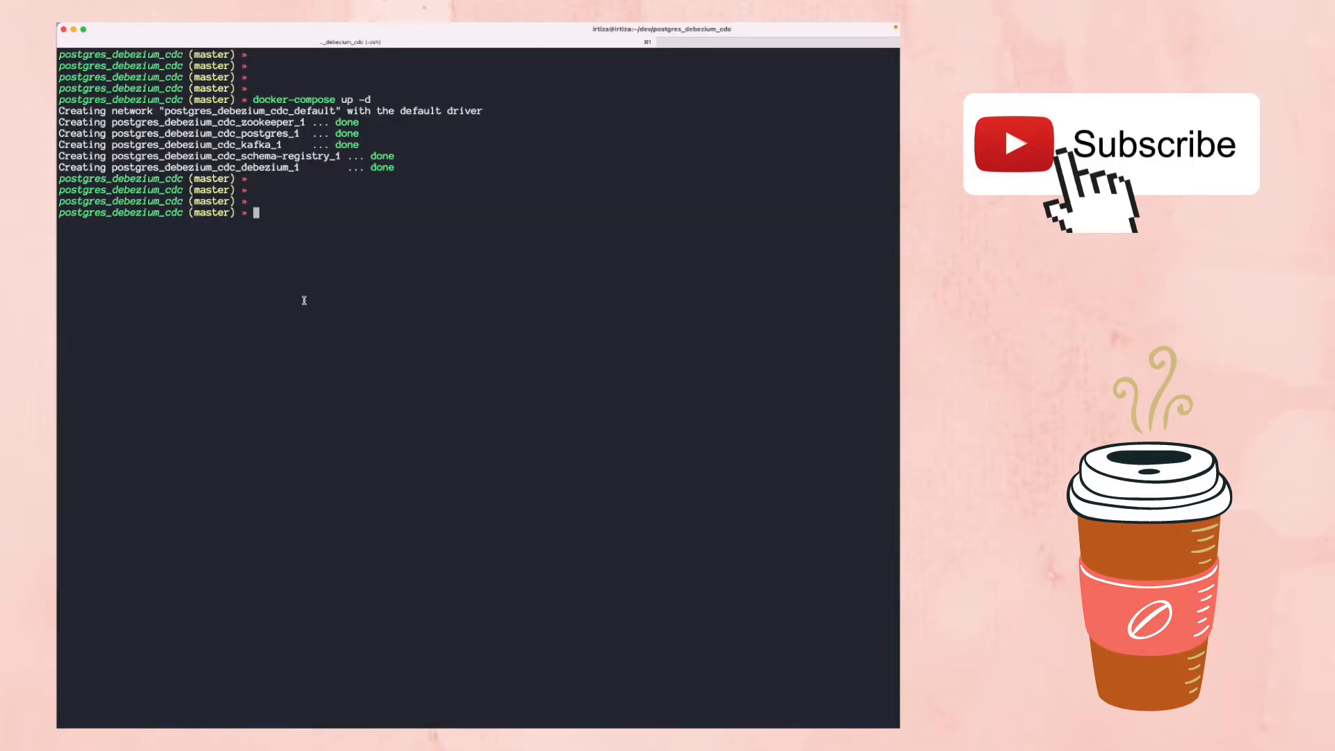
- Add a // curl POST of debezium.json to 127.0.0.1:8083/connectors and check debezium's ports
key(enter)
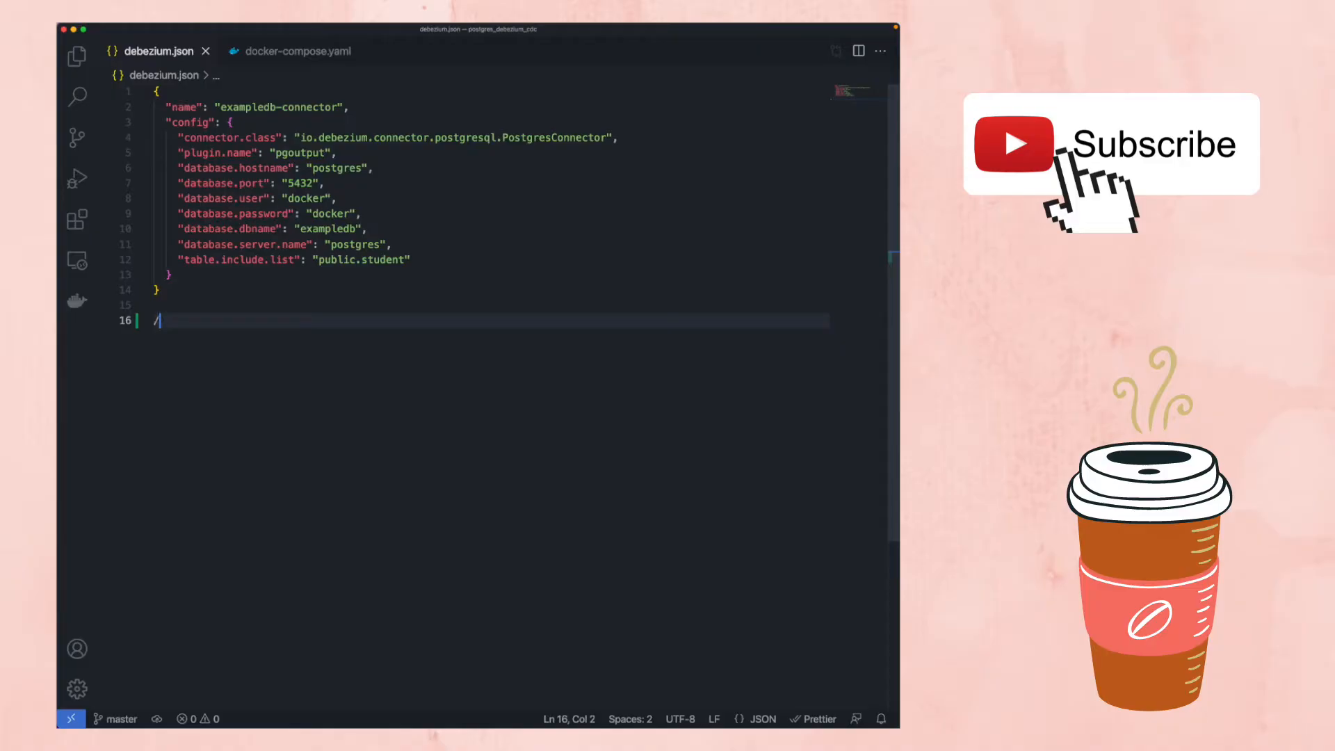
text(// curl -i -X POST -H "Accept:application/json" -H "Content-Type:application/json" 127.0.0.1:8083/connectors/ -)
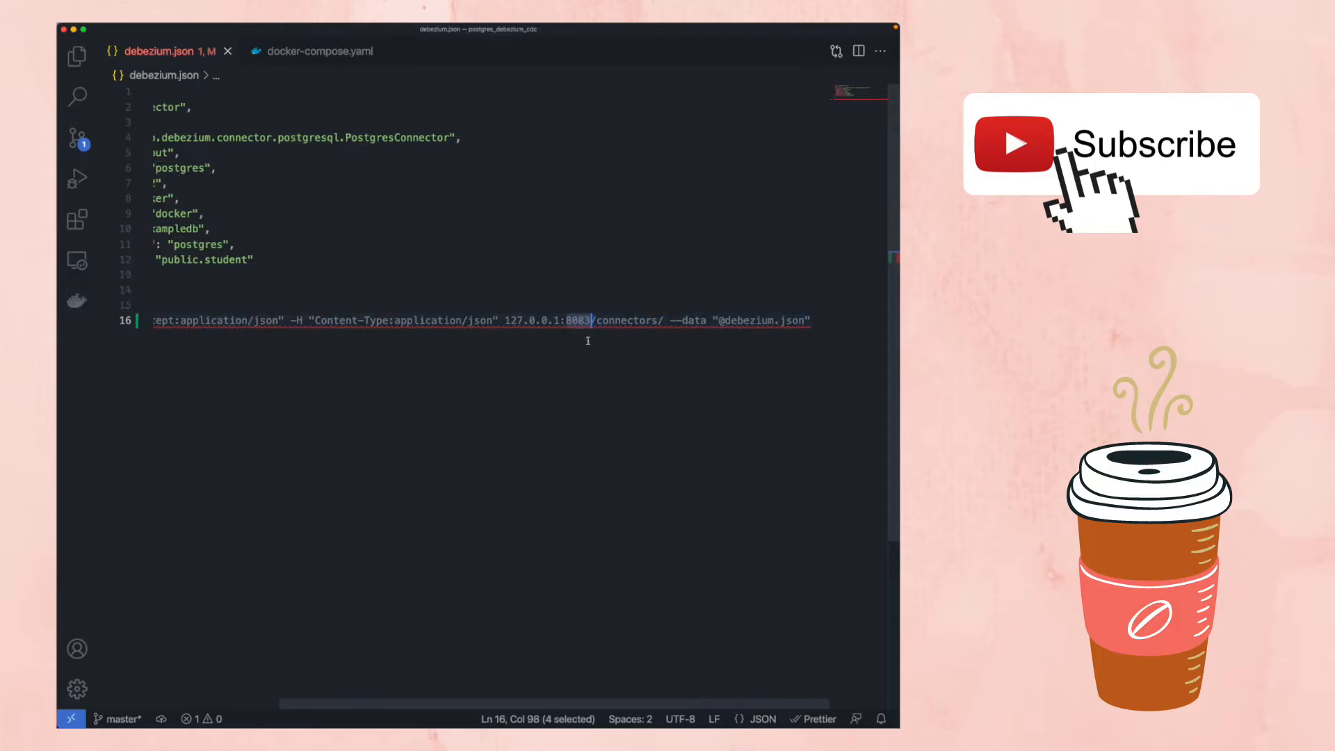
click(319, 50)
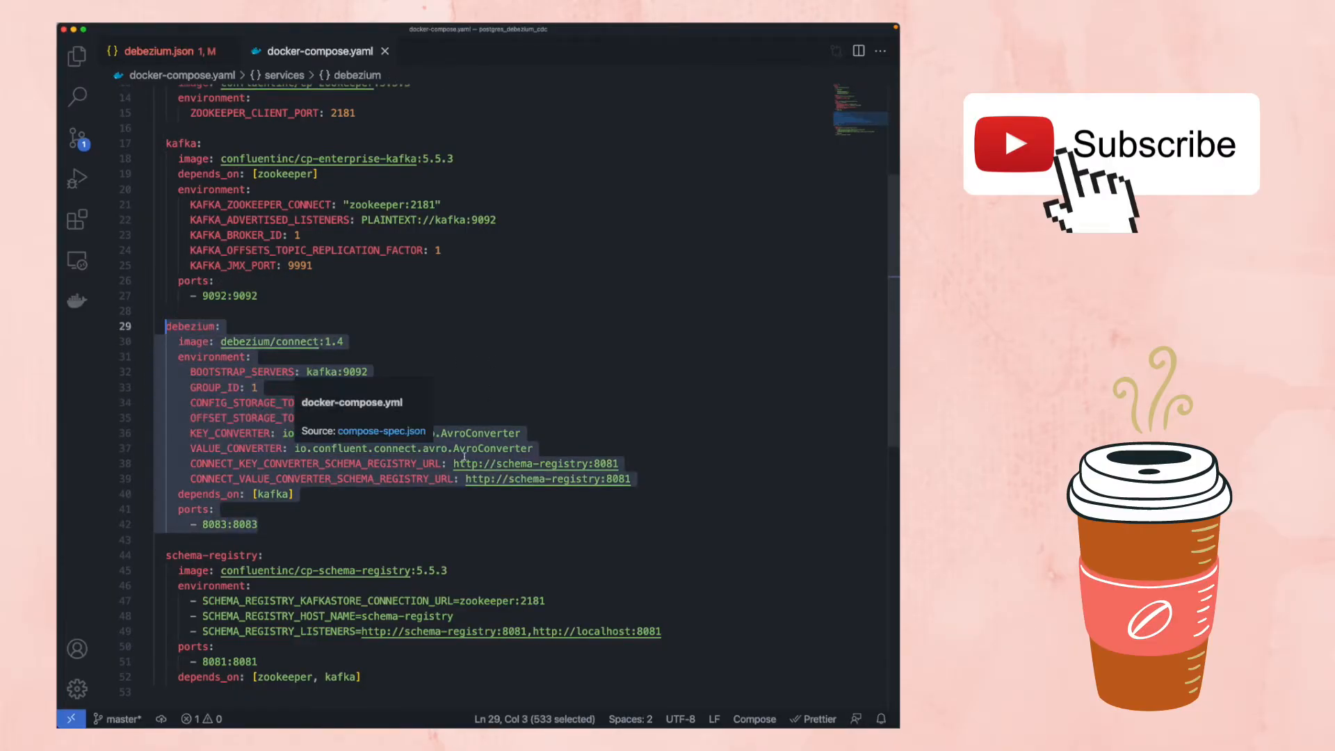
click(162, 51)
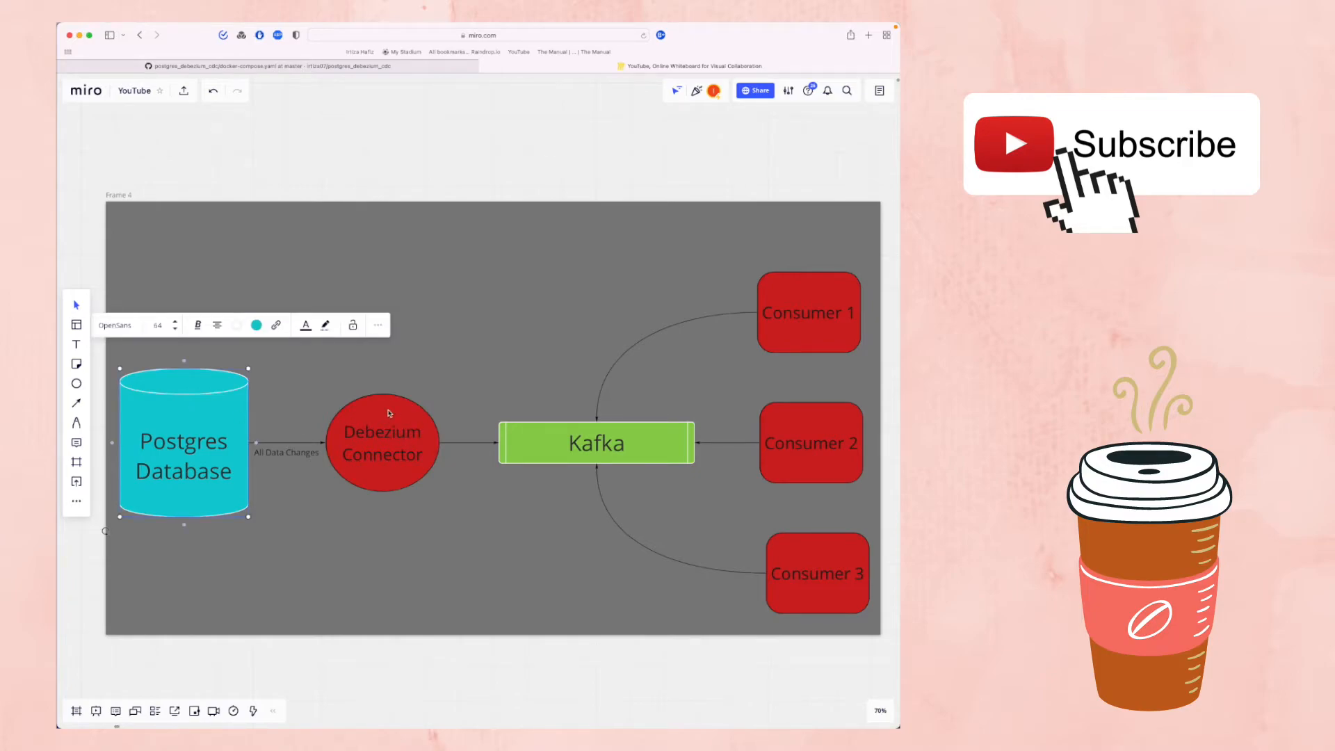
click(382, 441)
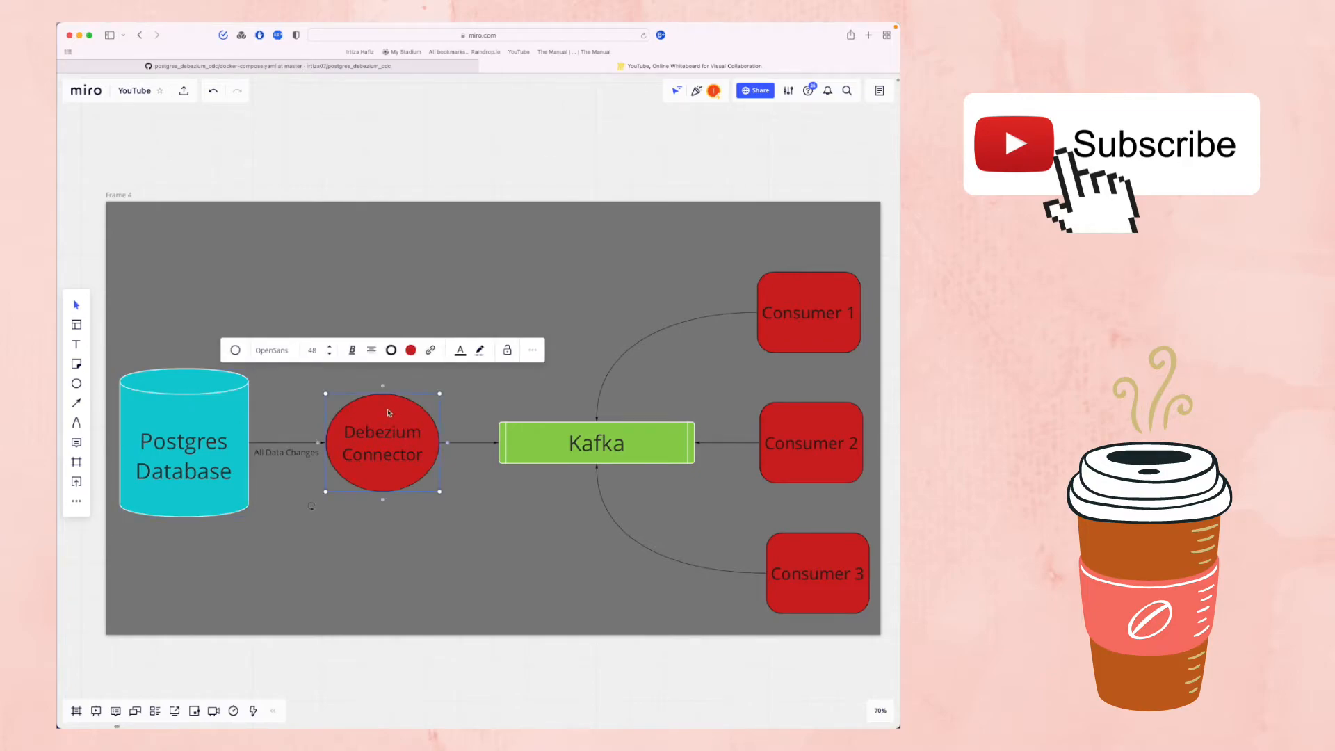
click(183, 442)
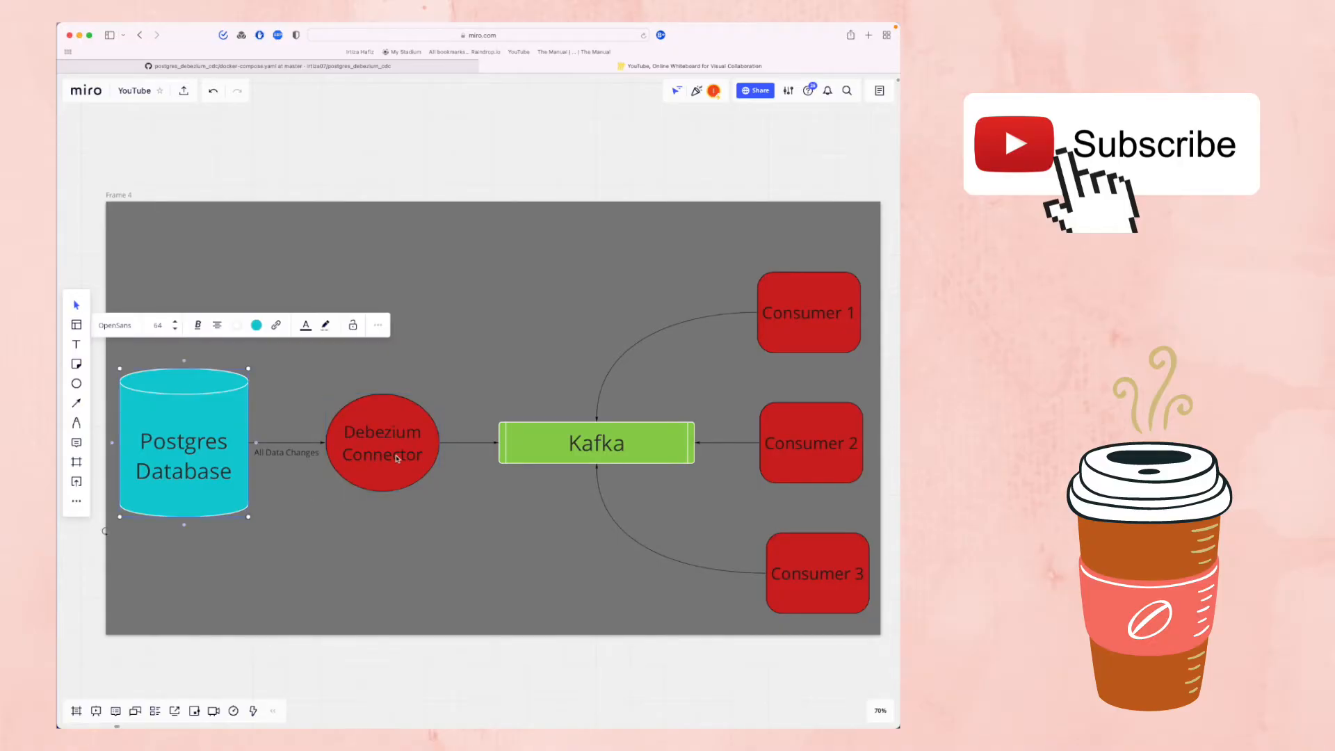
click(381, 443)
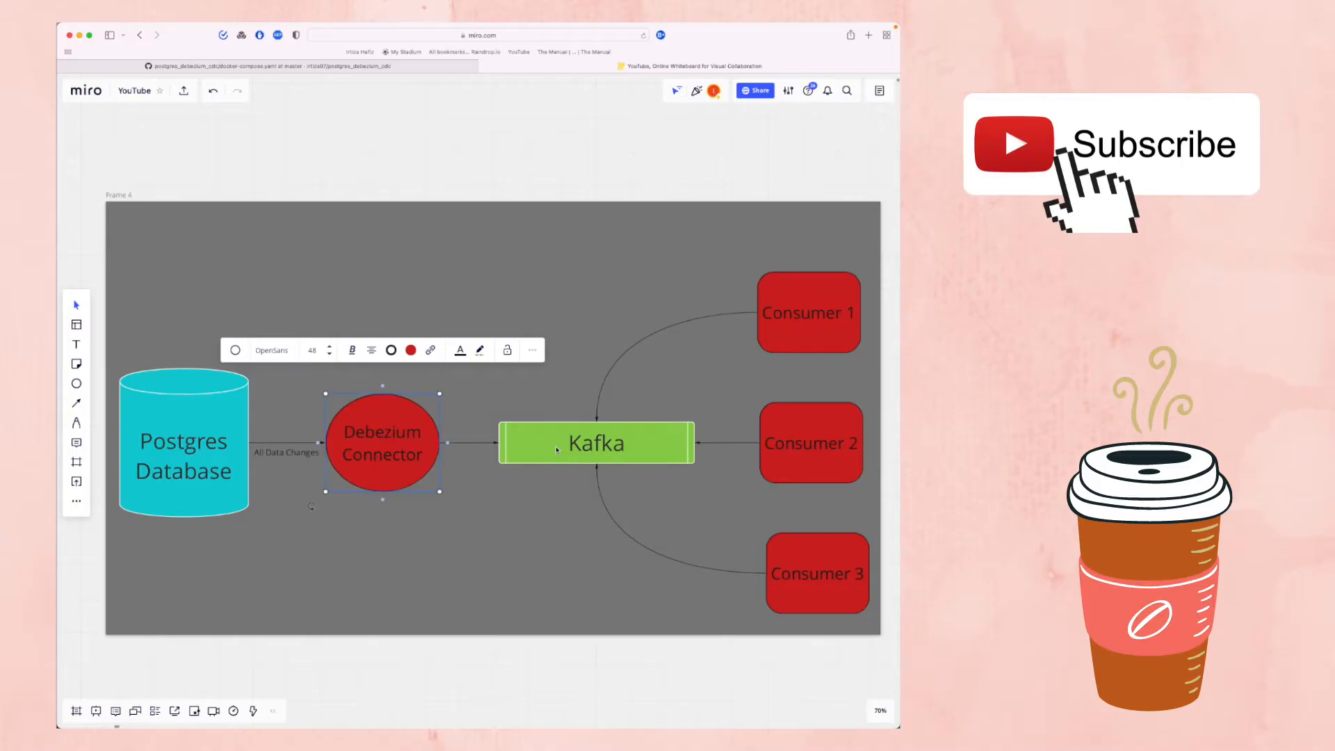
click(596, 443)
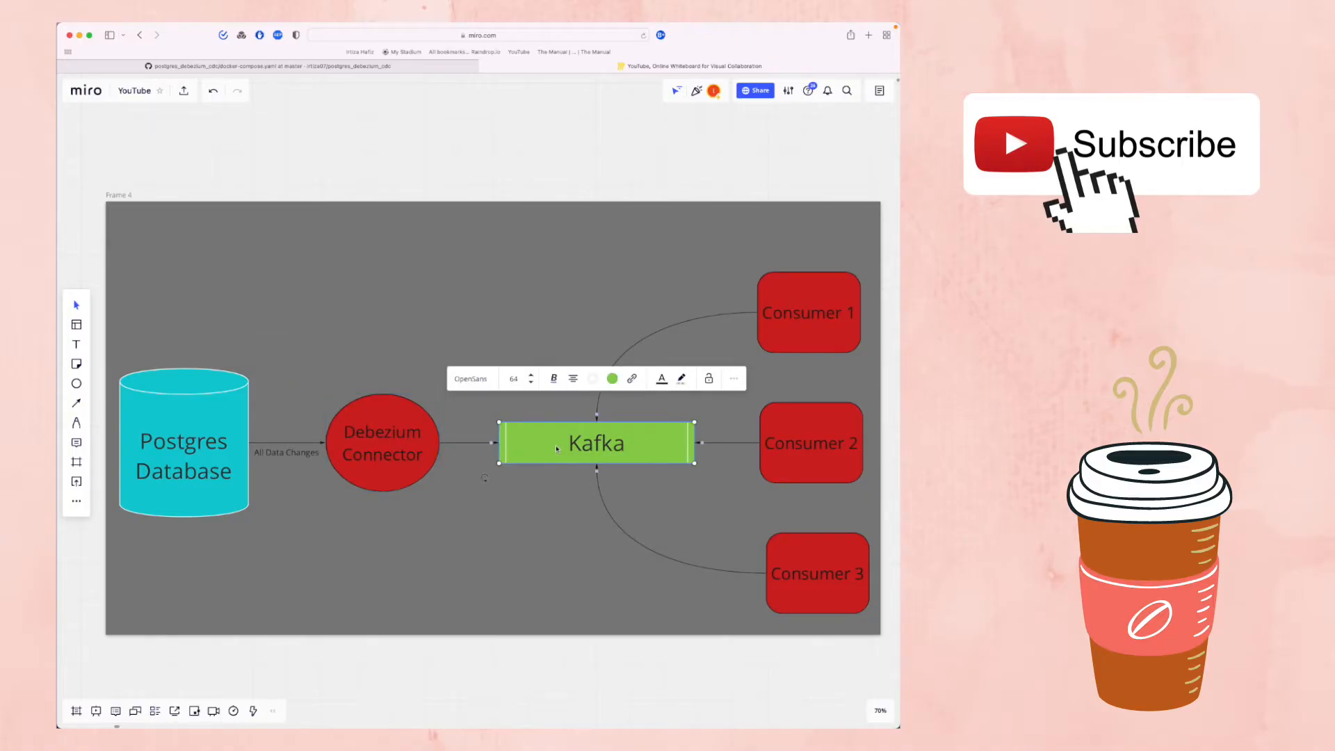
click(530, 526)
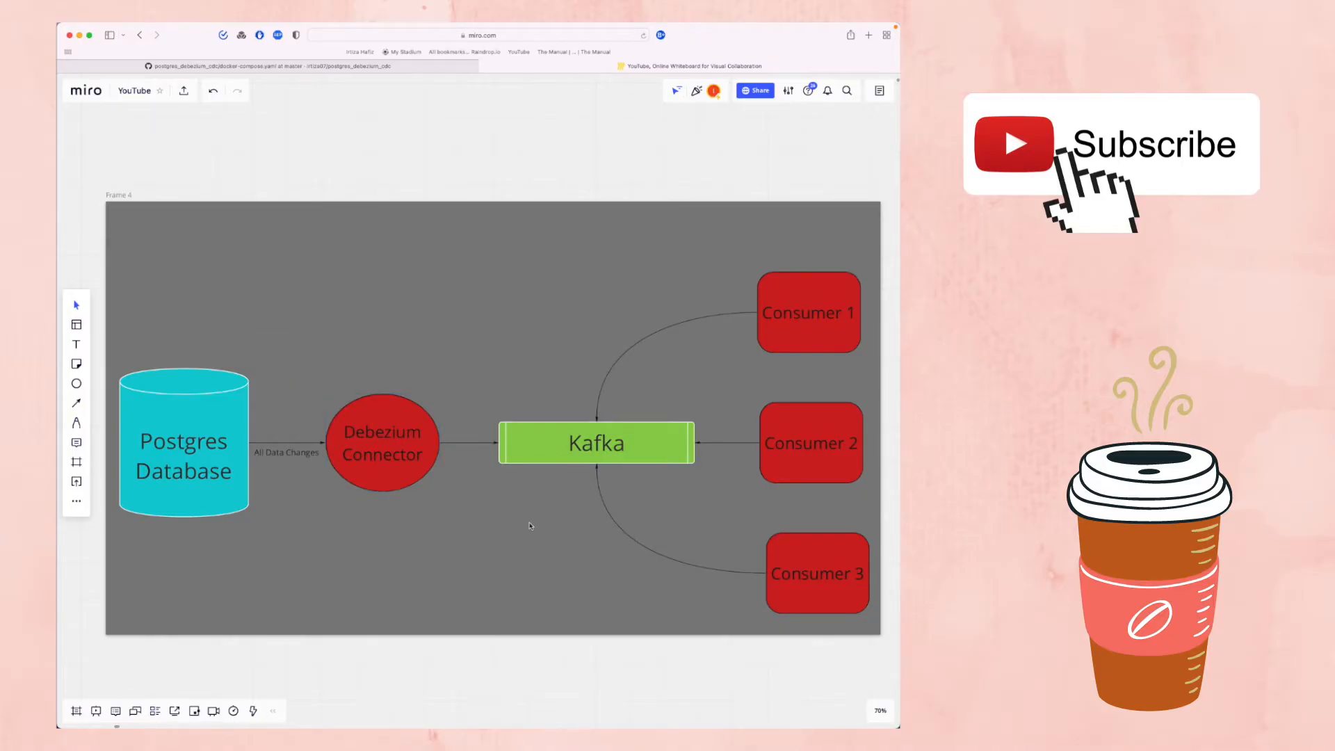
click(596, 443)
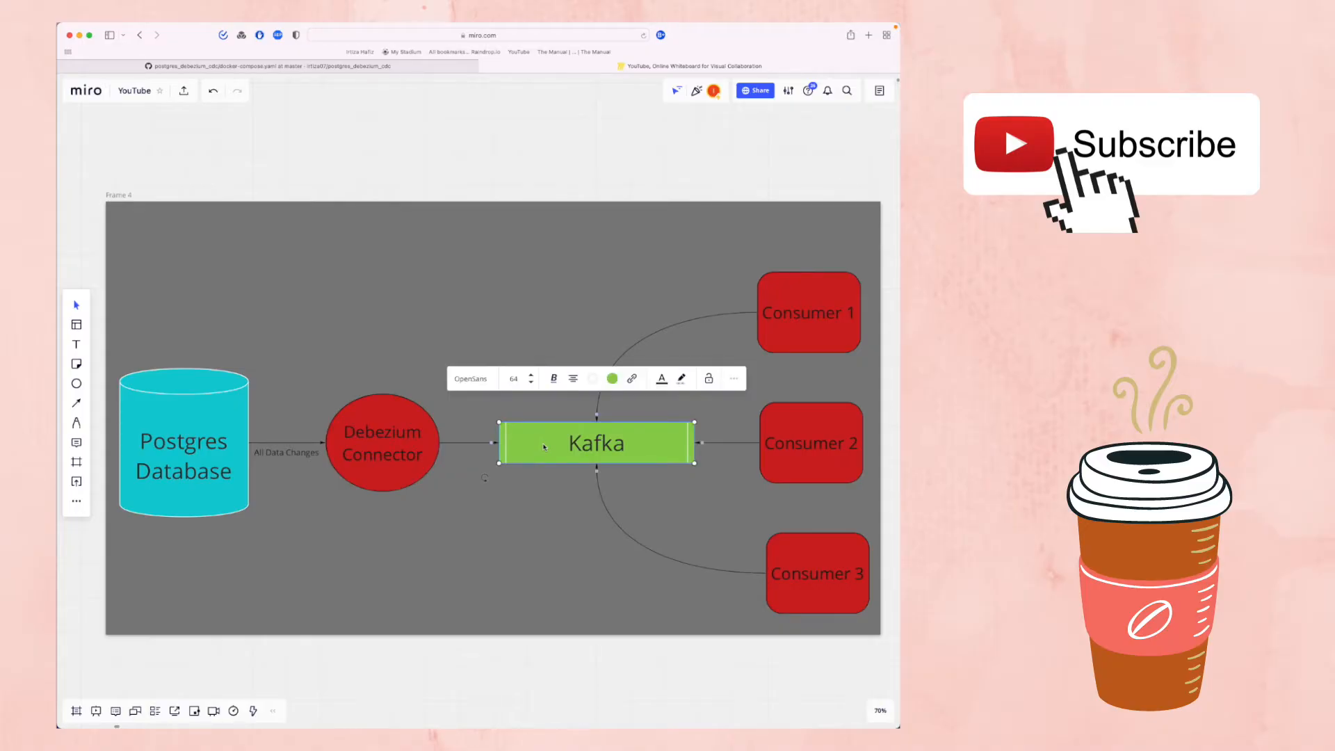
click(382, 443)
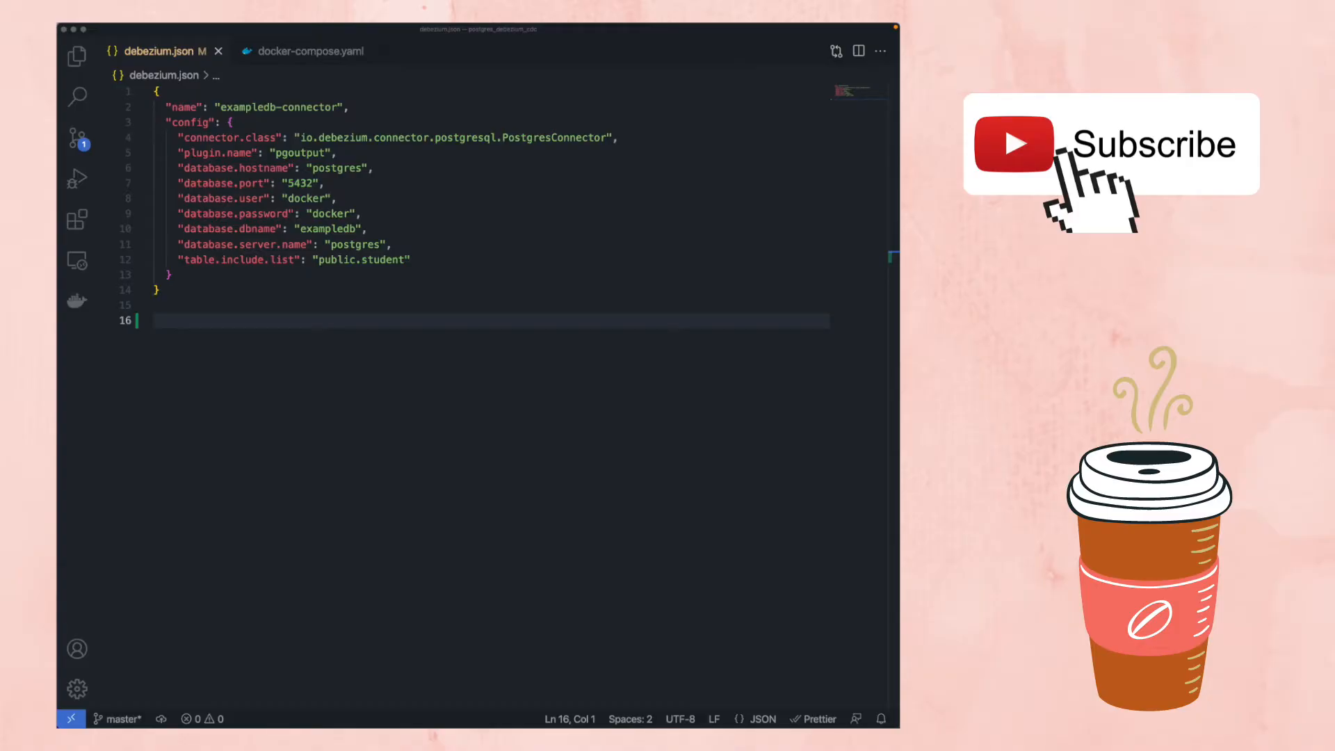
- Draft the multi-line docker run --tty confluentinc/cp-kafkacat command in debezium.json and select it
text(docker run --tty \)
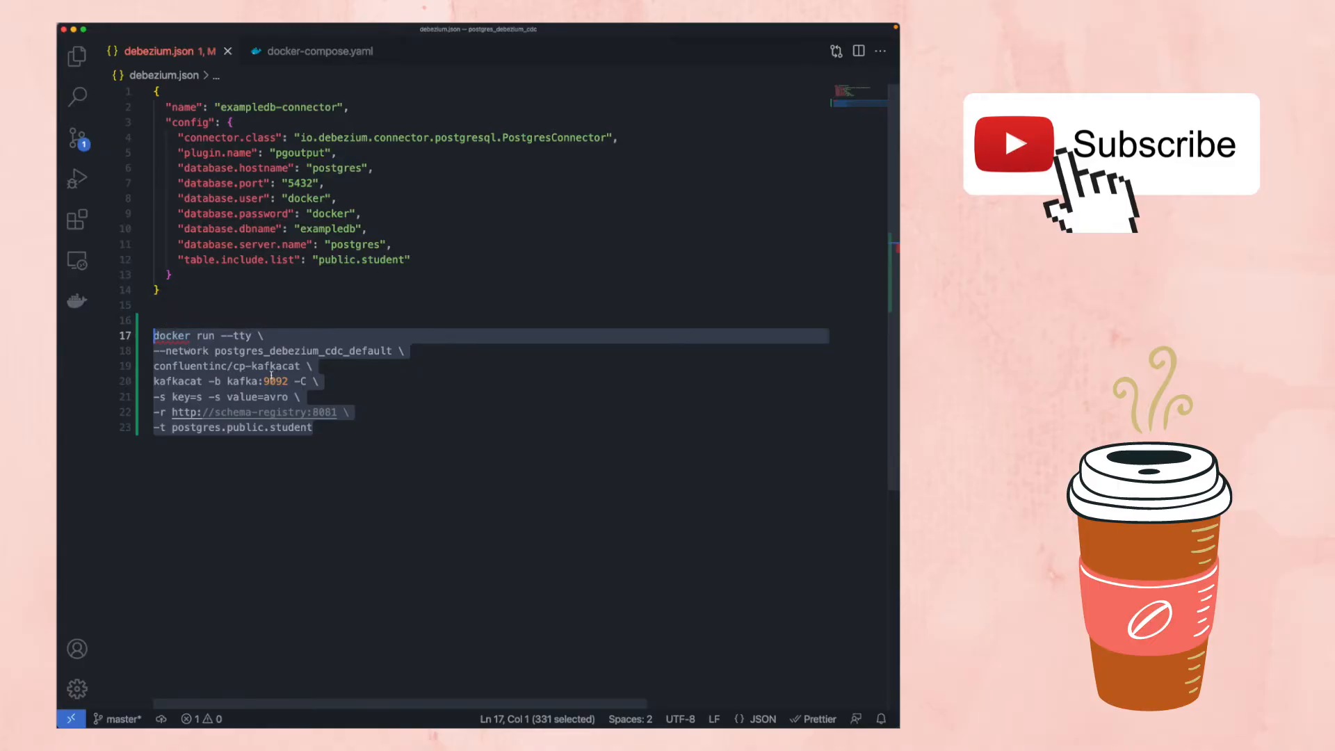
double_click(178, 381)
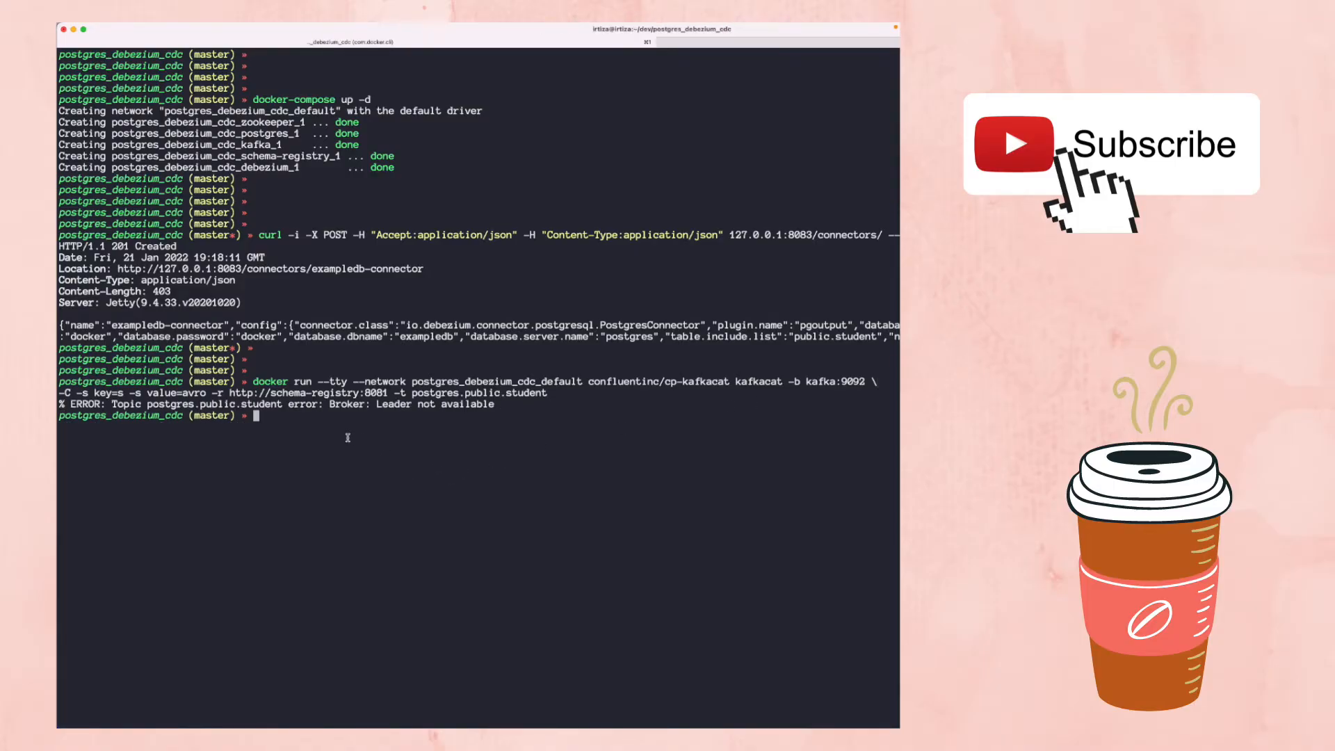
- Run the kafkacat consumer and highlight 'Broker' in its leader-not-available error
double_click(348, 405)
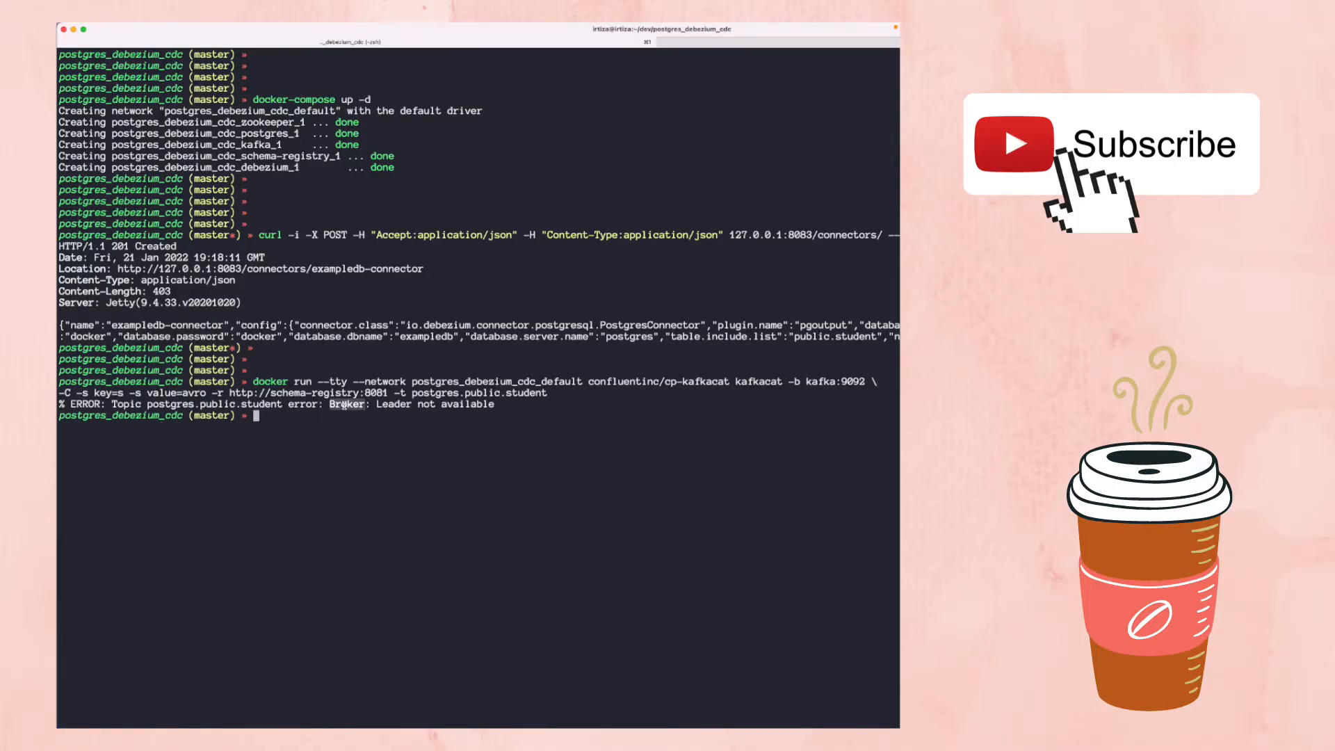
key(Enter)
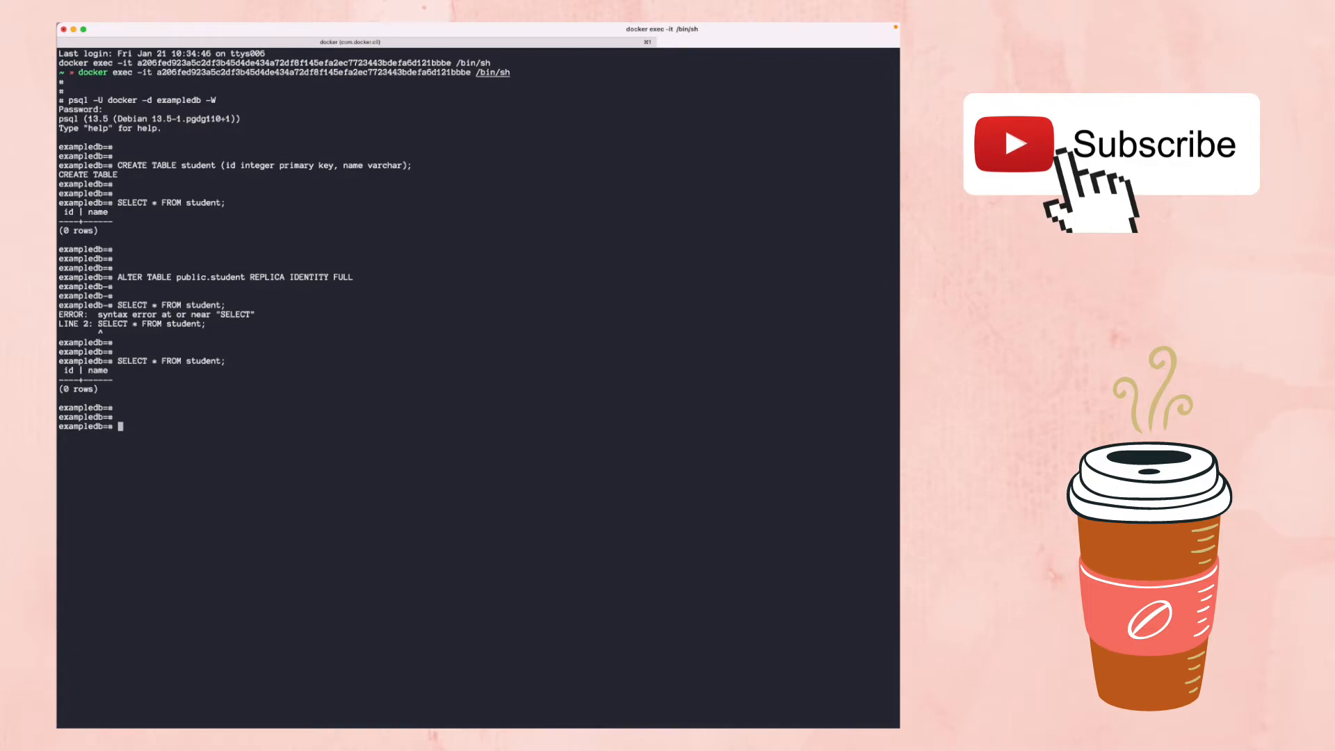
- Insert student (1, 'bob') into the student table, then begin inserting (2, 'mike')
text(INSERT INTO student (id, name)
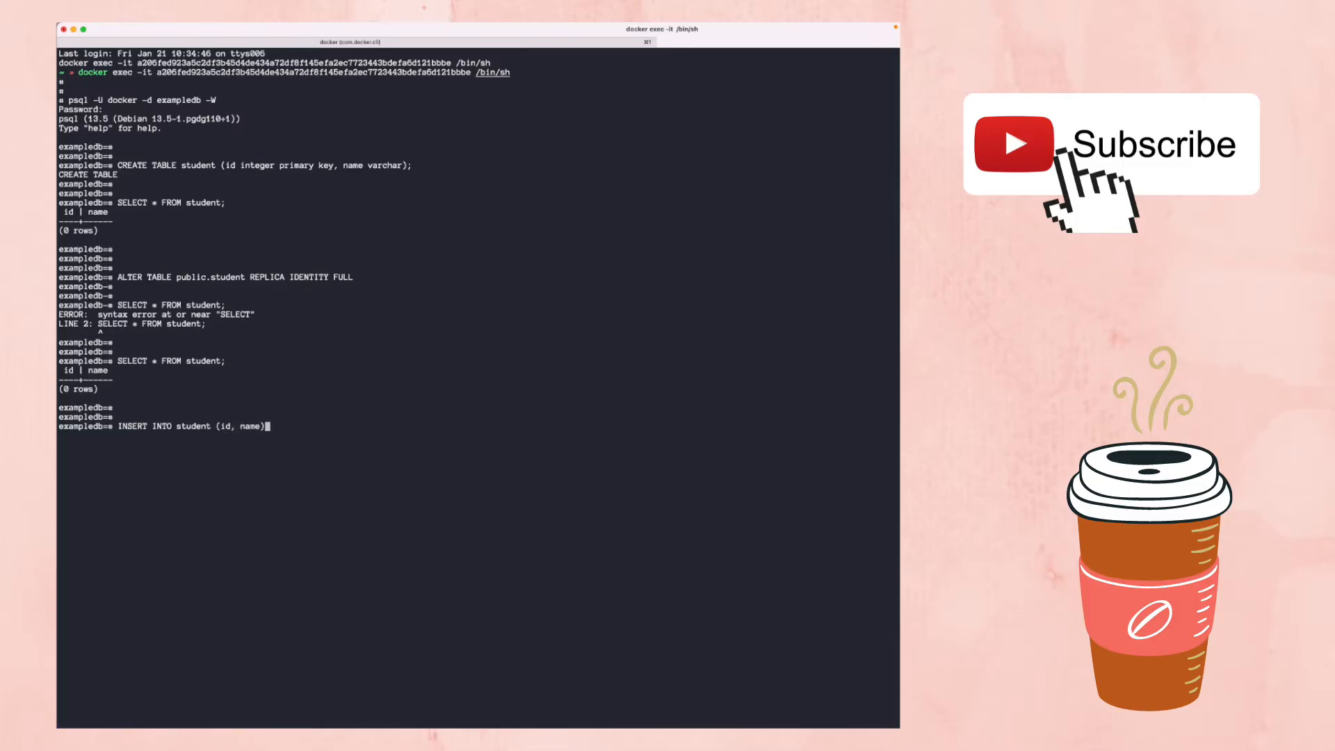
text(VALUES (1,)
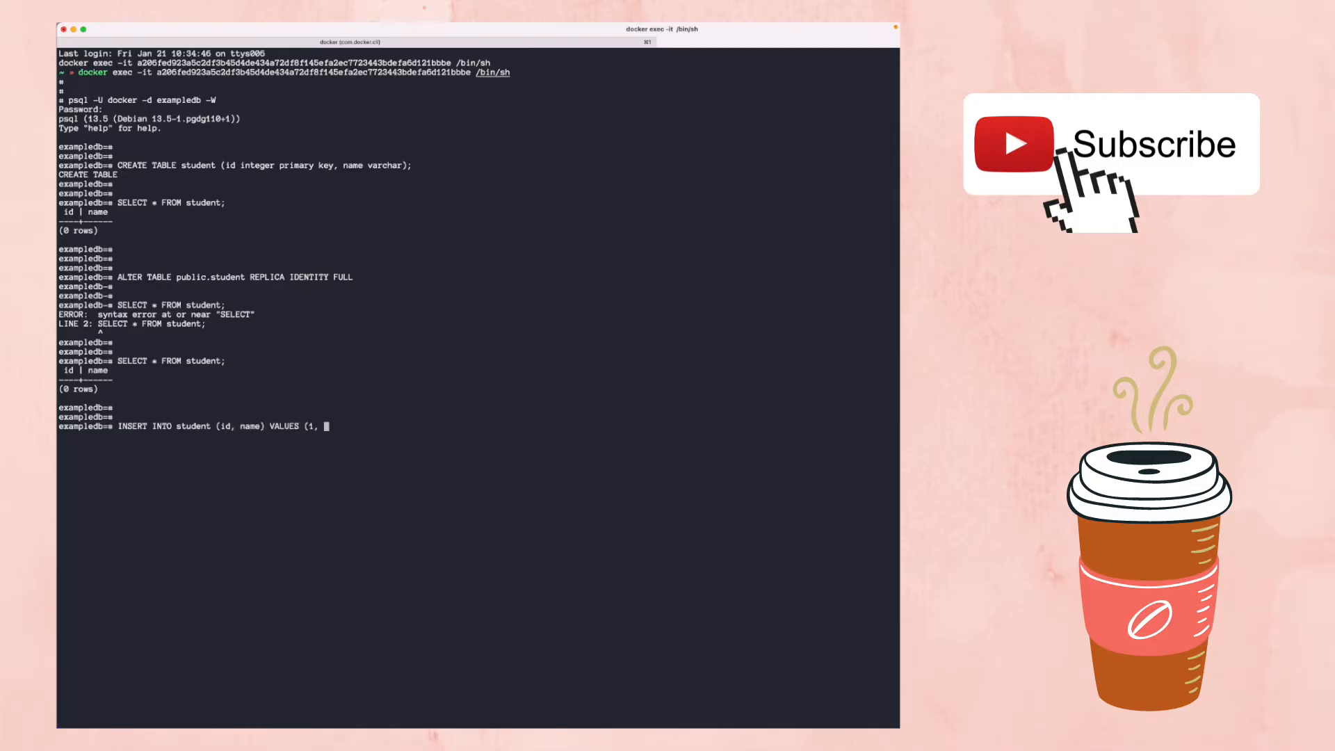
text('bob');)
text(SELECT * FROM student;)
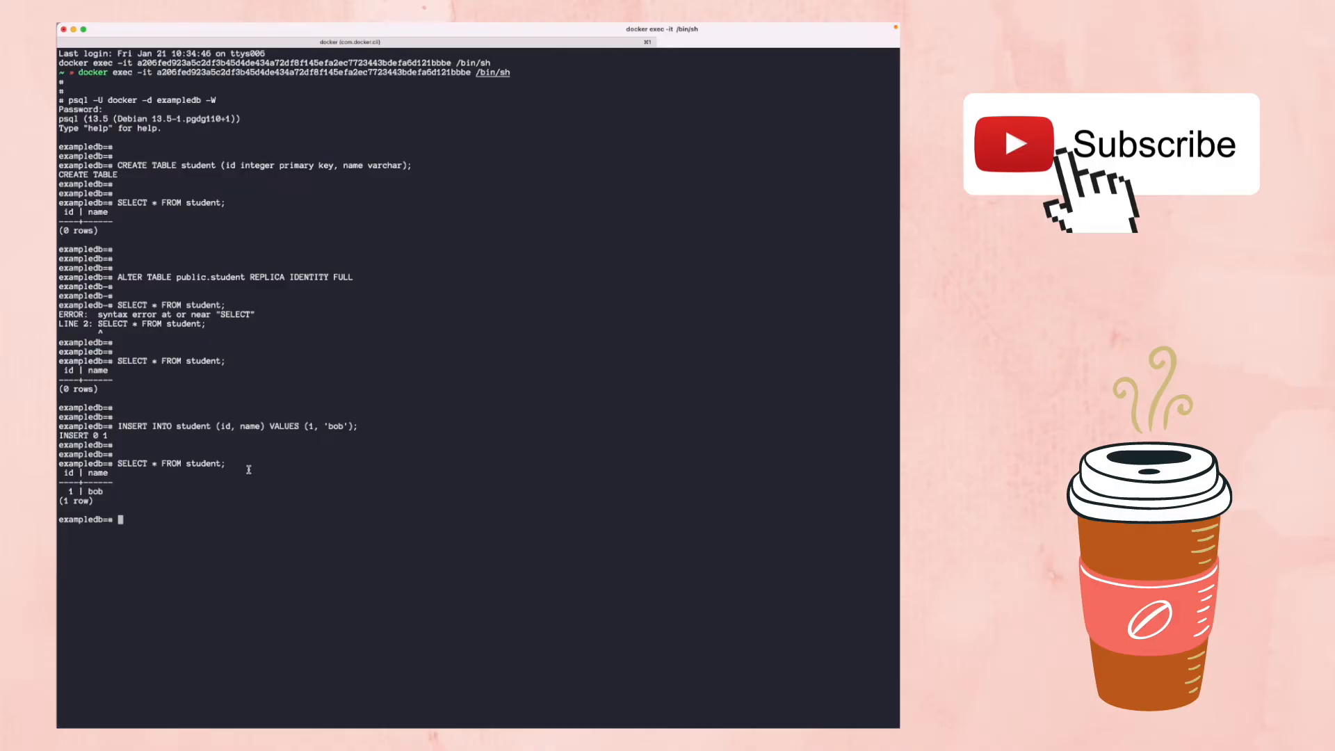
text(INSERT INTO student (id, name) VALUES (1, 'bob');)
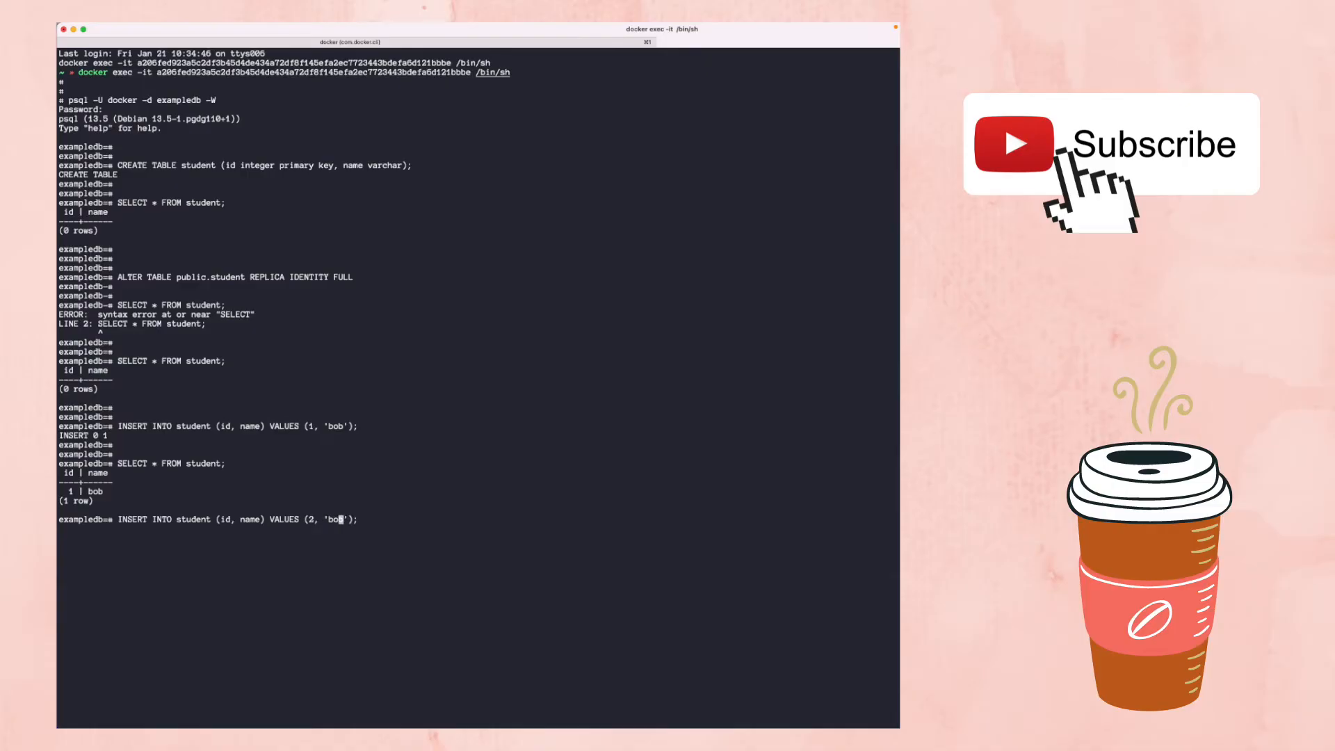
text(mike)
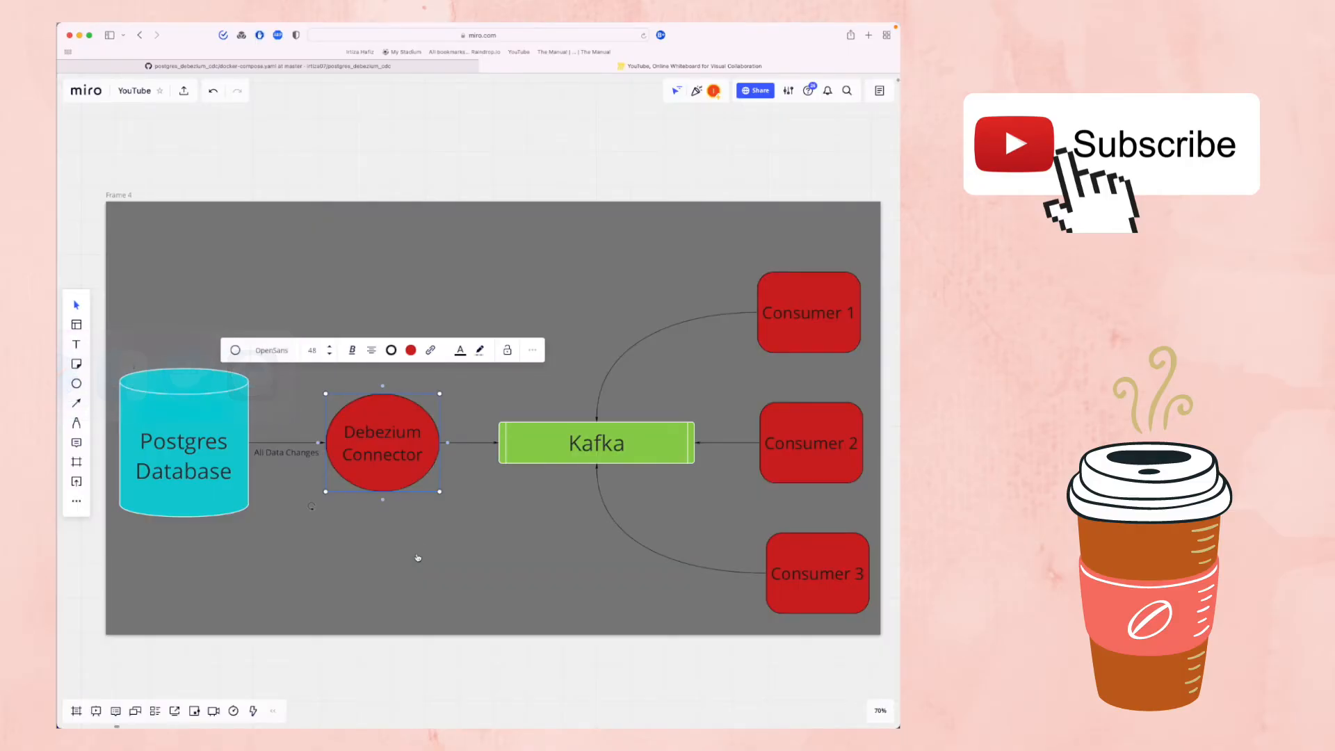
click(596, 443)
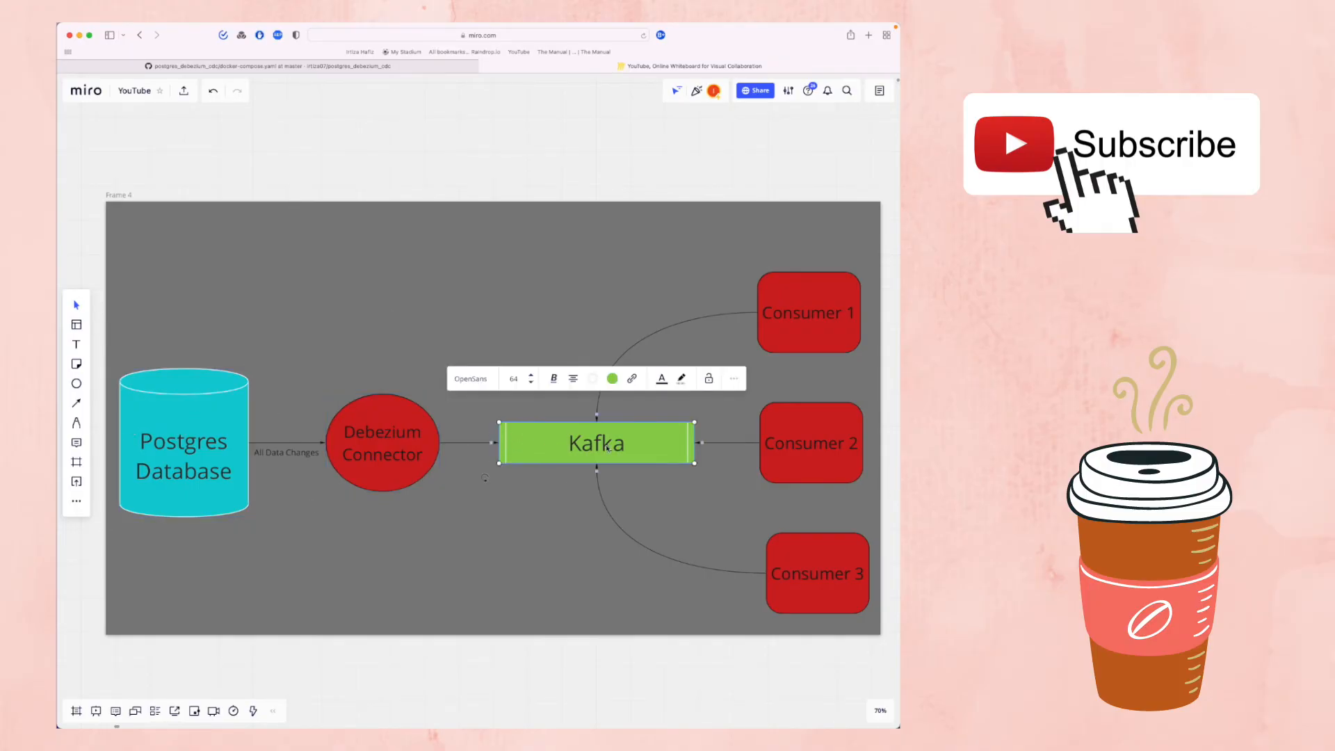
mouse_move(791, 327)
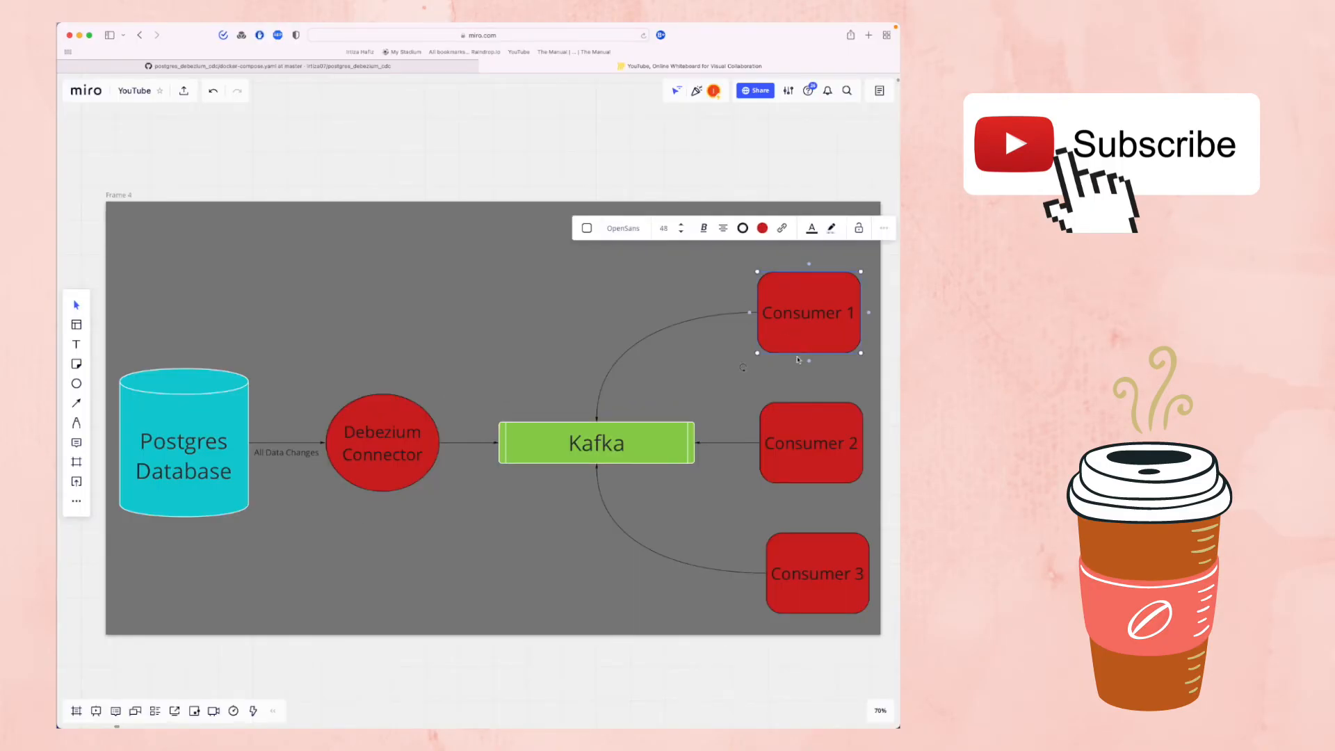
click(816, 573)
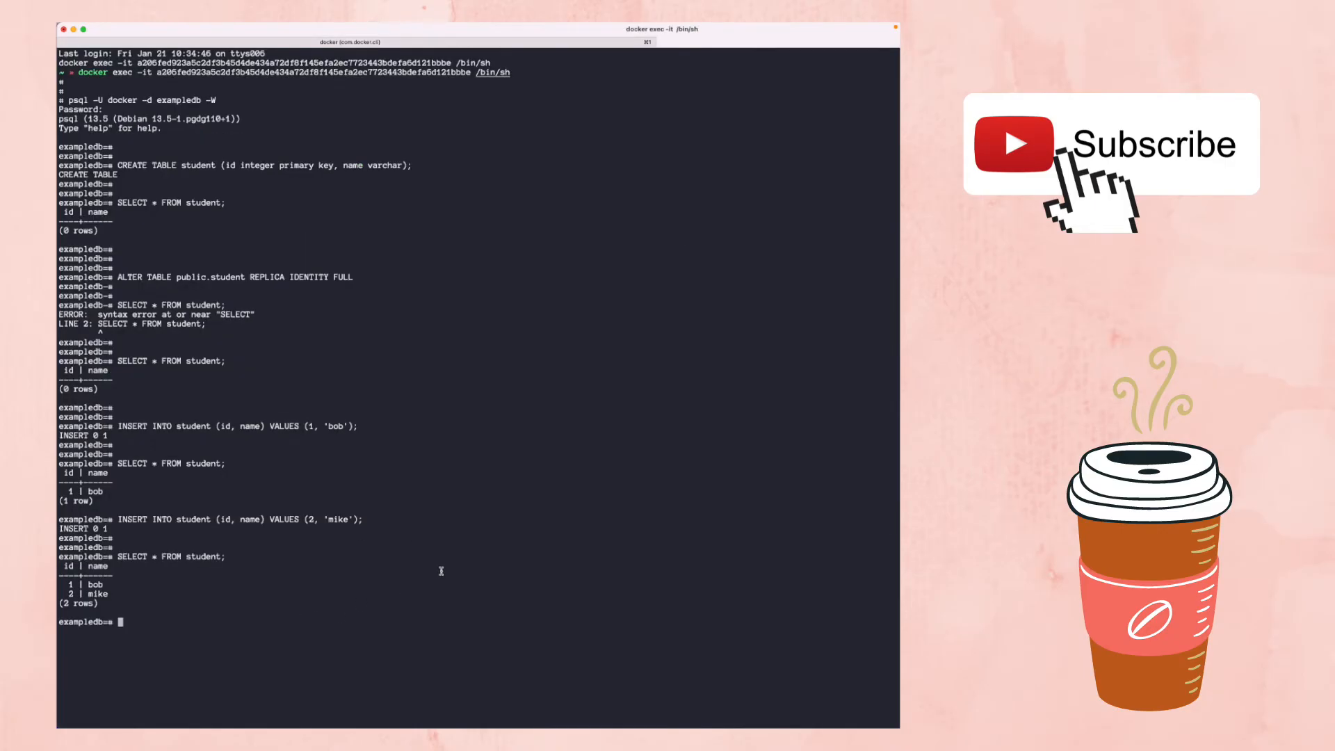
- Run UPDATE student SET name="Trevor" WHERE id=2; the double-quoted value errors as a column
text(UPDATE student SET nam)
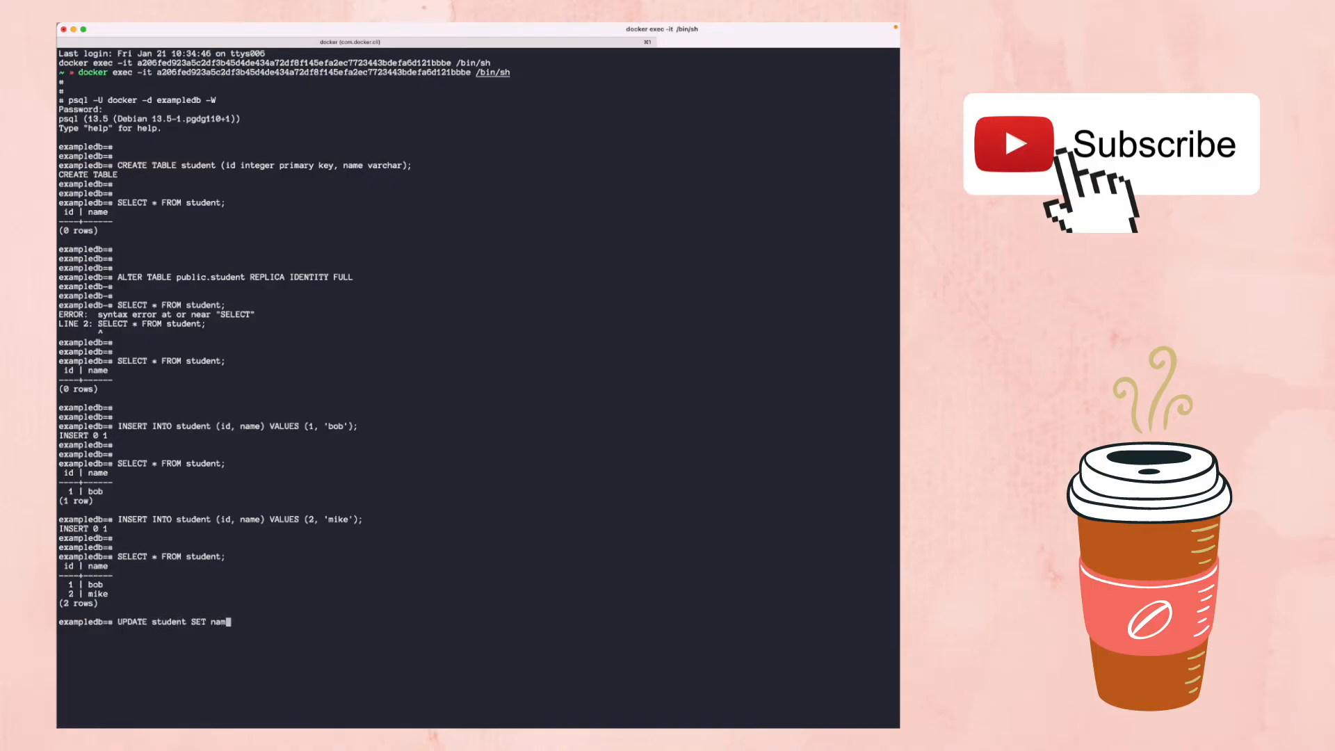
text(e=")
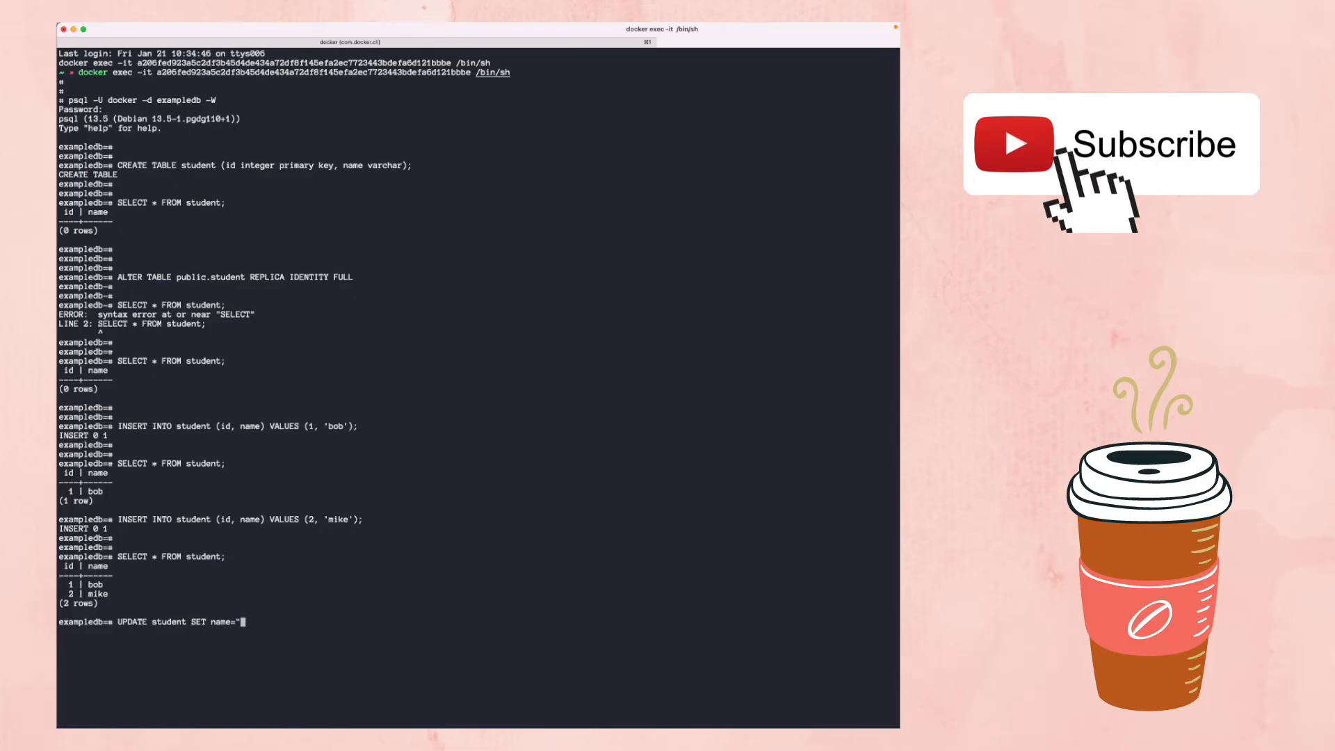
text(Trevor)
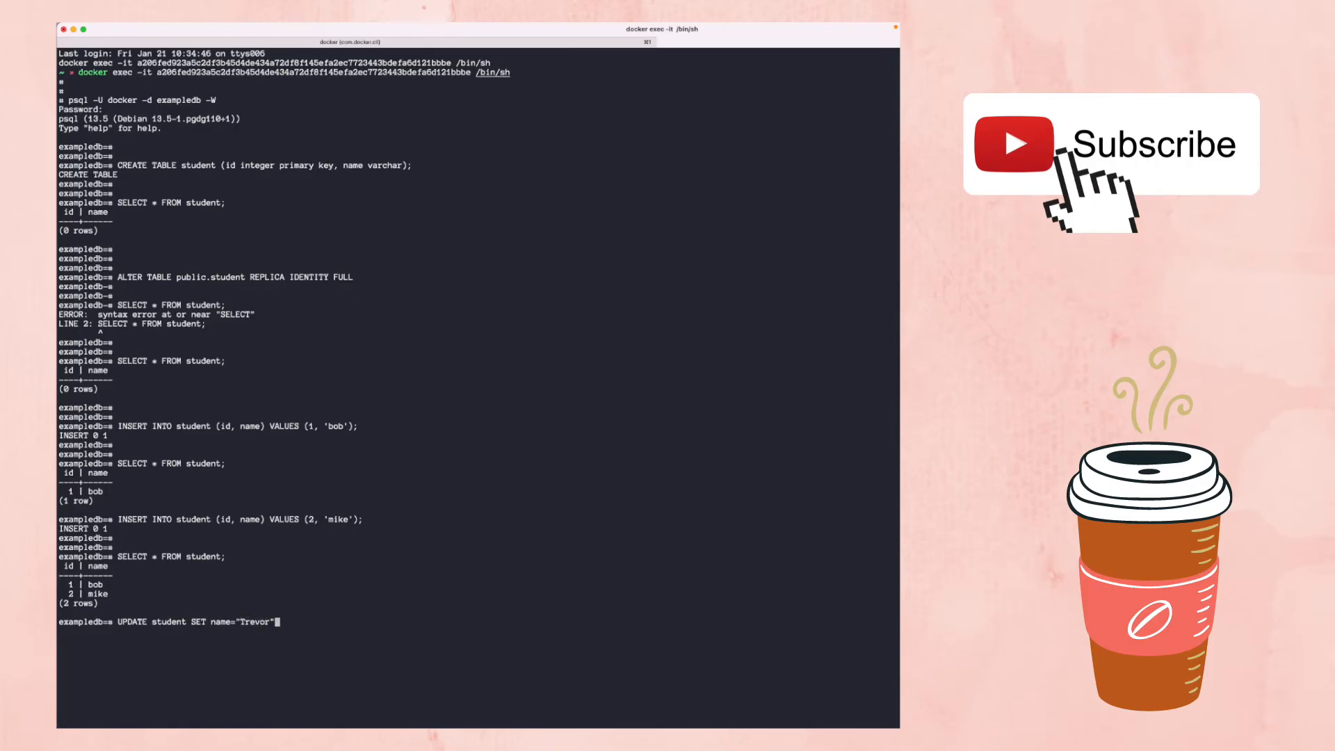
text(WHER)
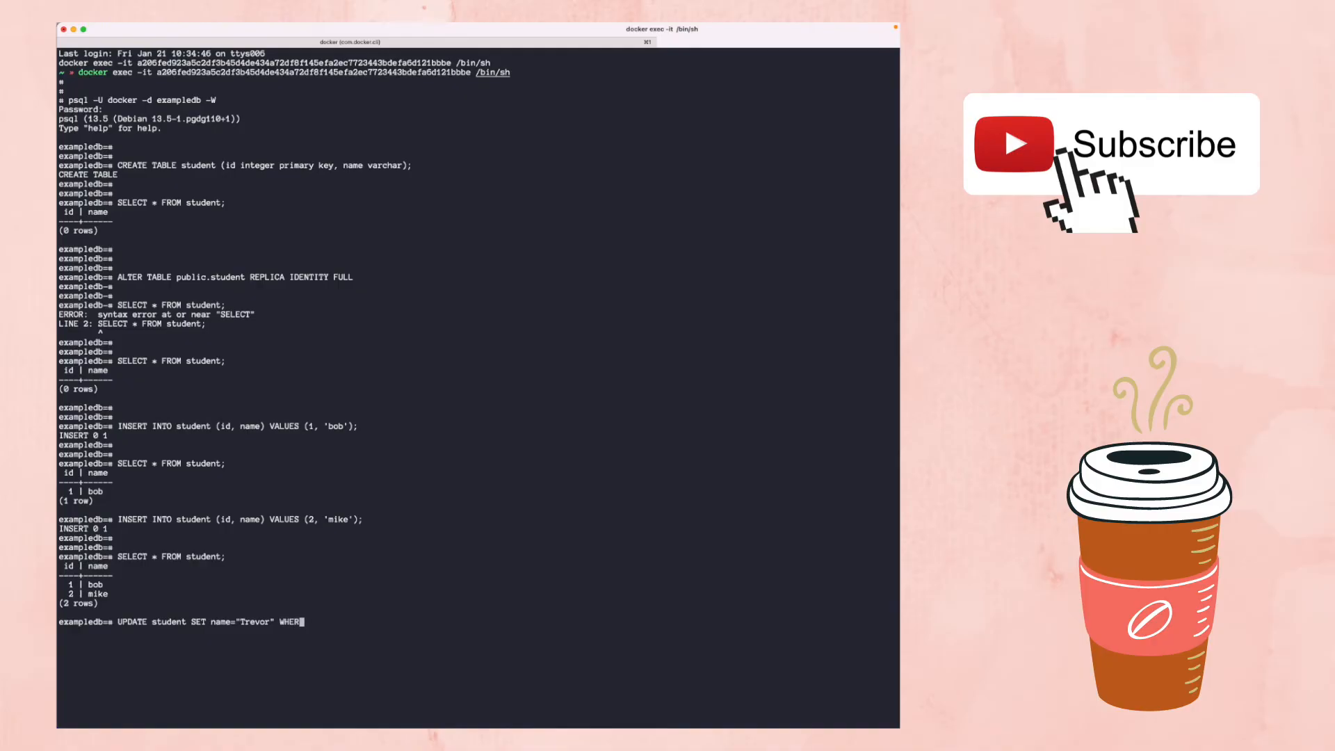
text(id=2;)
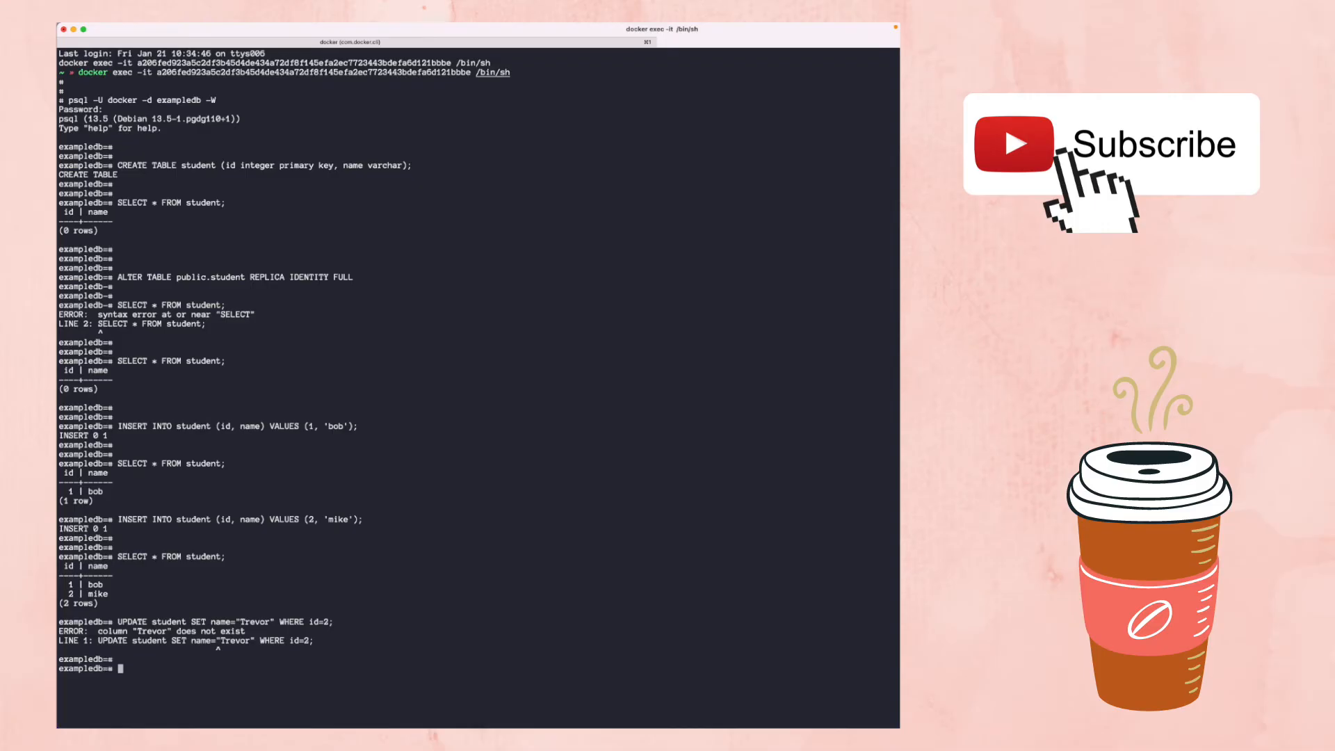
text(UPDATE student SET name="Trevor" WHERE id=2;)
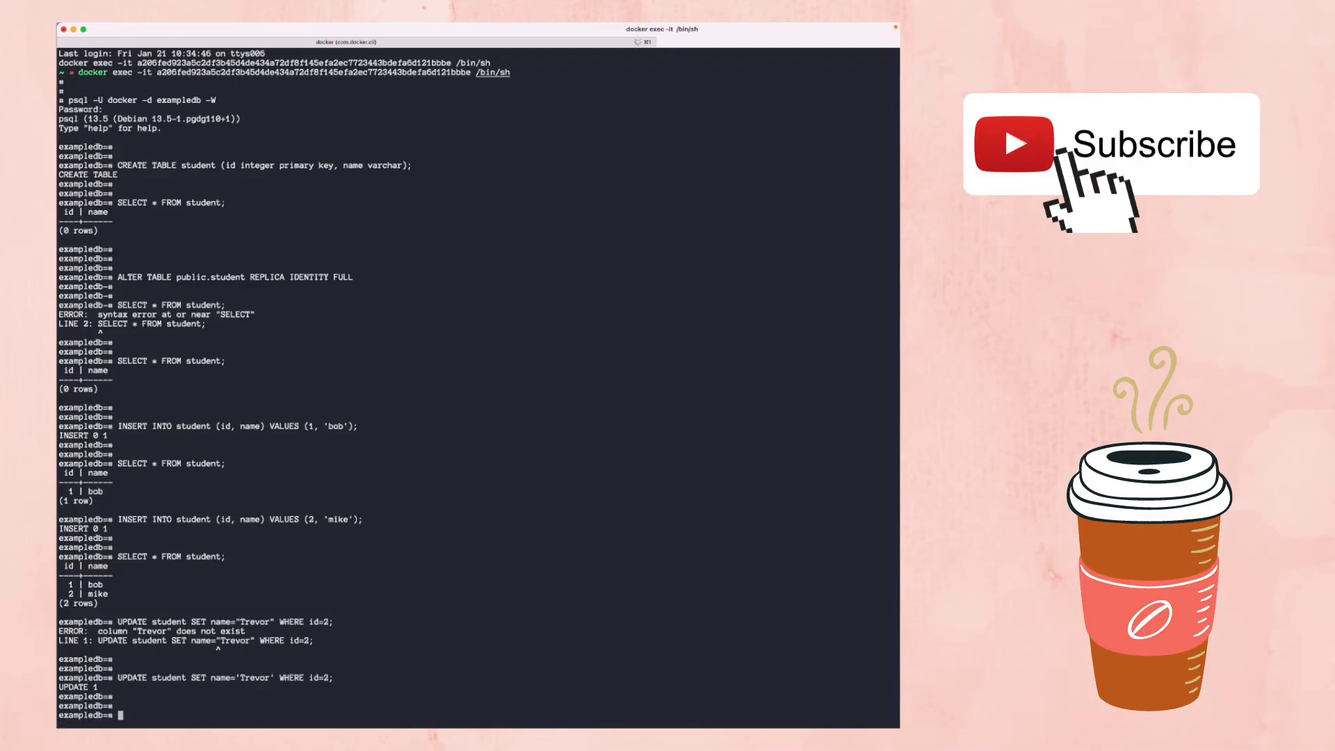
- Retype SELECT * FROM student several times at the psql prompt without a closing semicolon
text(SELECT *)
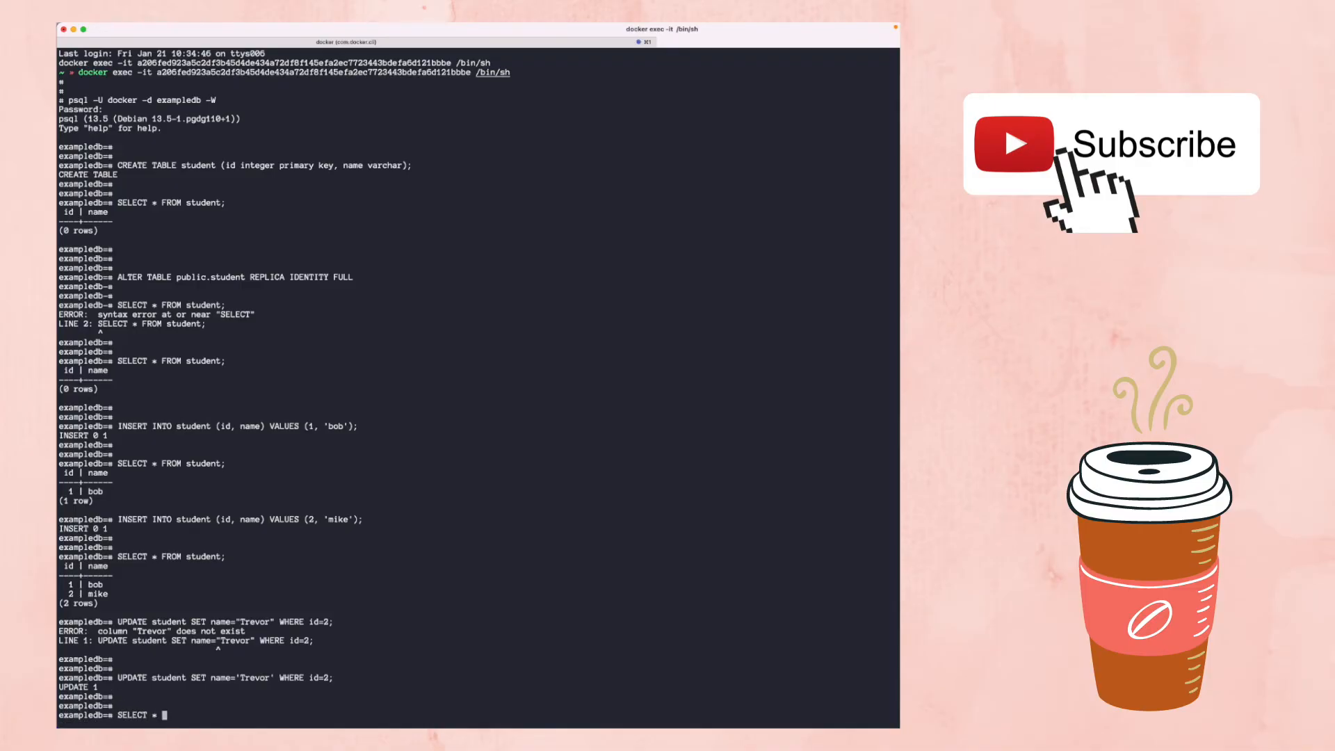
text(FROM student)
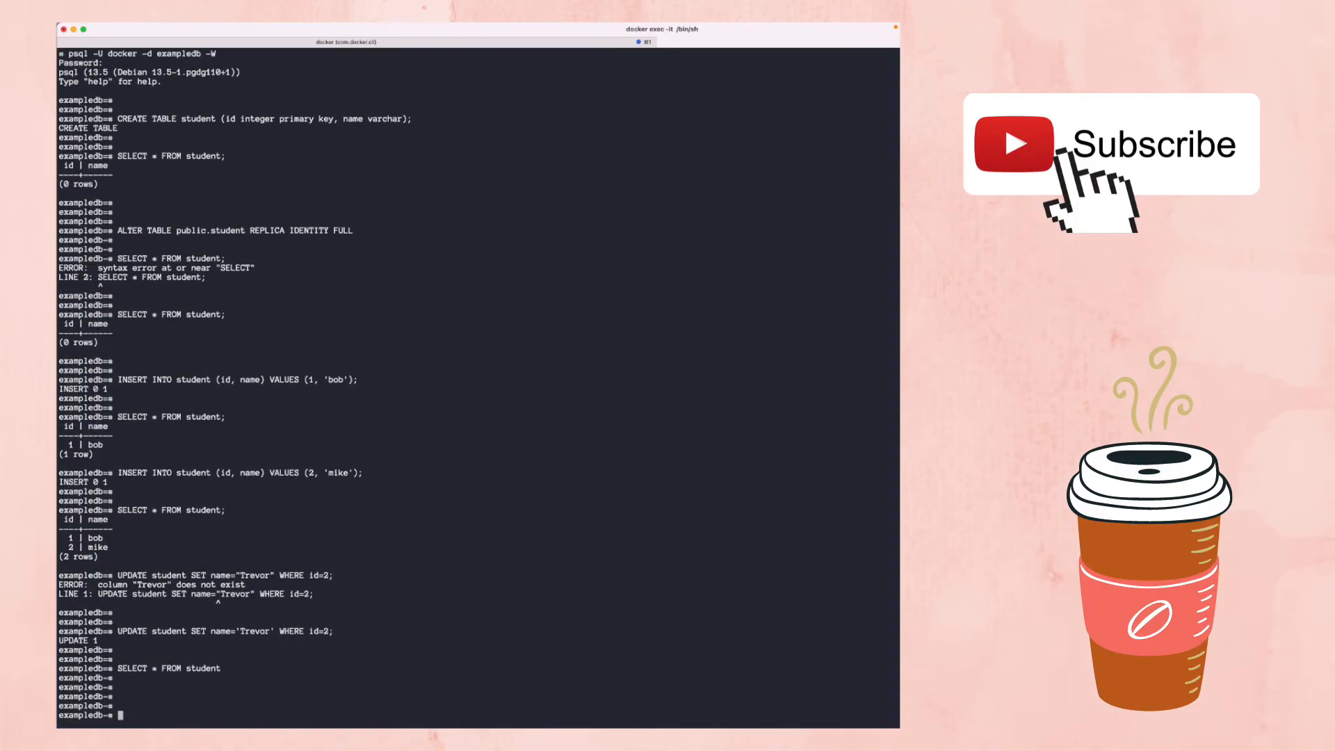
text(SELECT * FROM student;)
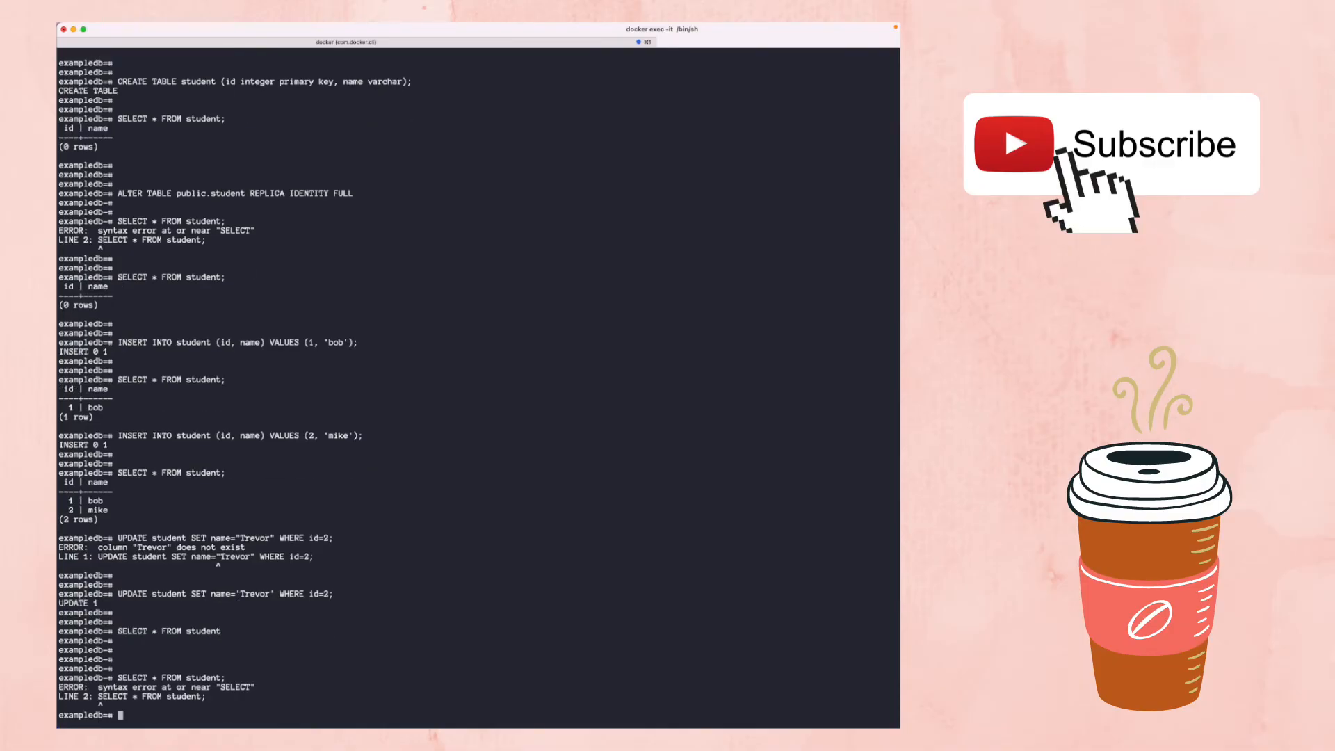
scroll(down, 3)
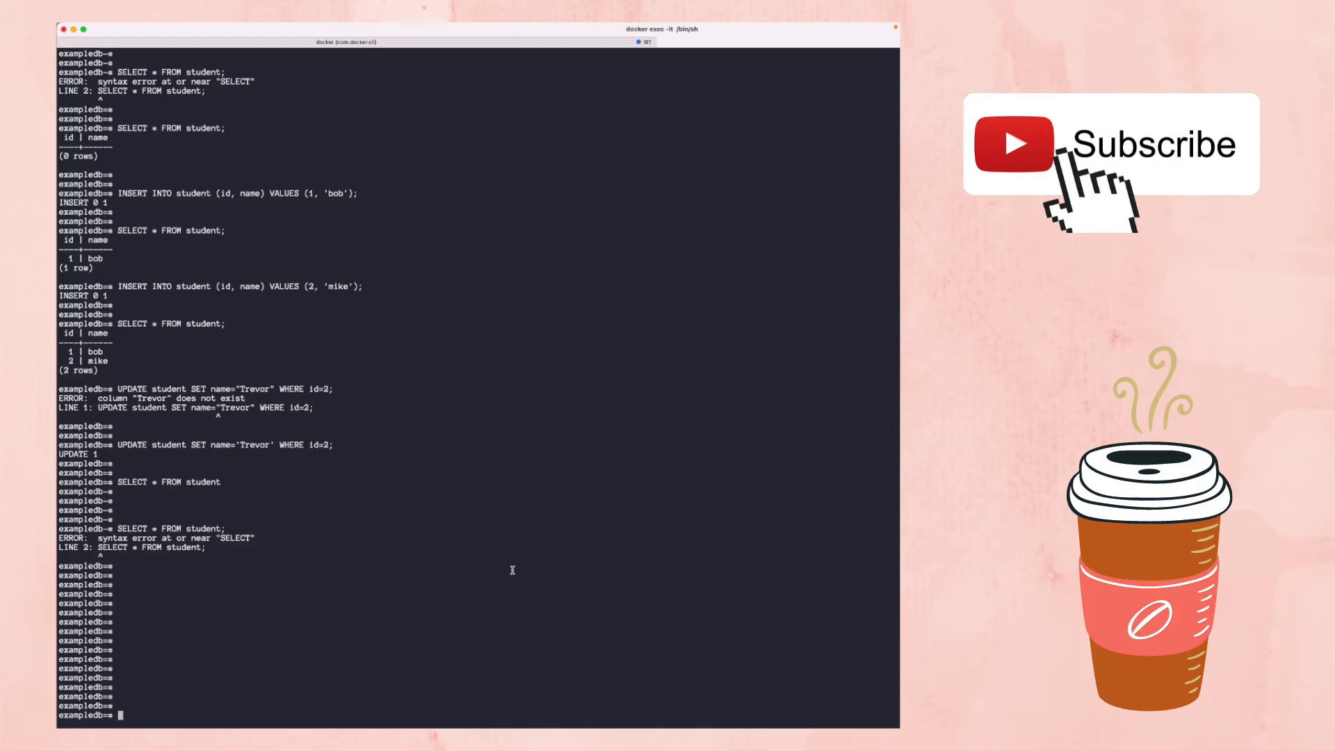
text(SE)
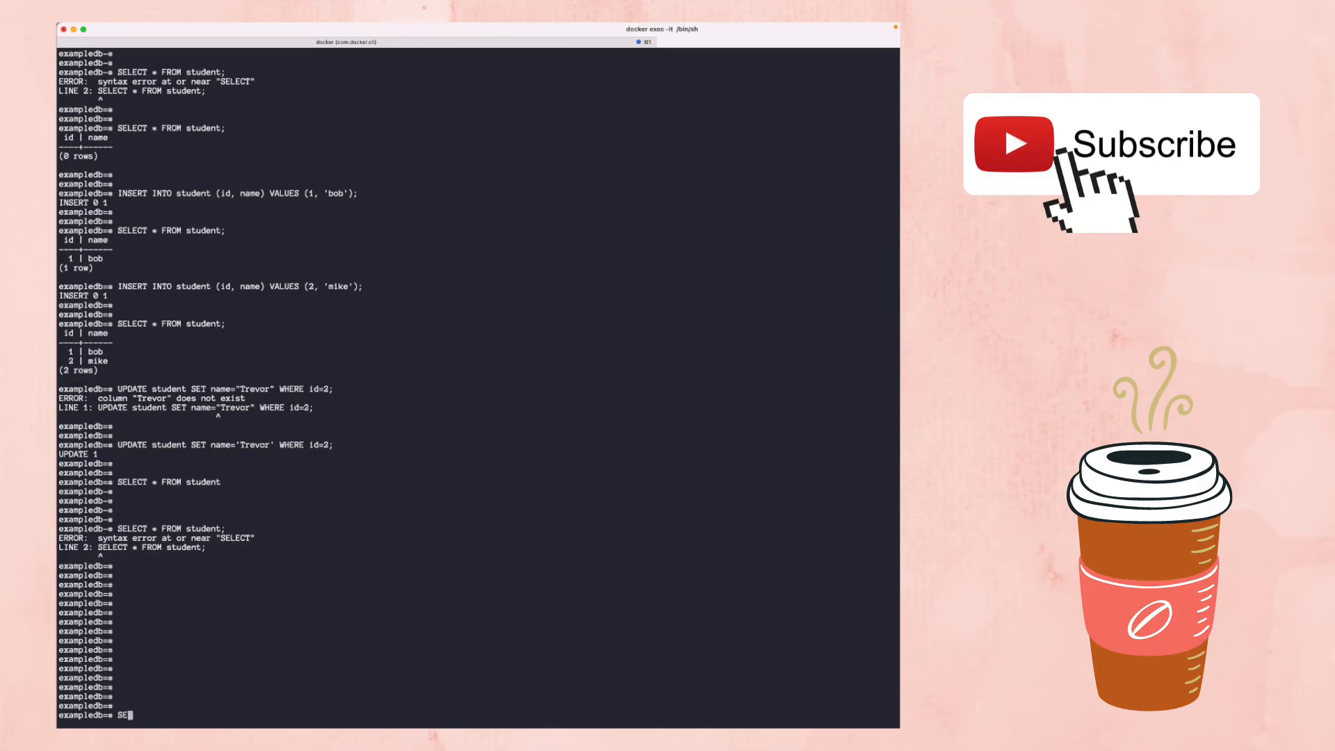
text(LECT * FROM student)
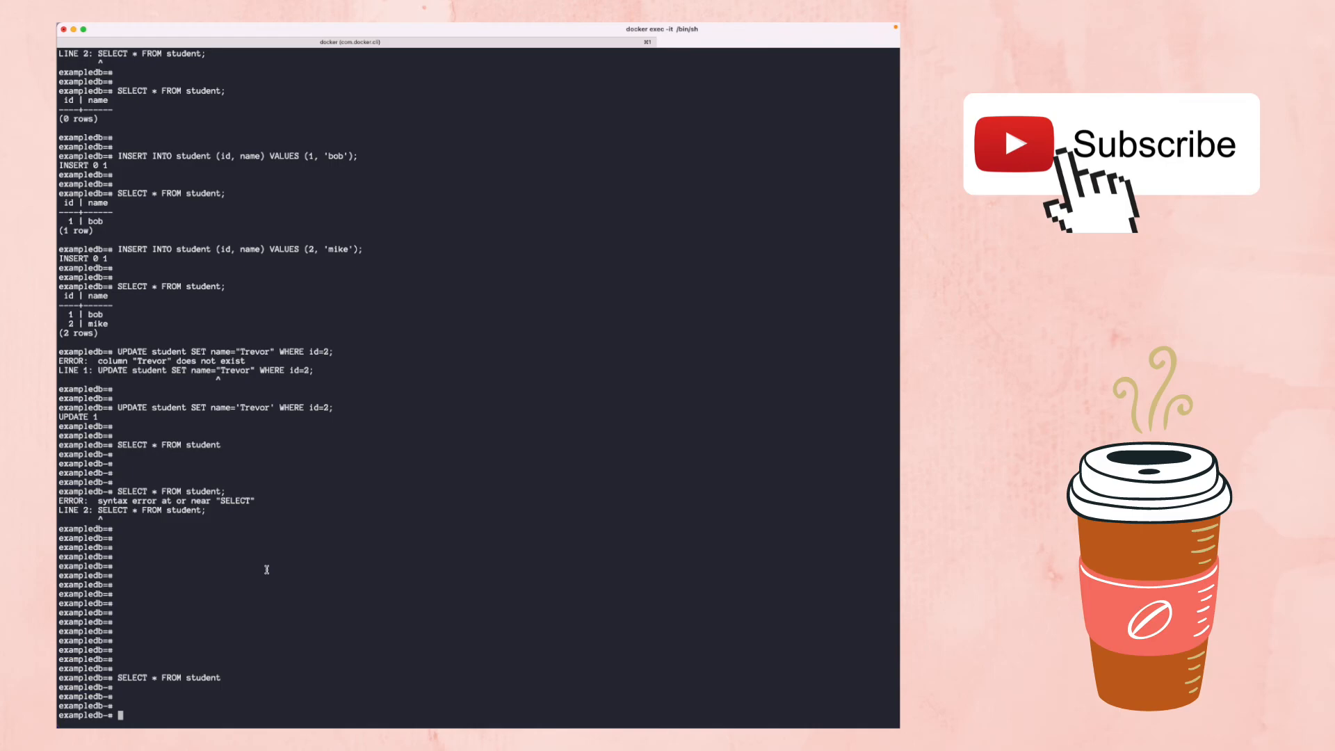
key(cmd+tab)
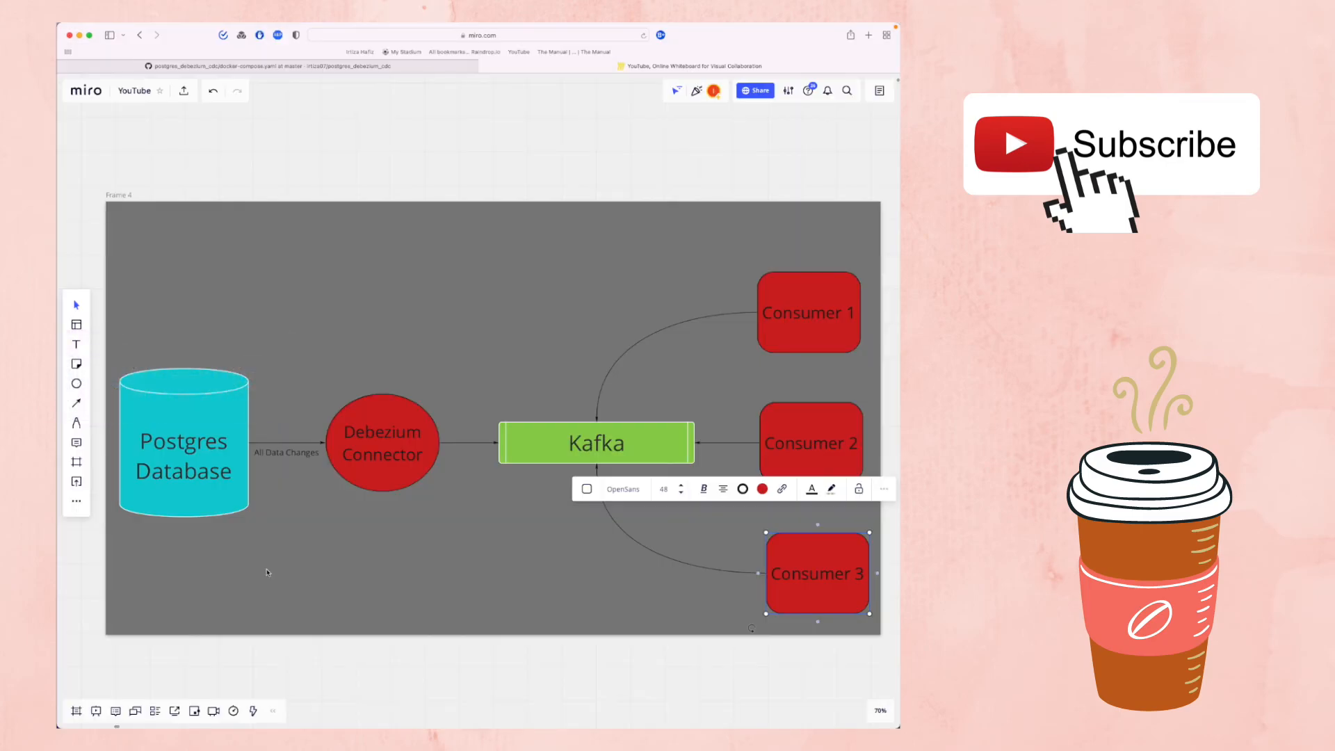
click(239, 634)
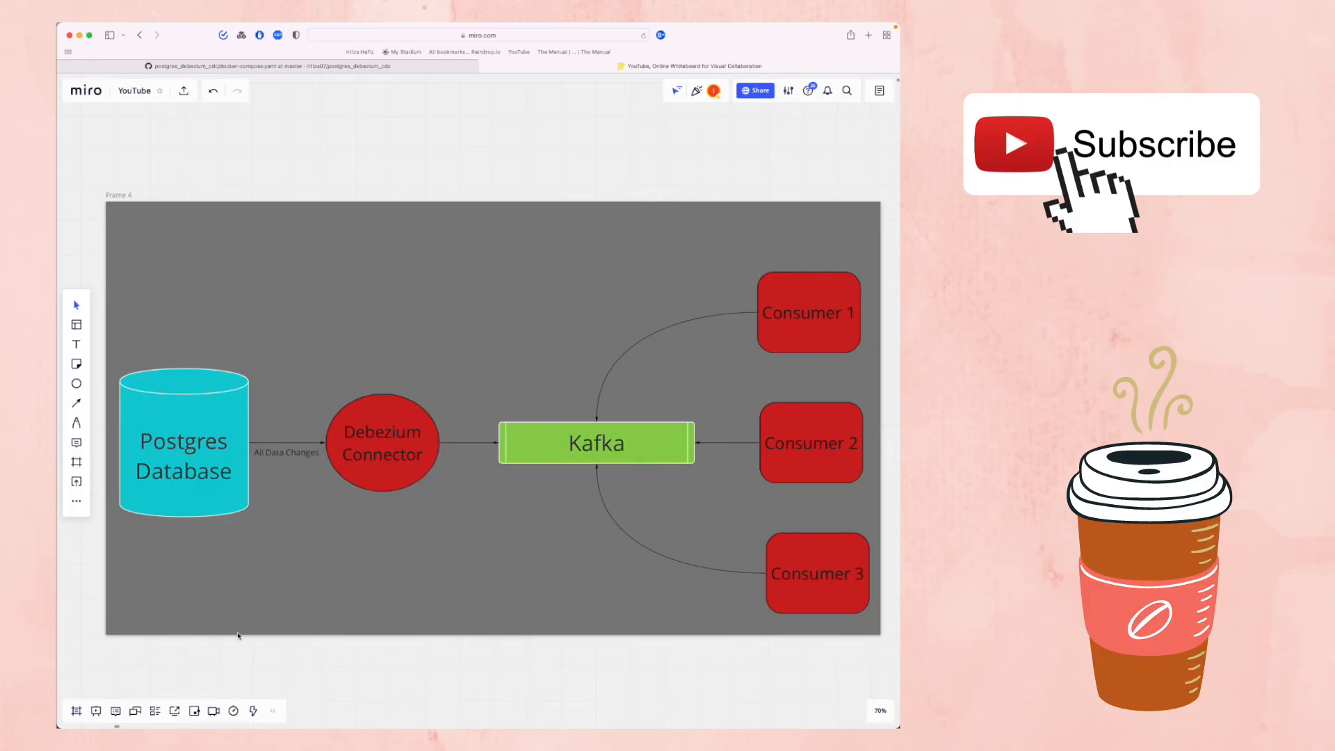
click(183, 443)
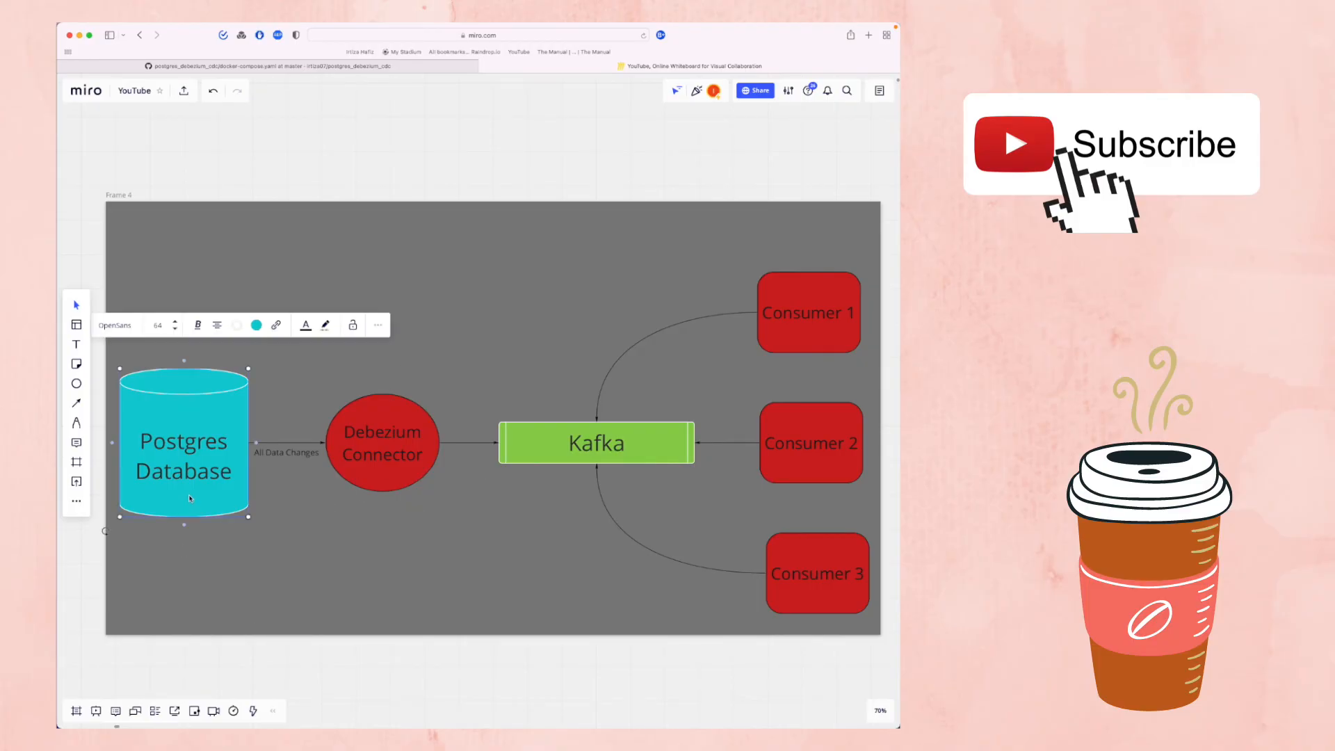
mouse_move(380, 478)
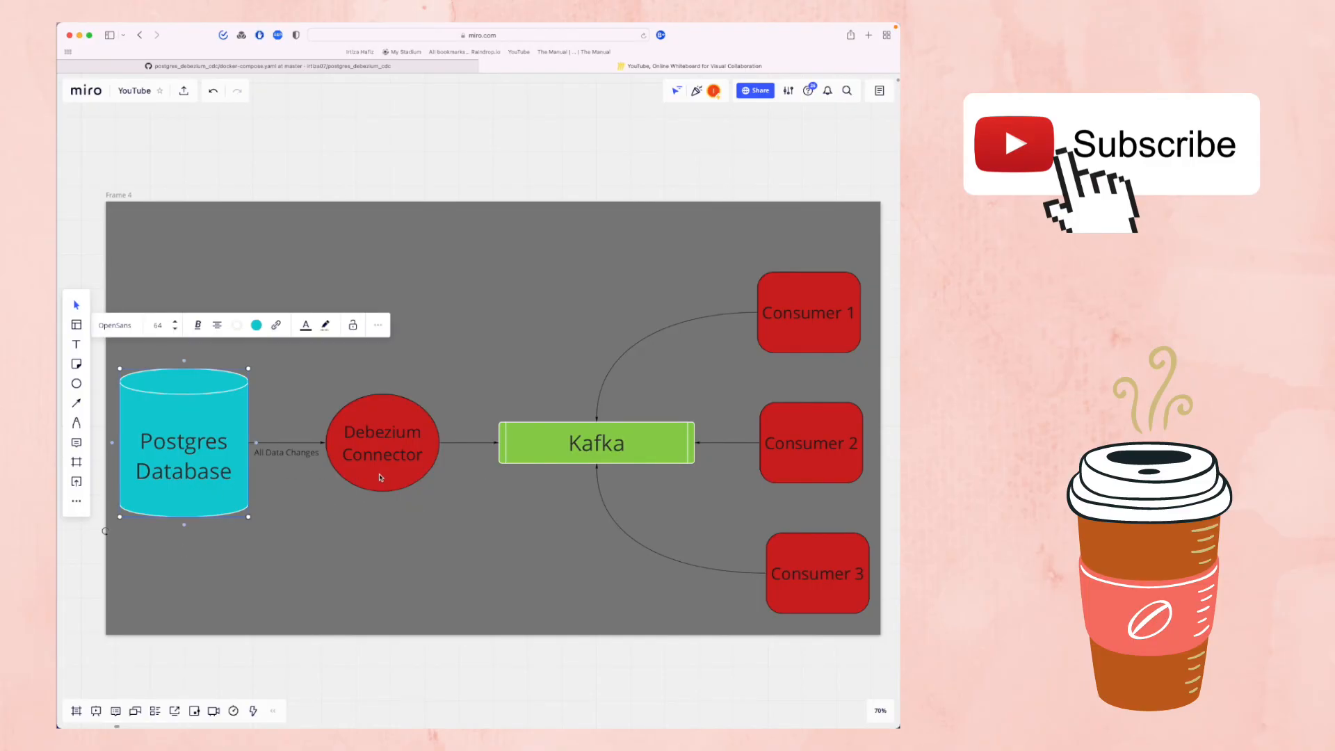
click(381, 441)
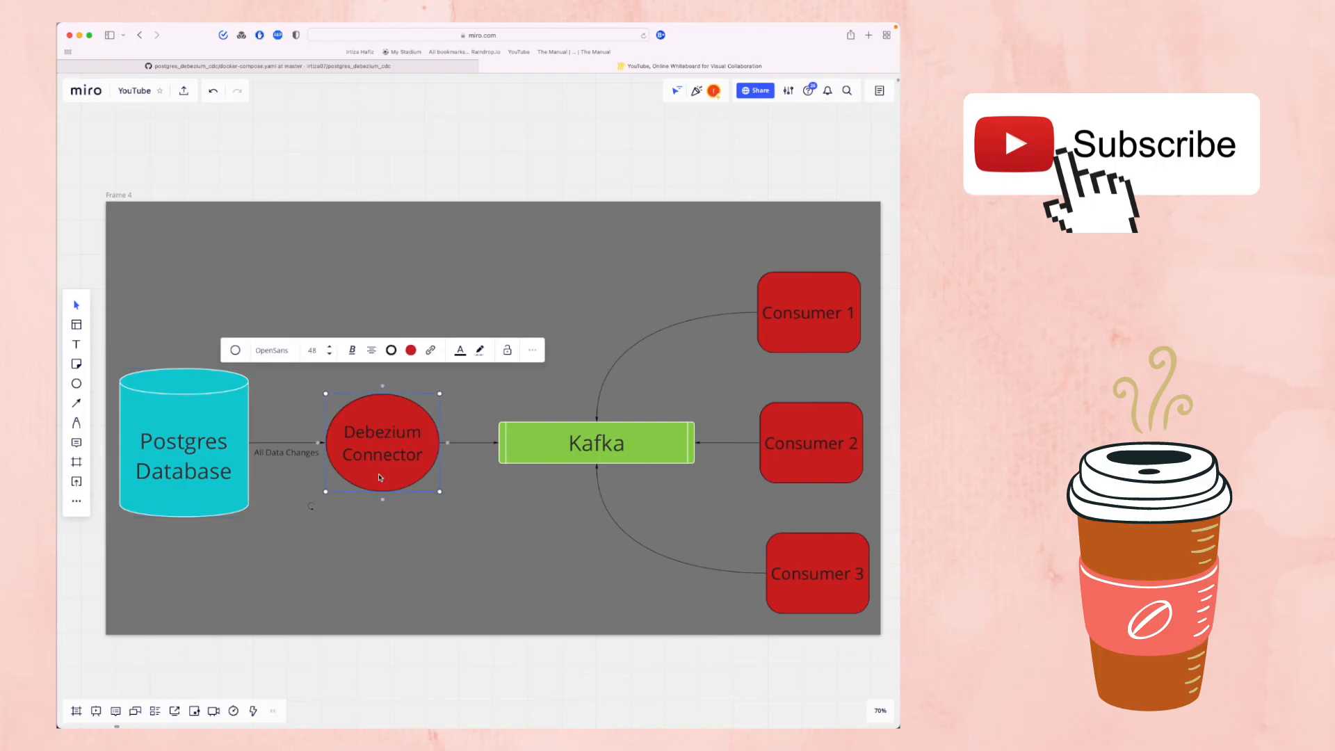
click(182, 443)
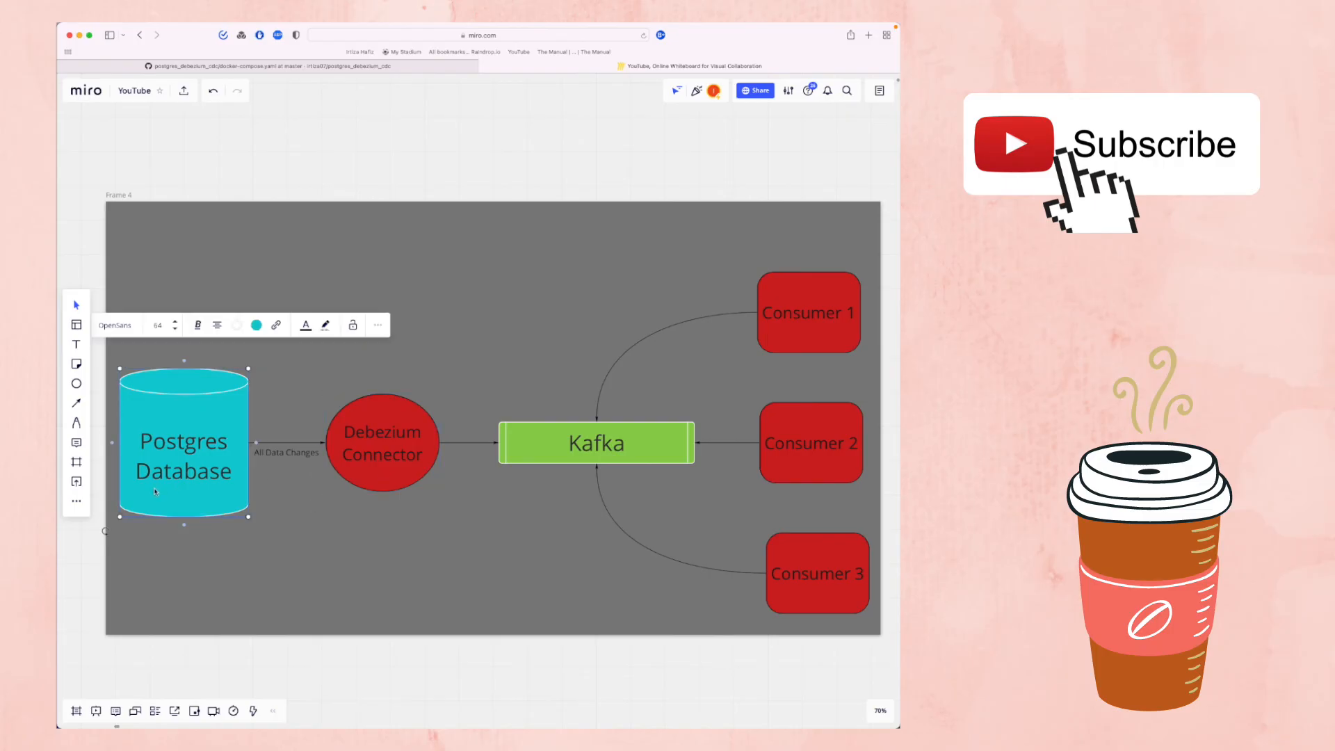
mouse_move(459, 486)
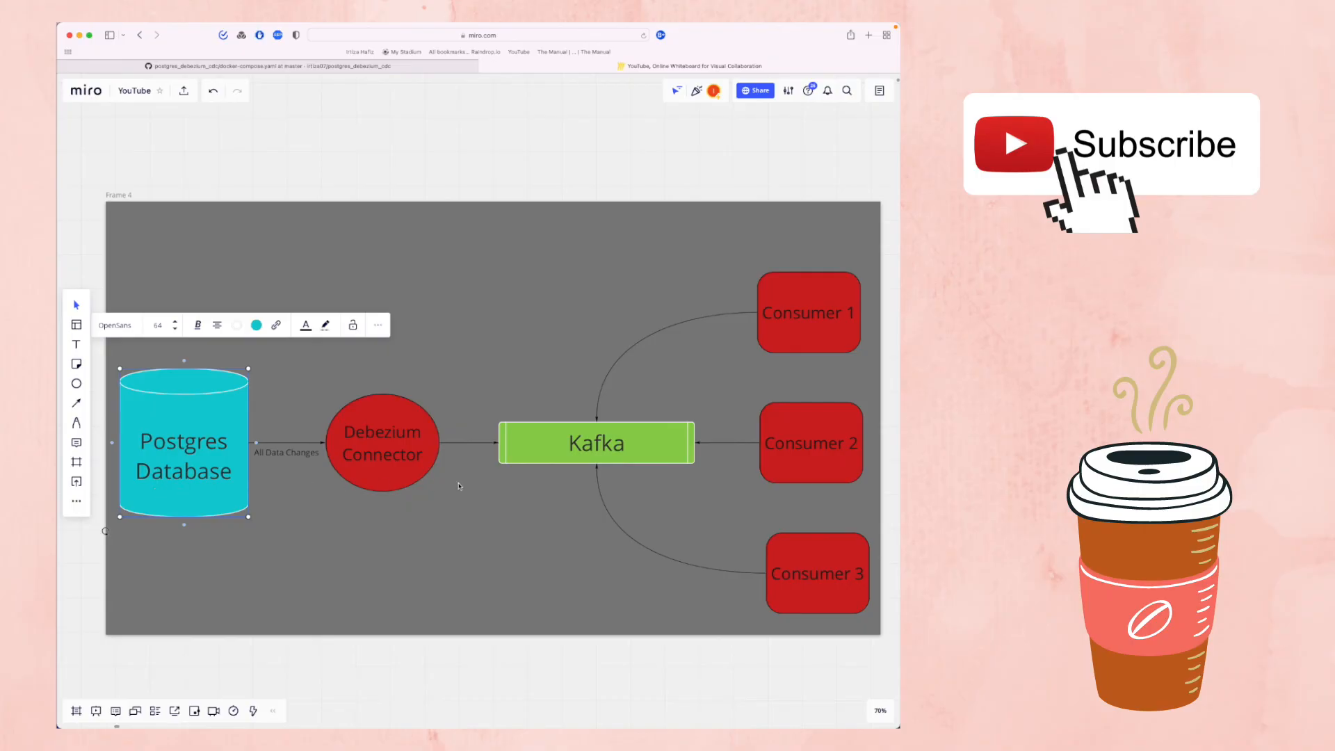
click(382, 443)
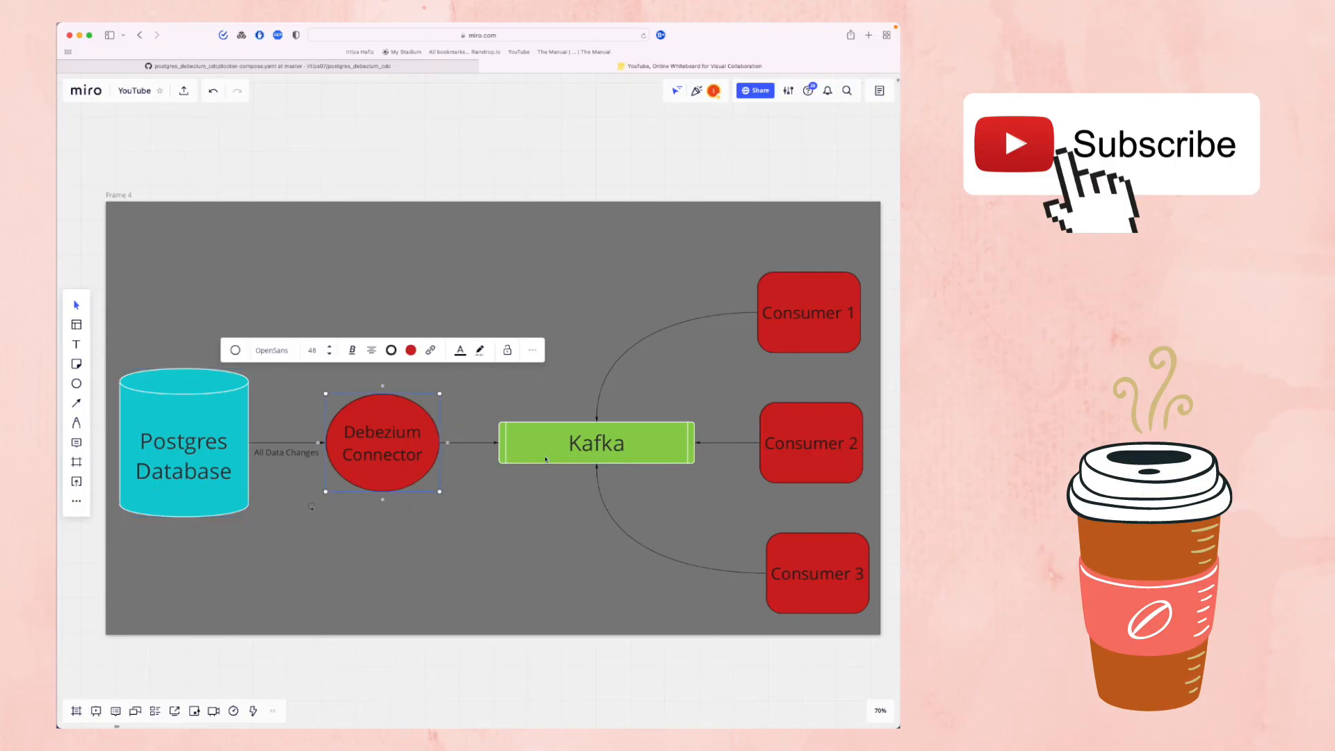
click(596, 443)
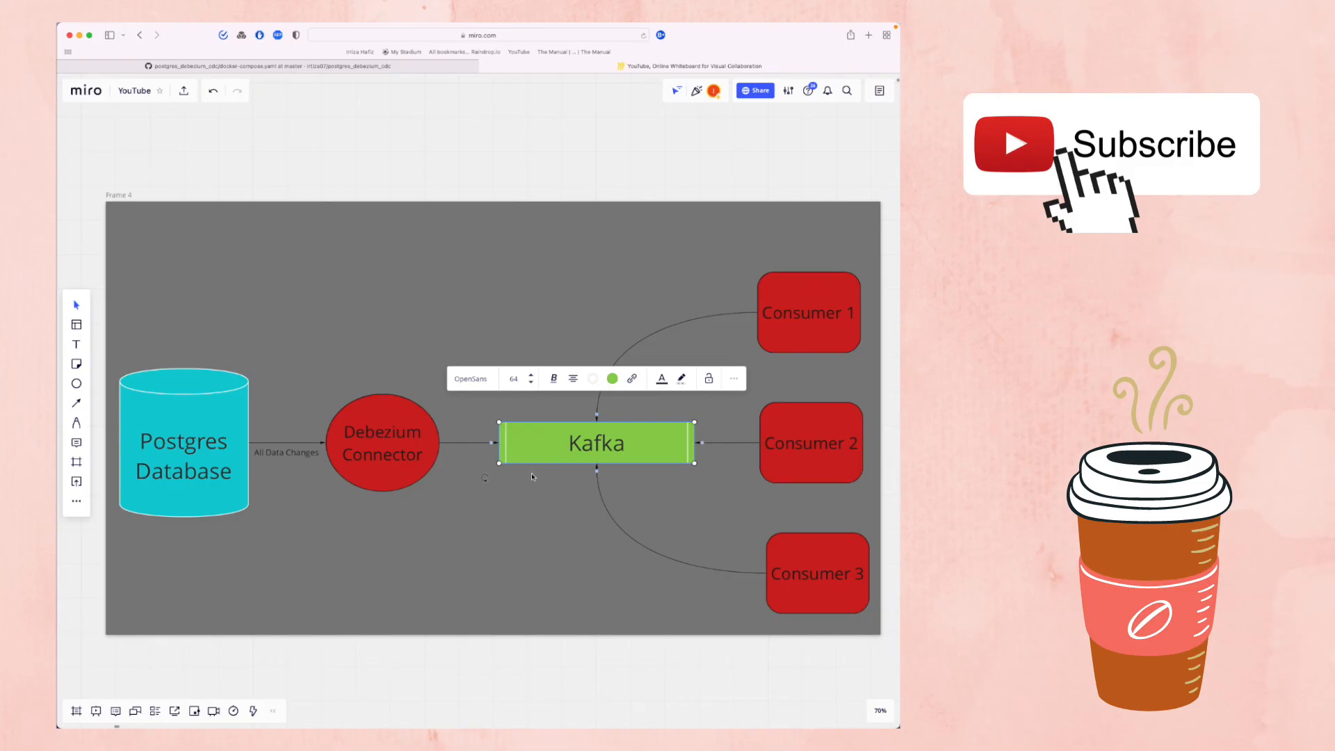
mouse_move(794, 357)
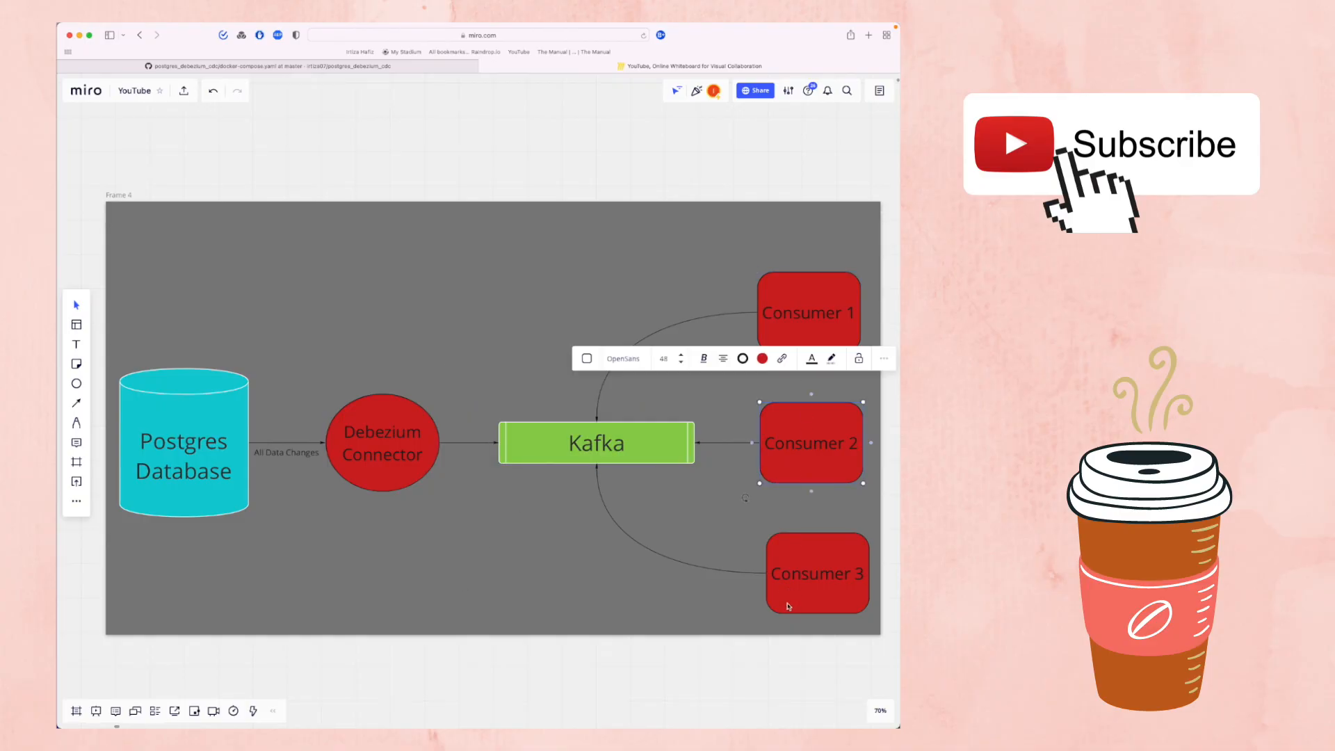
mouse_move(725, 587)
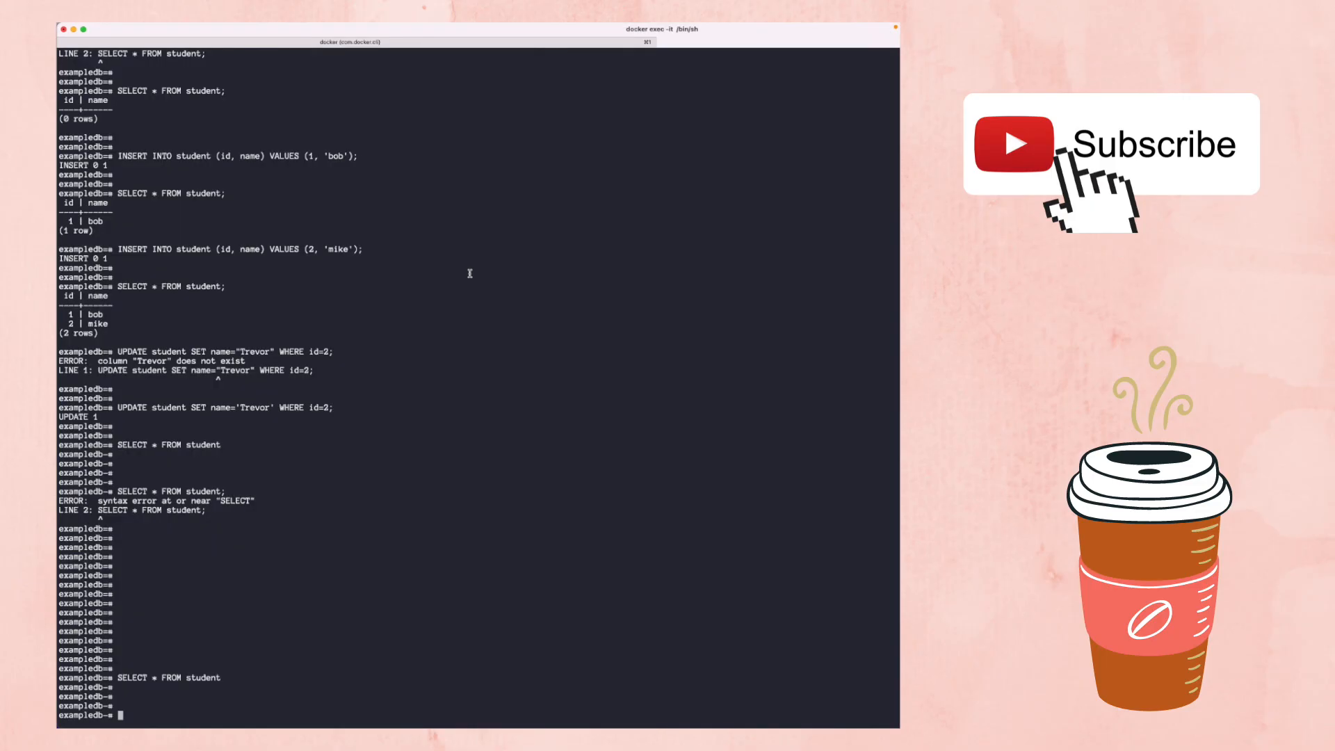
mouse_move(448, 333)
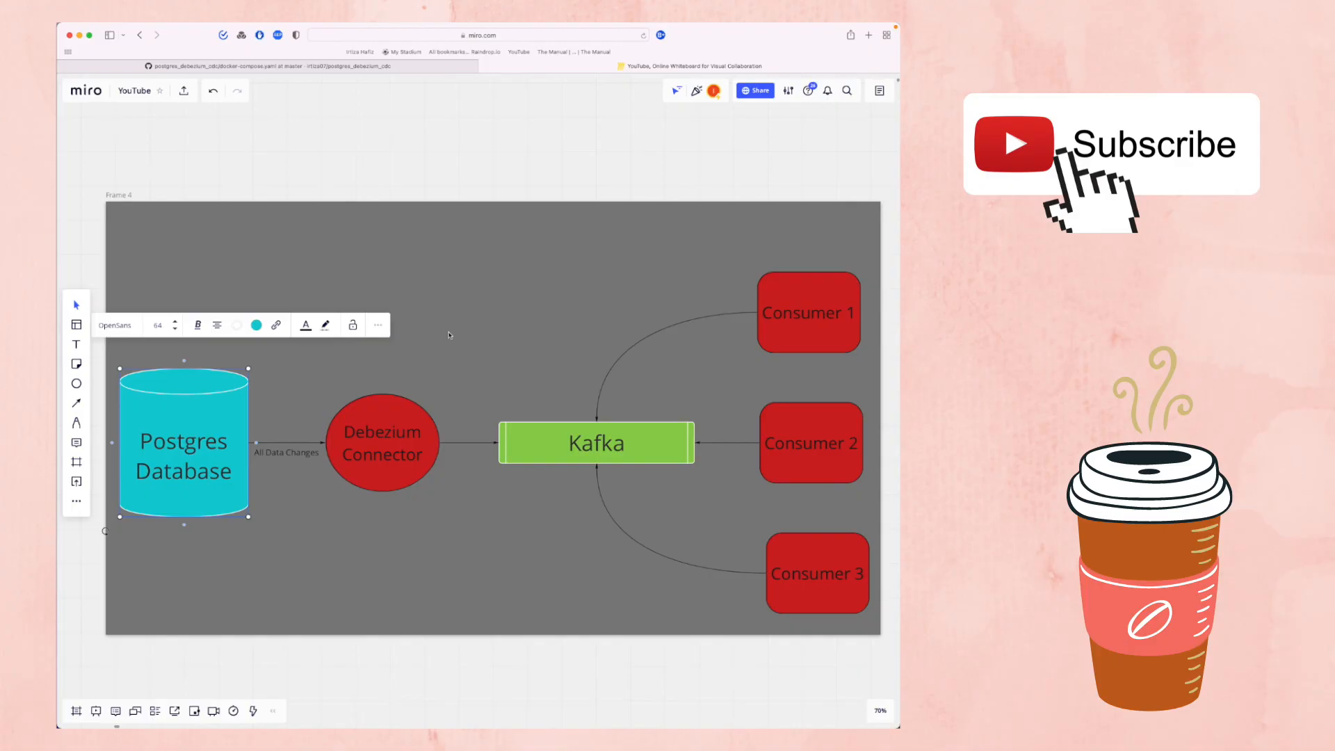
mouse_move(790, 300)
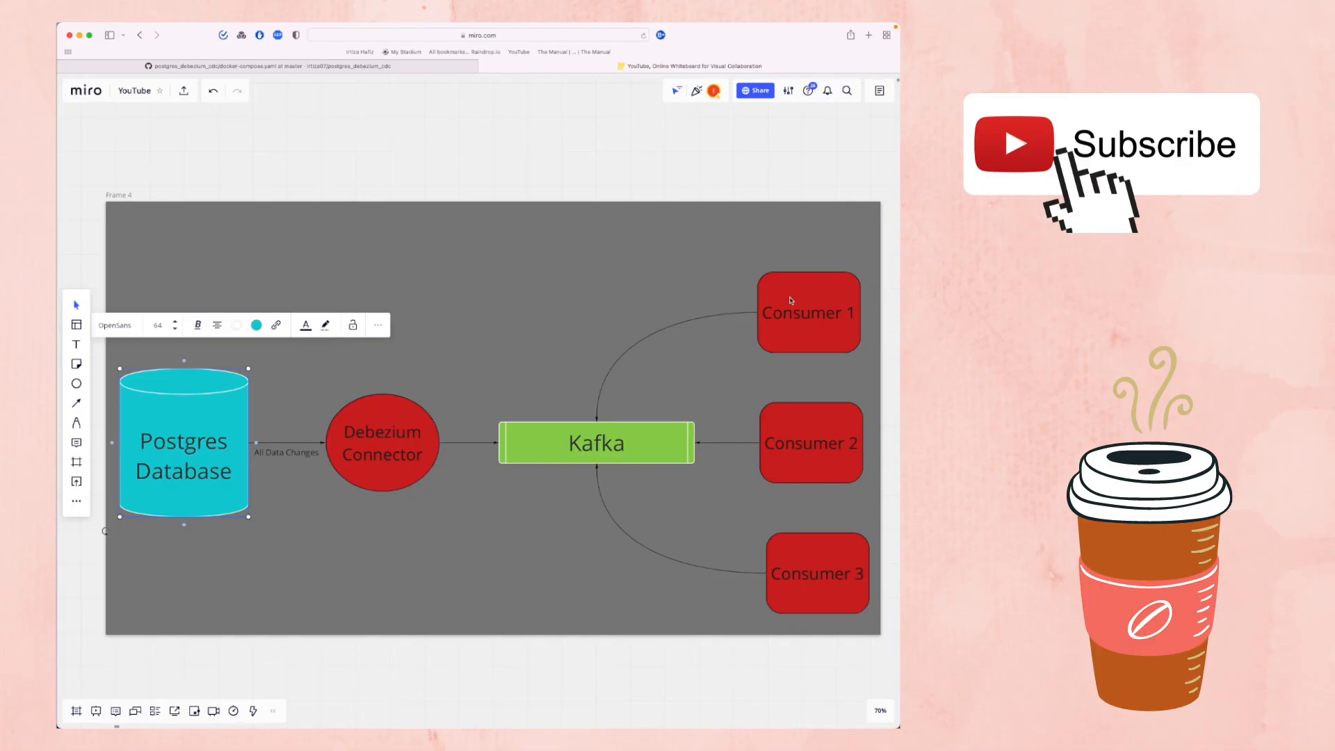
click(808, 312)
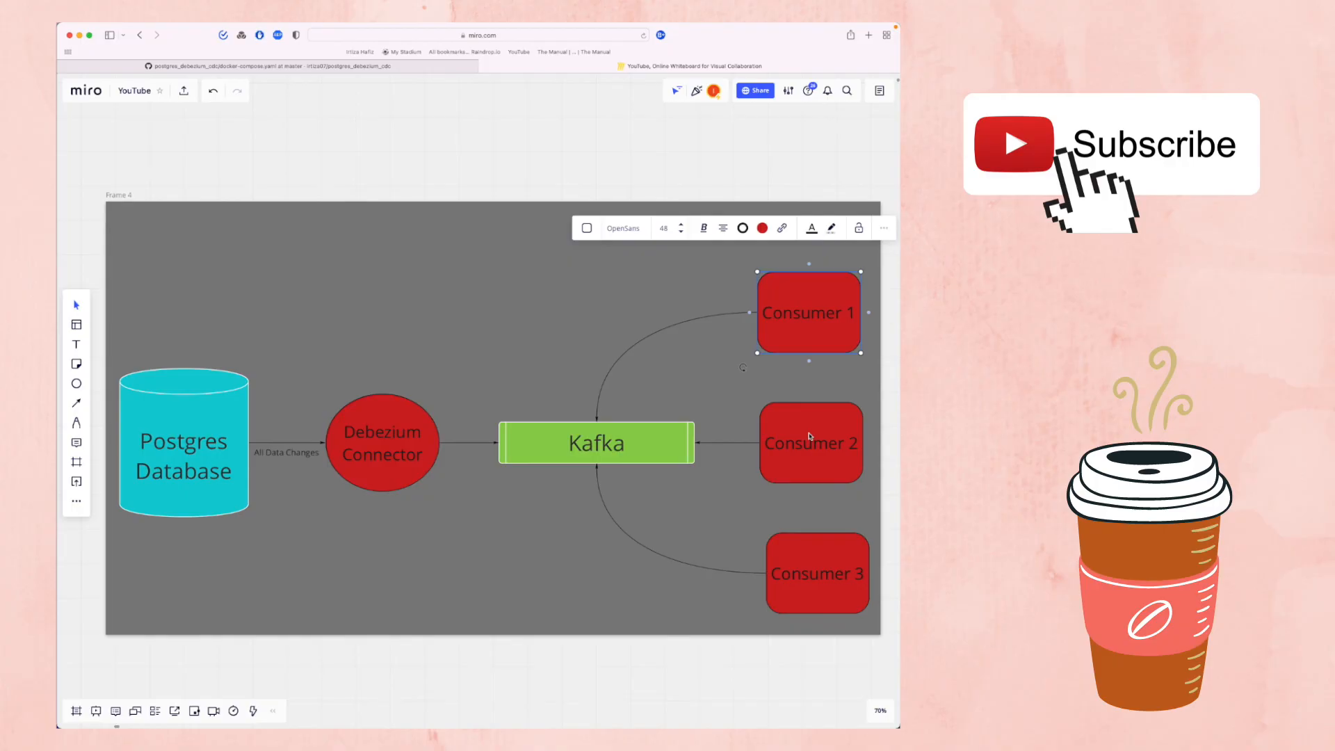
mouse_move(494, 367)
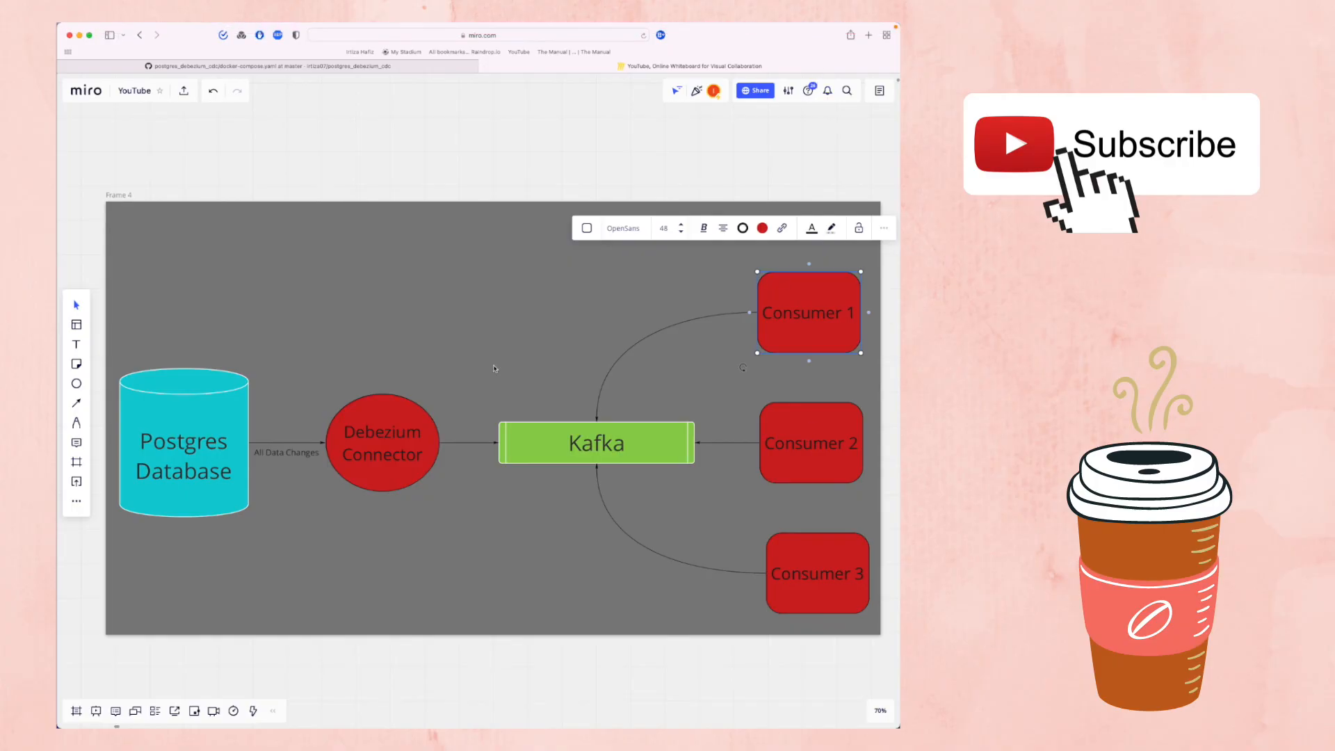